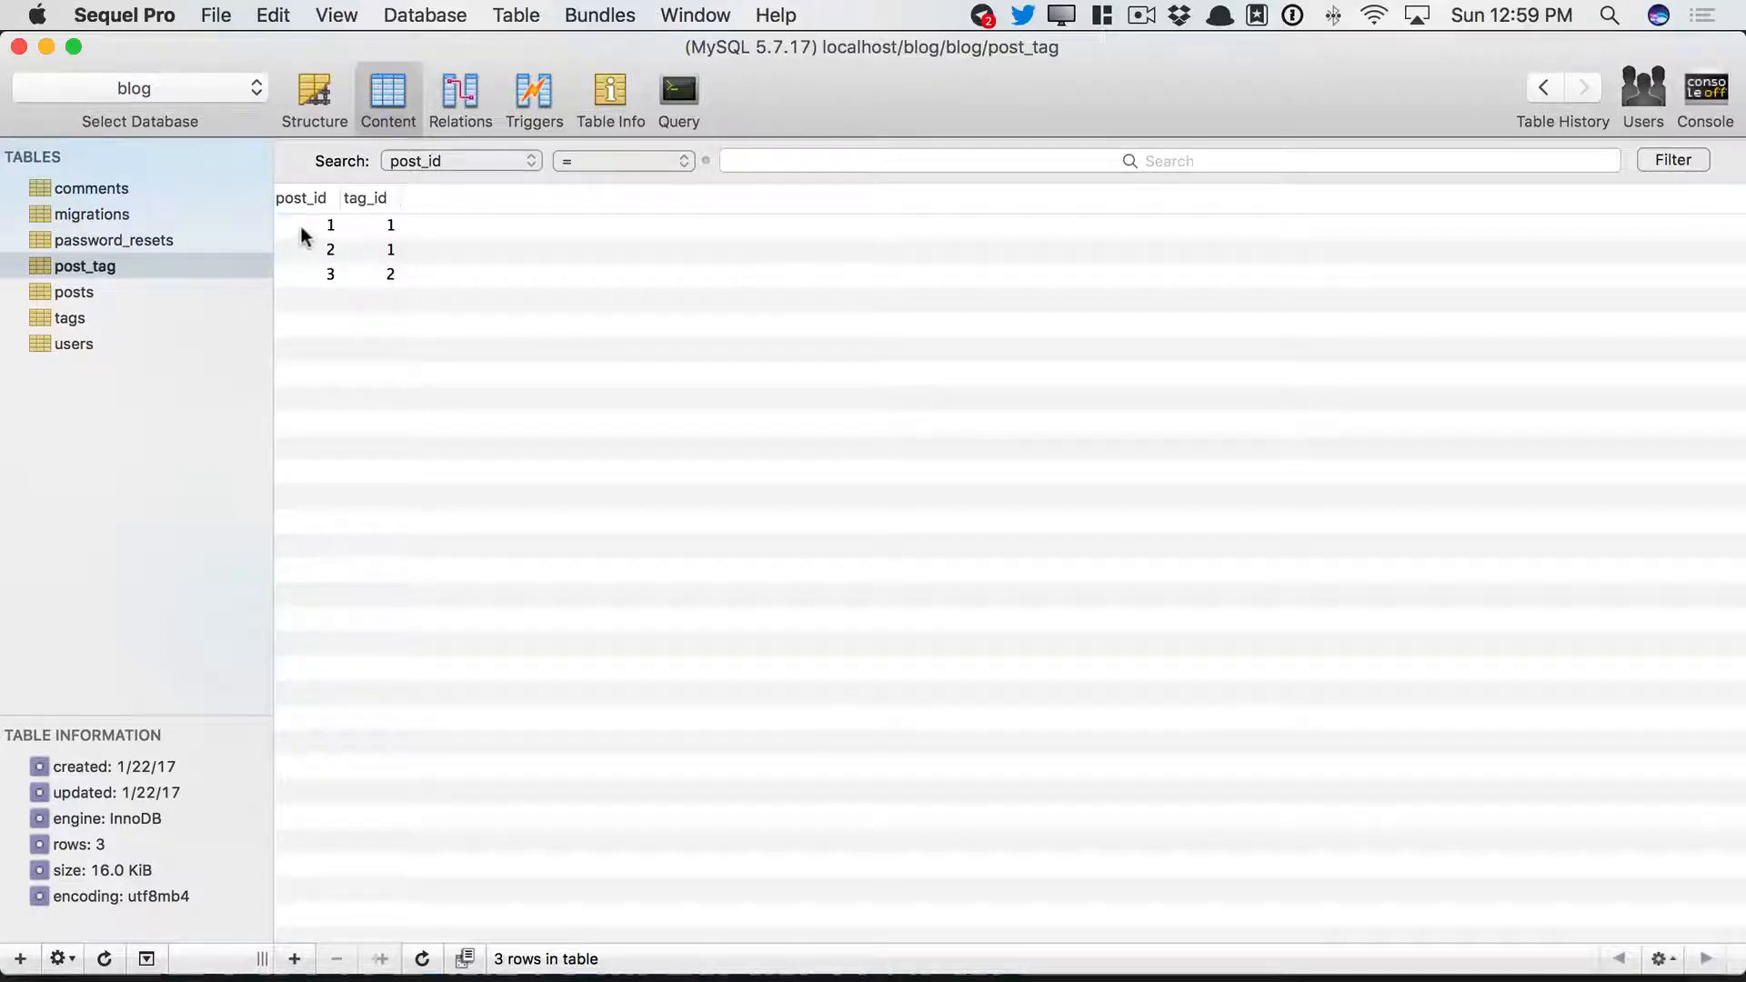
pyautogui.moveTo(404, 241)
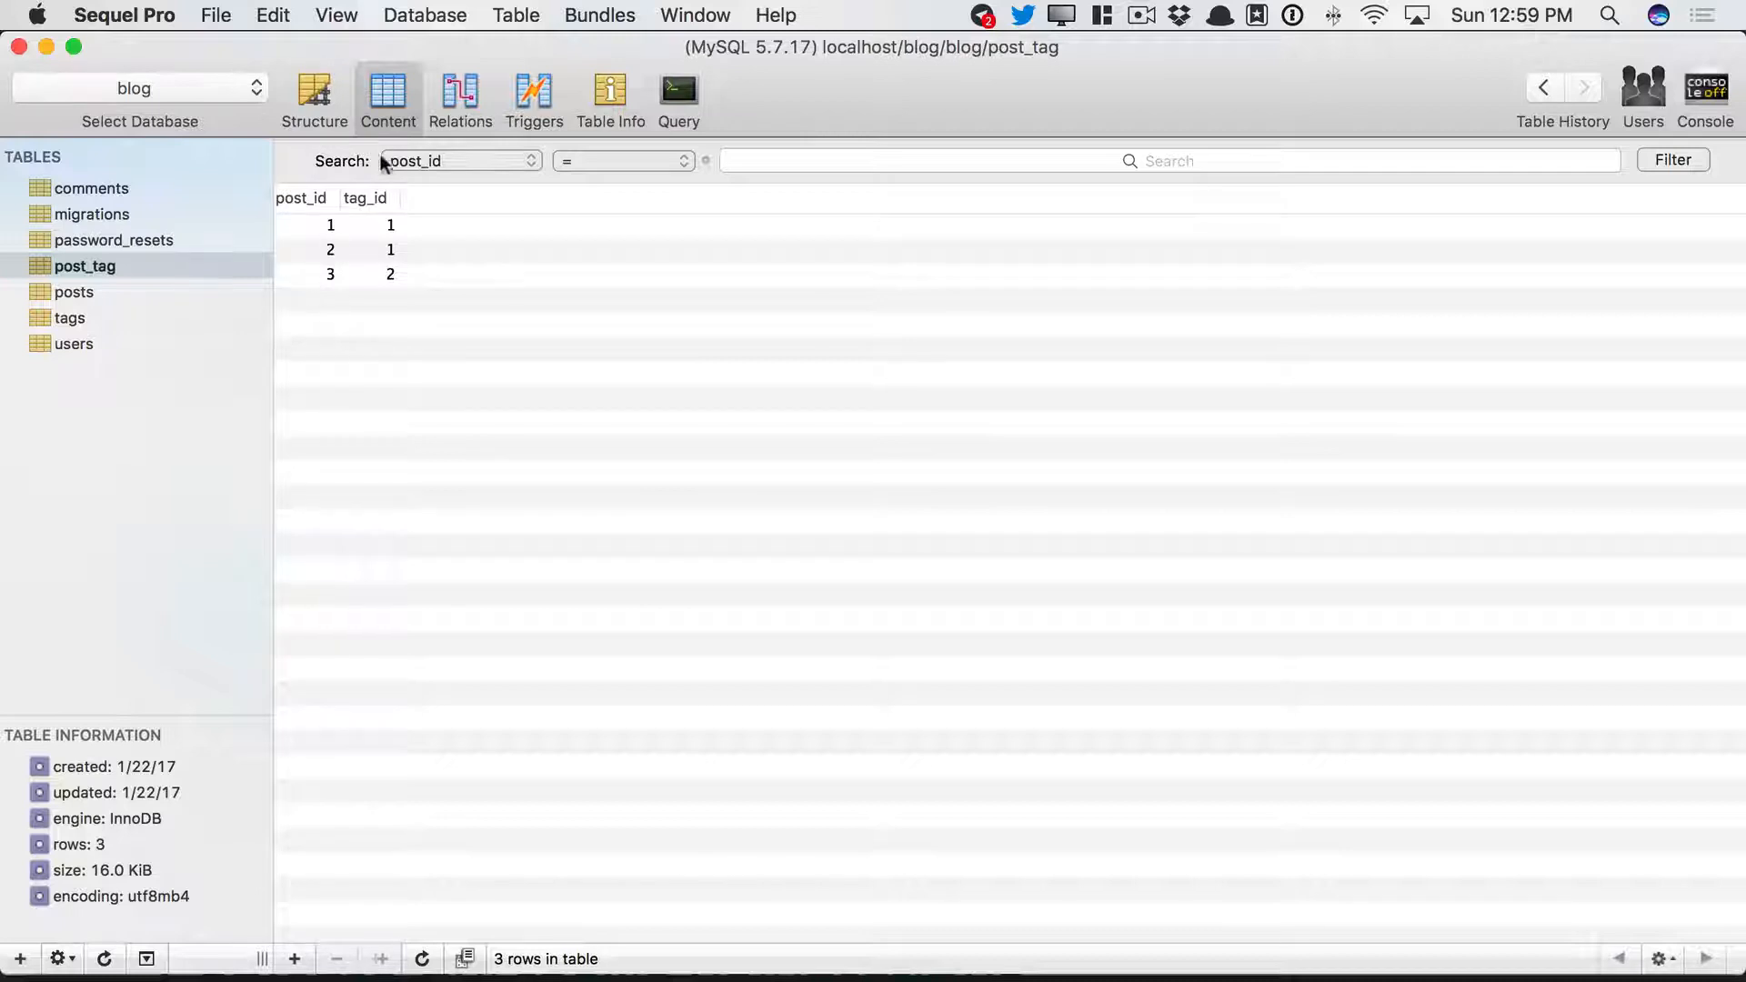
pyautogui.moveTo(535, 313)
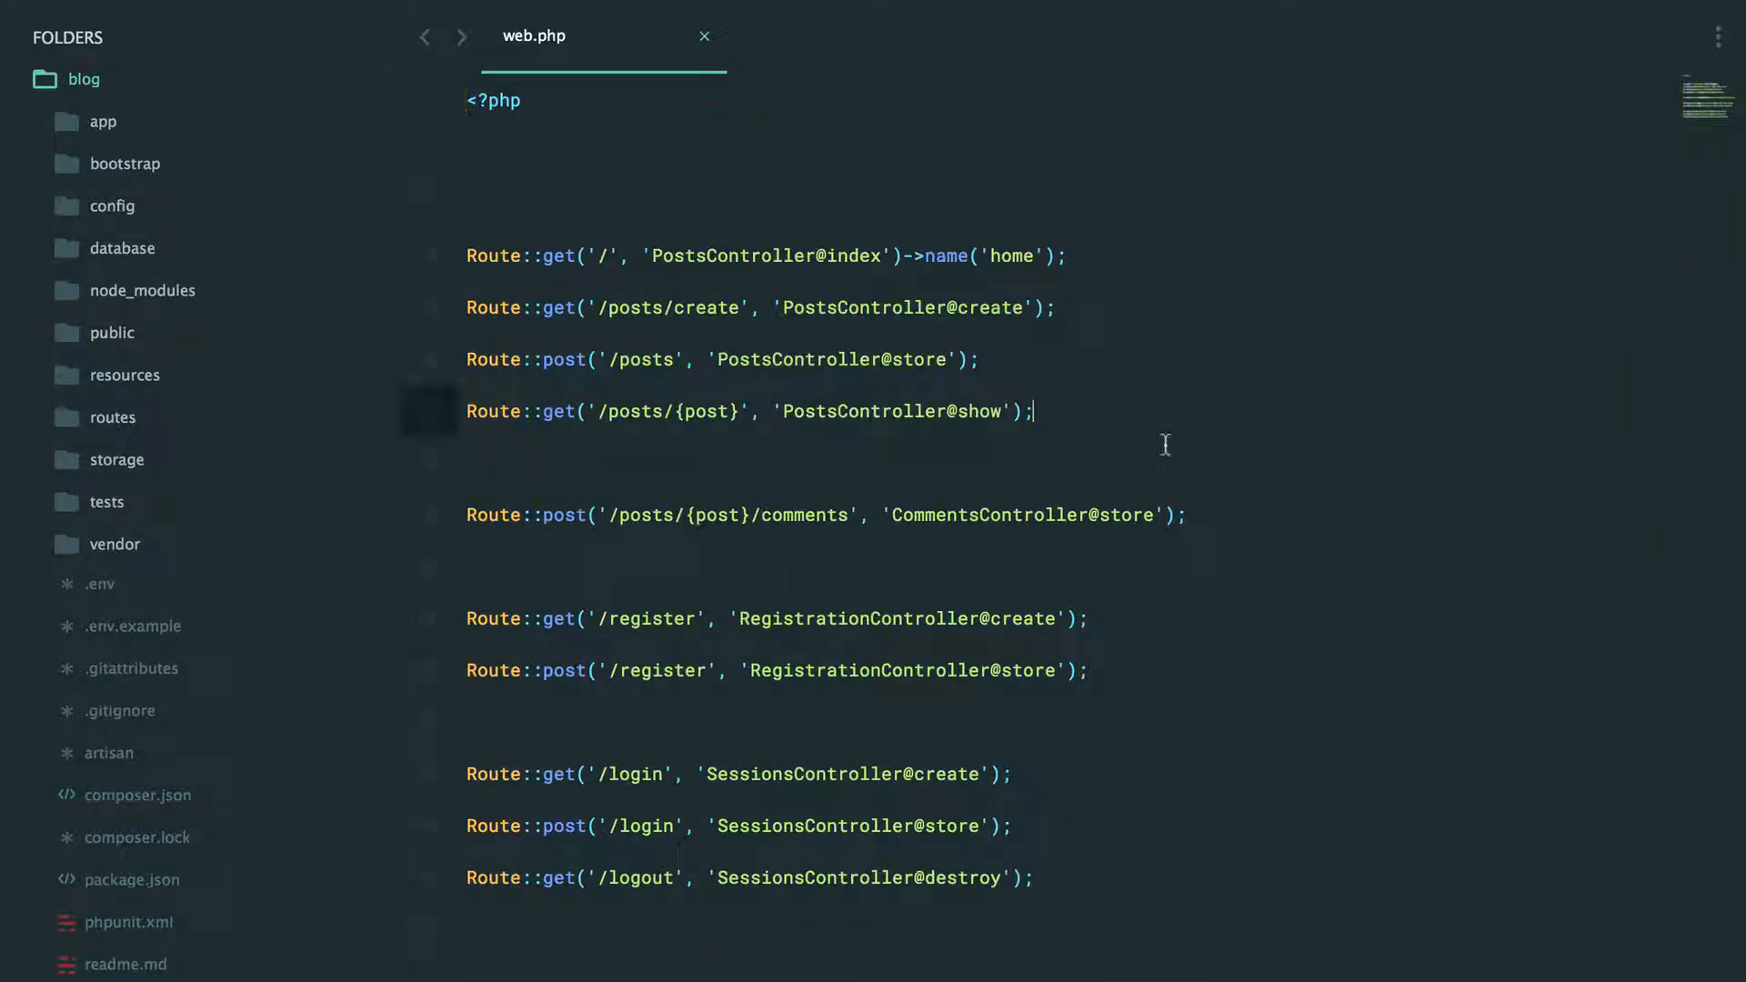
# Step: Add Route::get('/posts/tags/{tag}', 'PostsController@index') to web.php, correcting the action name to index
pyautogui.write("Route::get('/')")
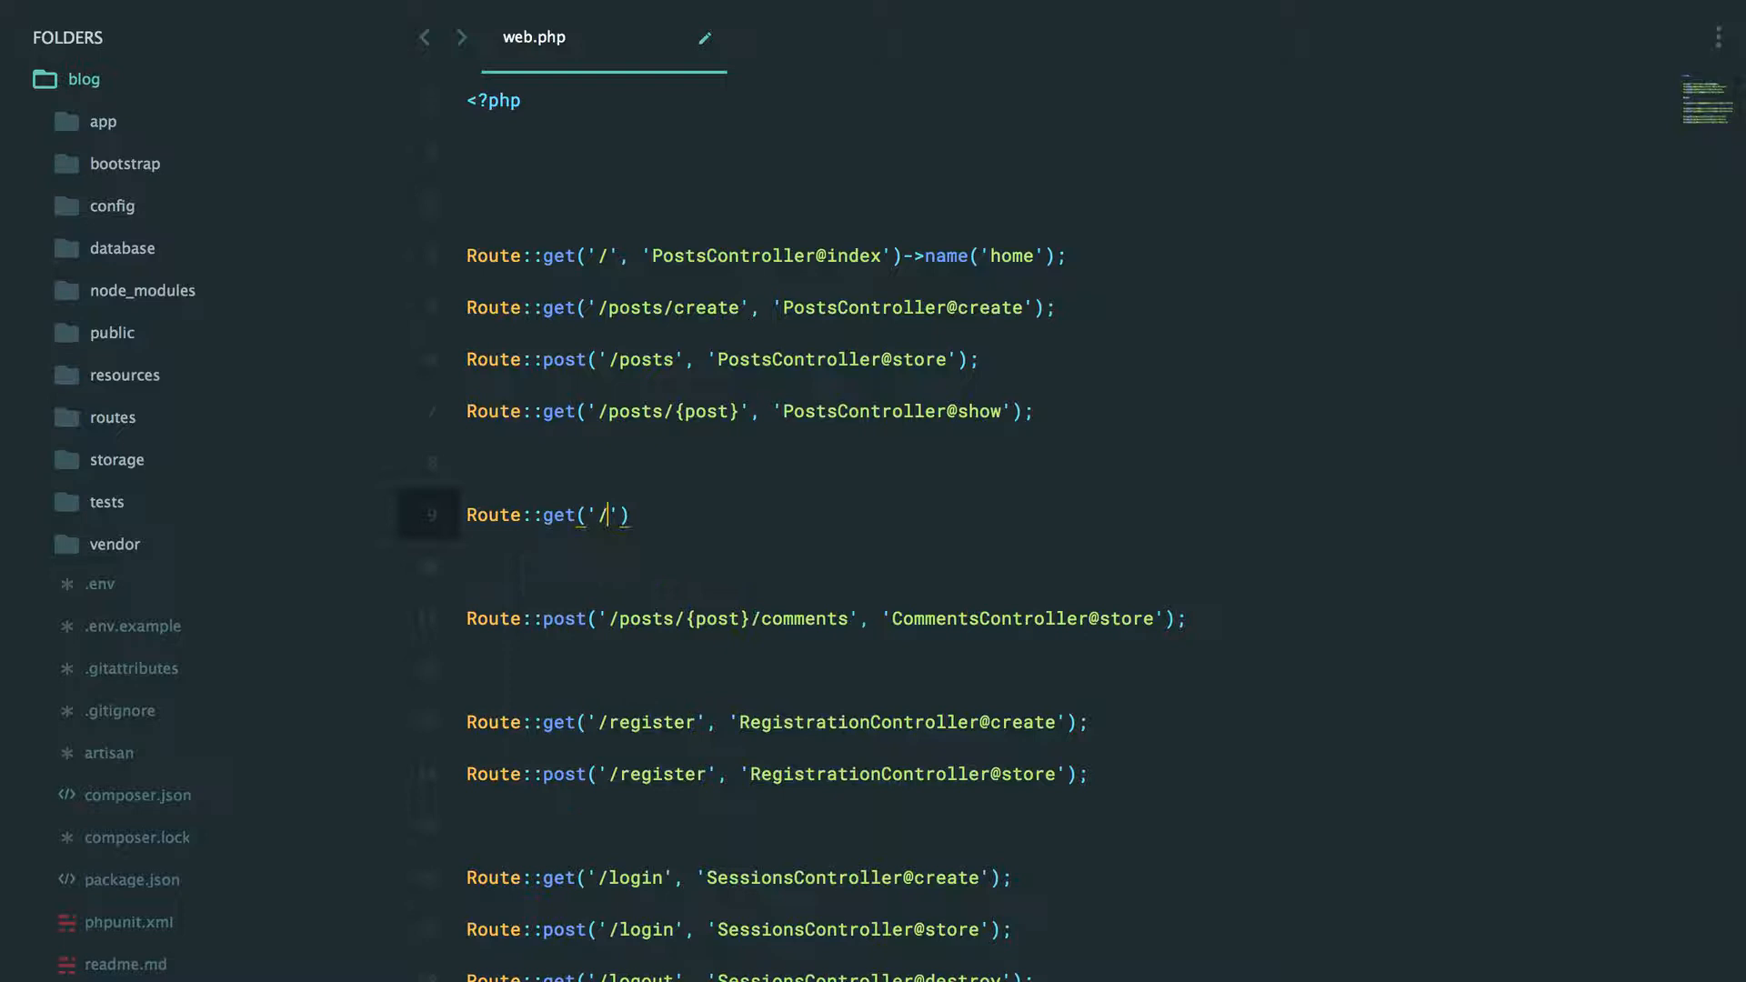
pyautogui.write('posts/tags/{tag')
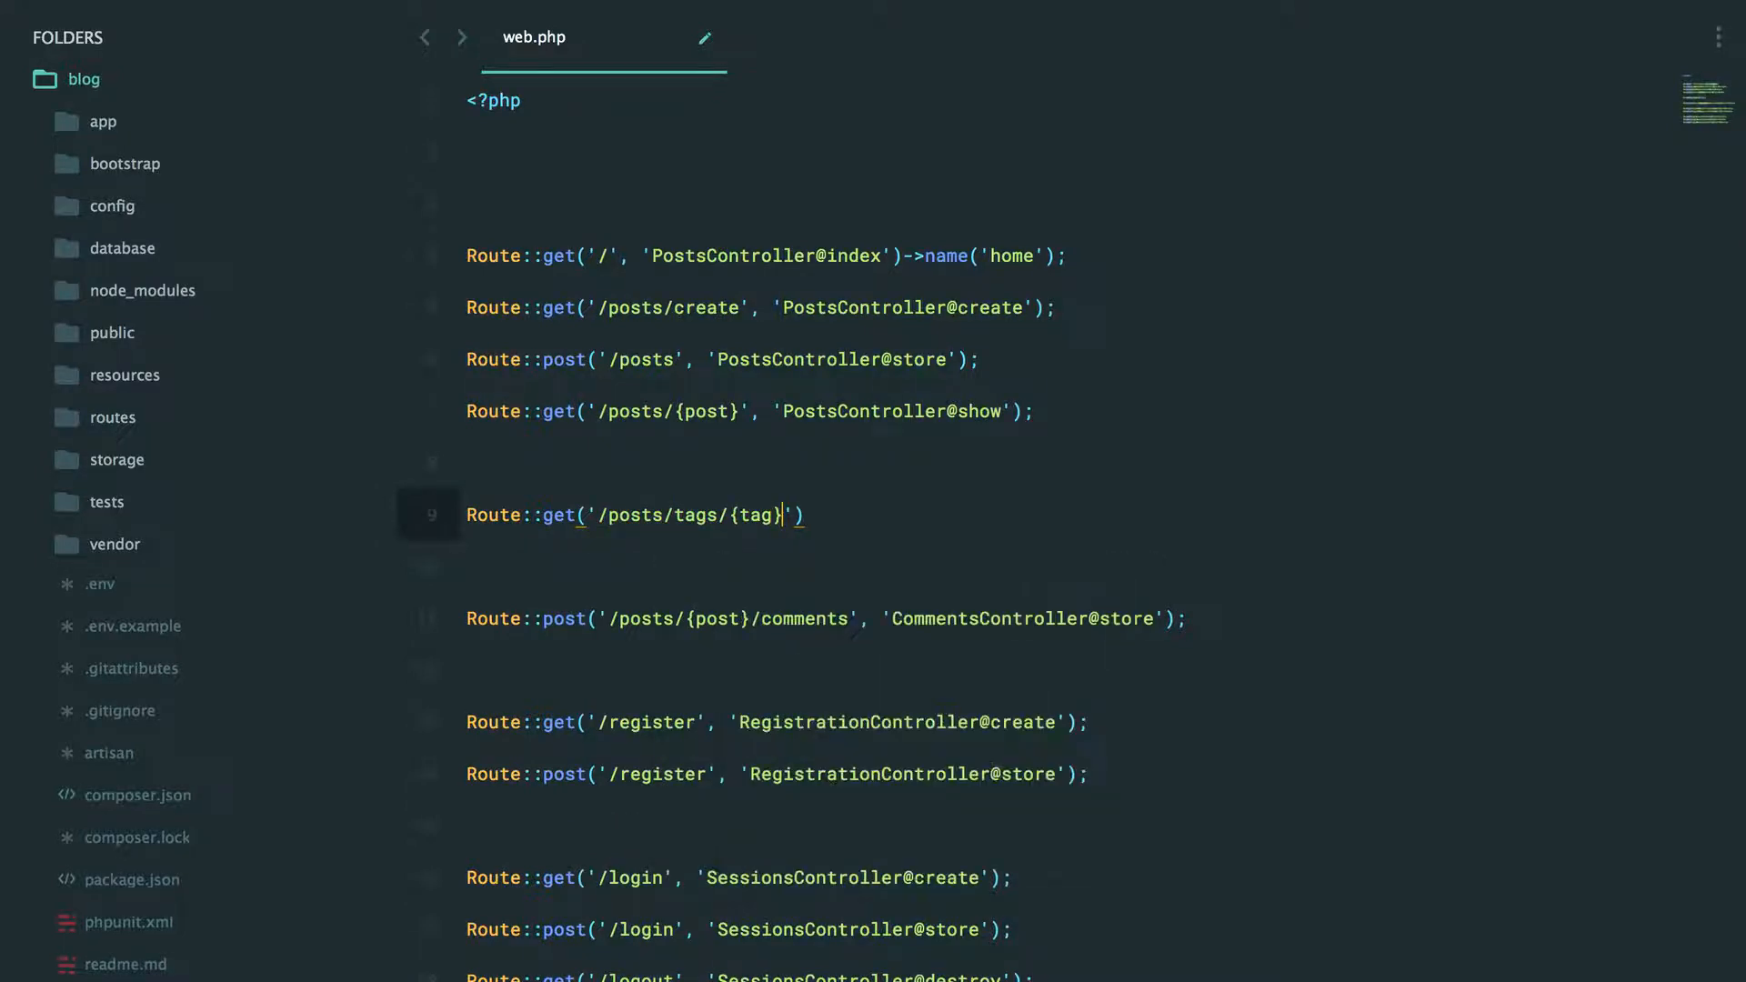
pyautogui.write(", '")
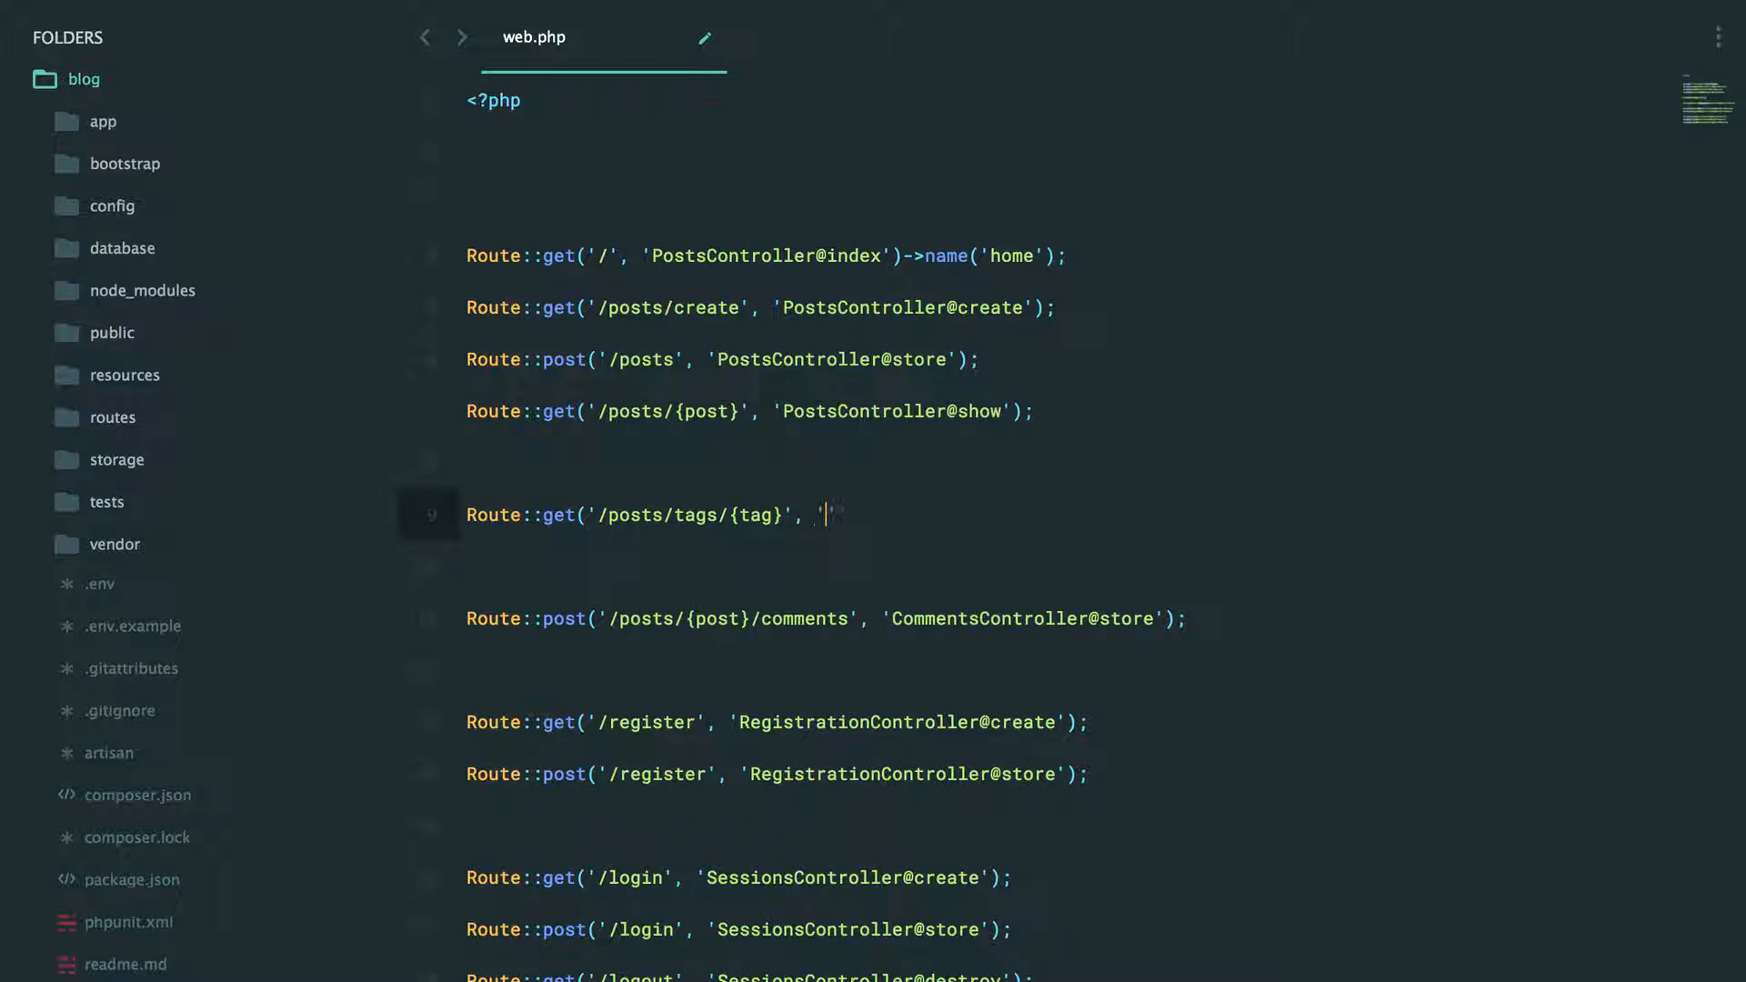
pyautogui.write('PostsController@indexBy')
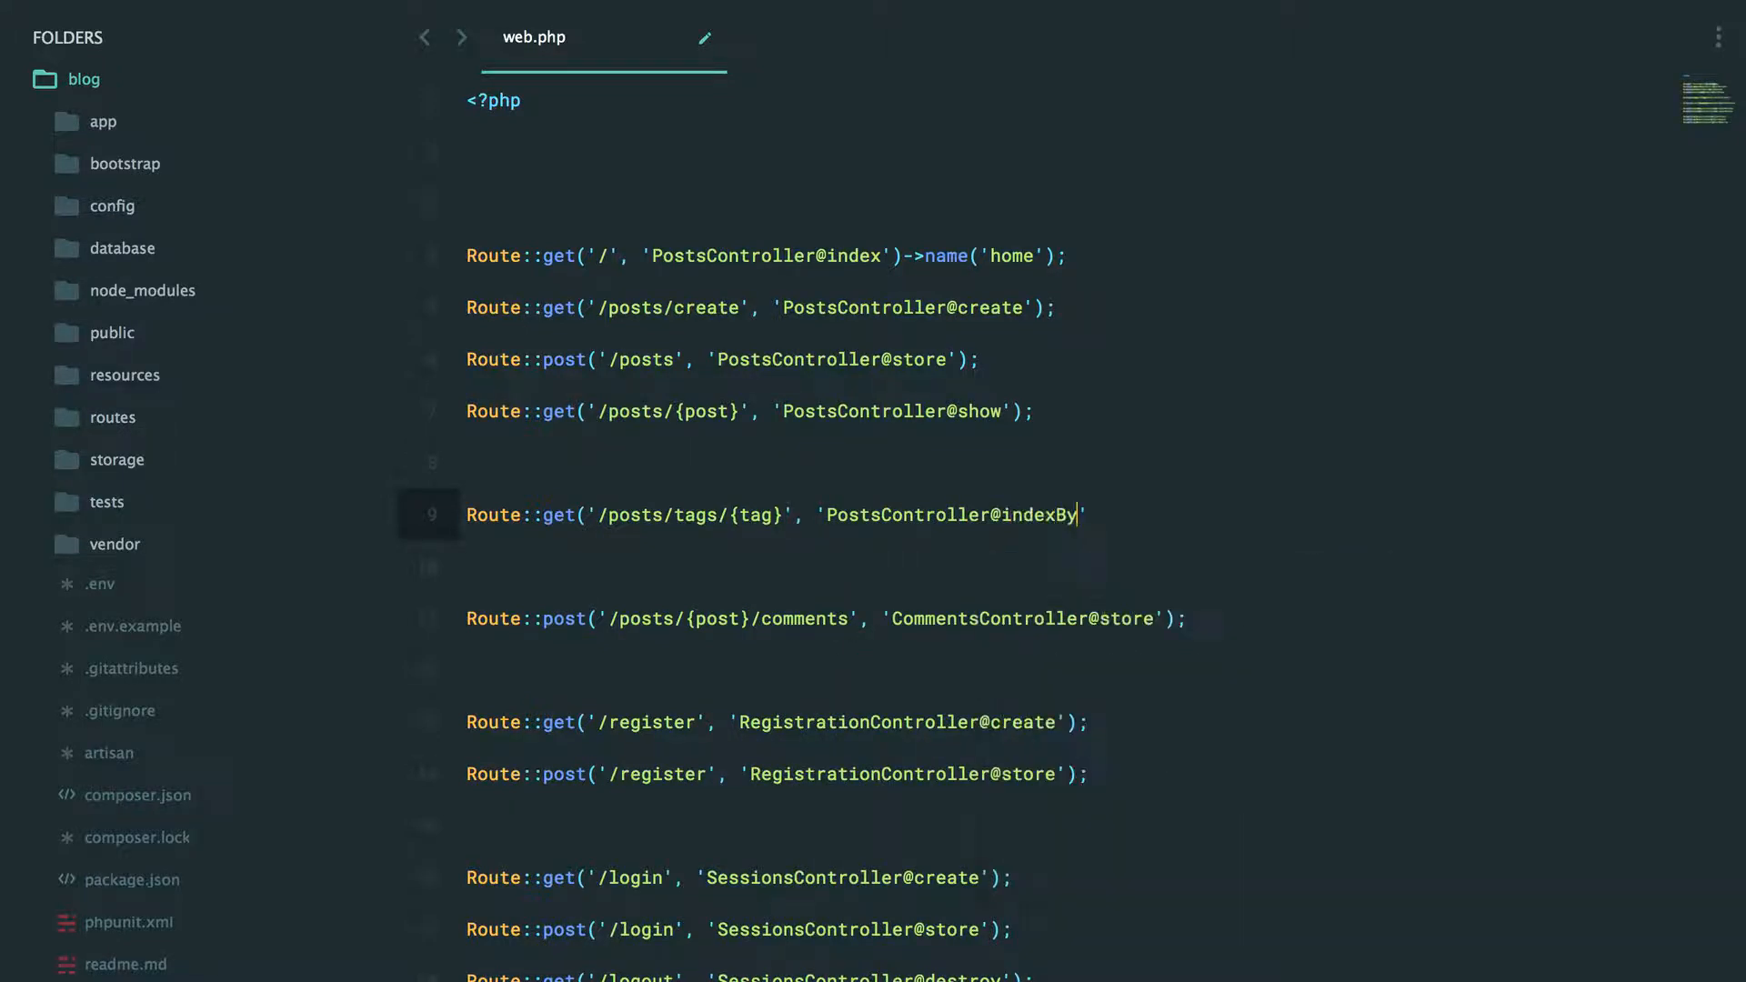
pyautogui.write("Tags')")
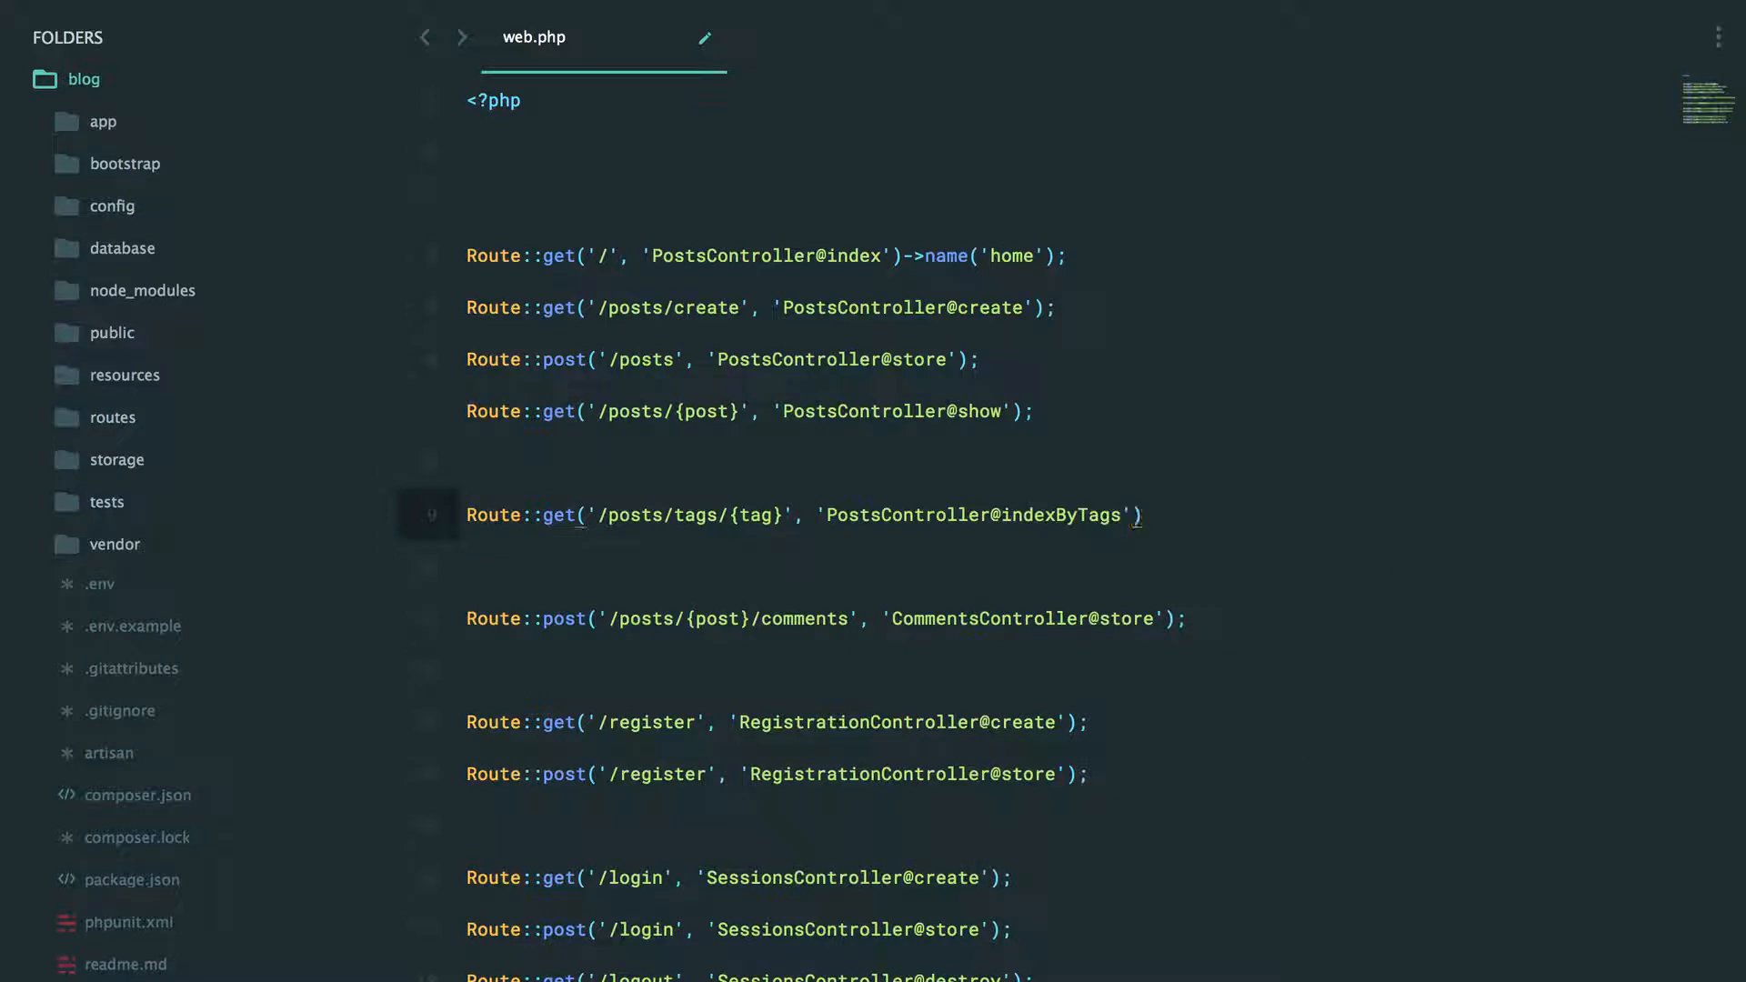
pyautogui.press('backspace')
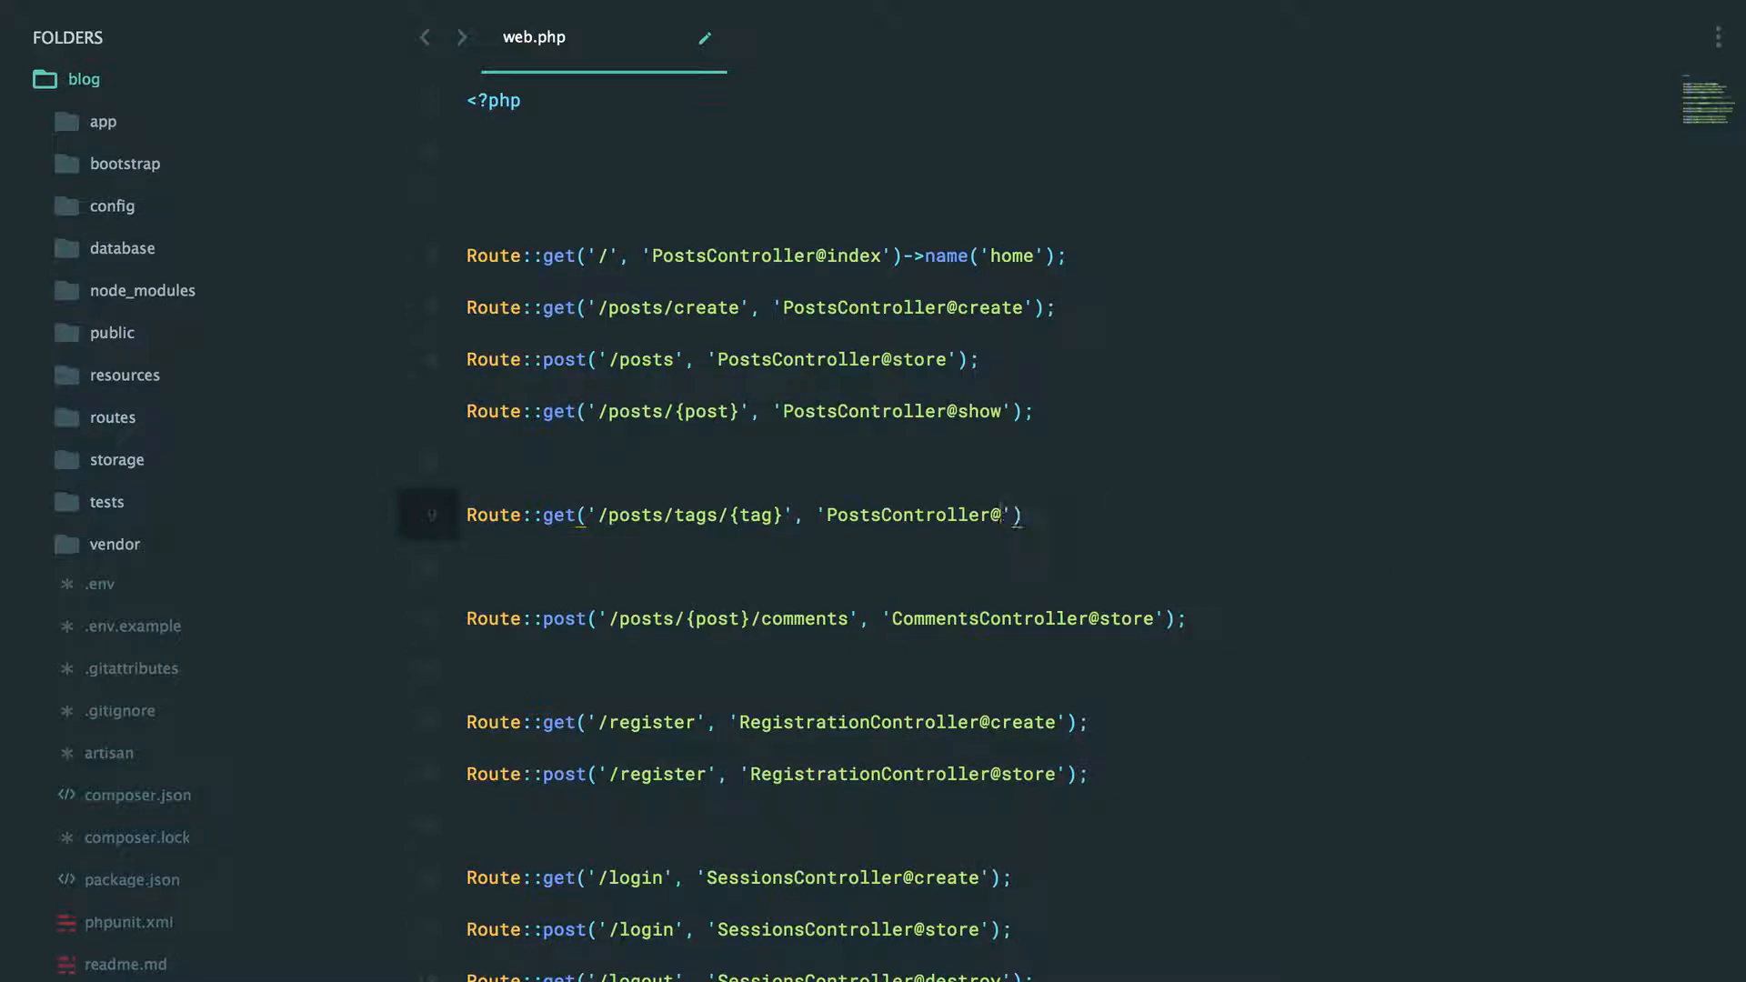
pyautogui.write("index');")
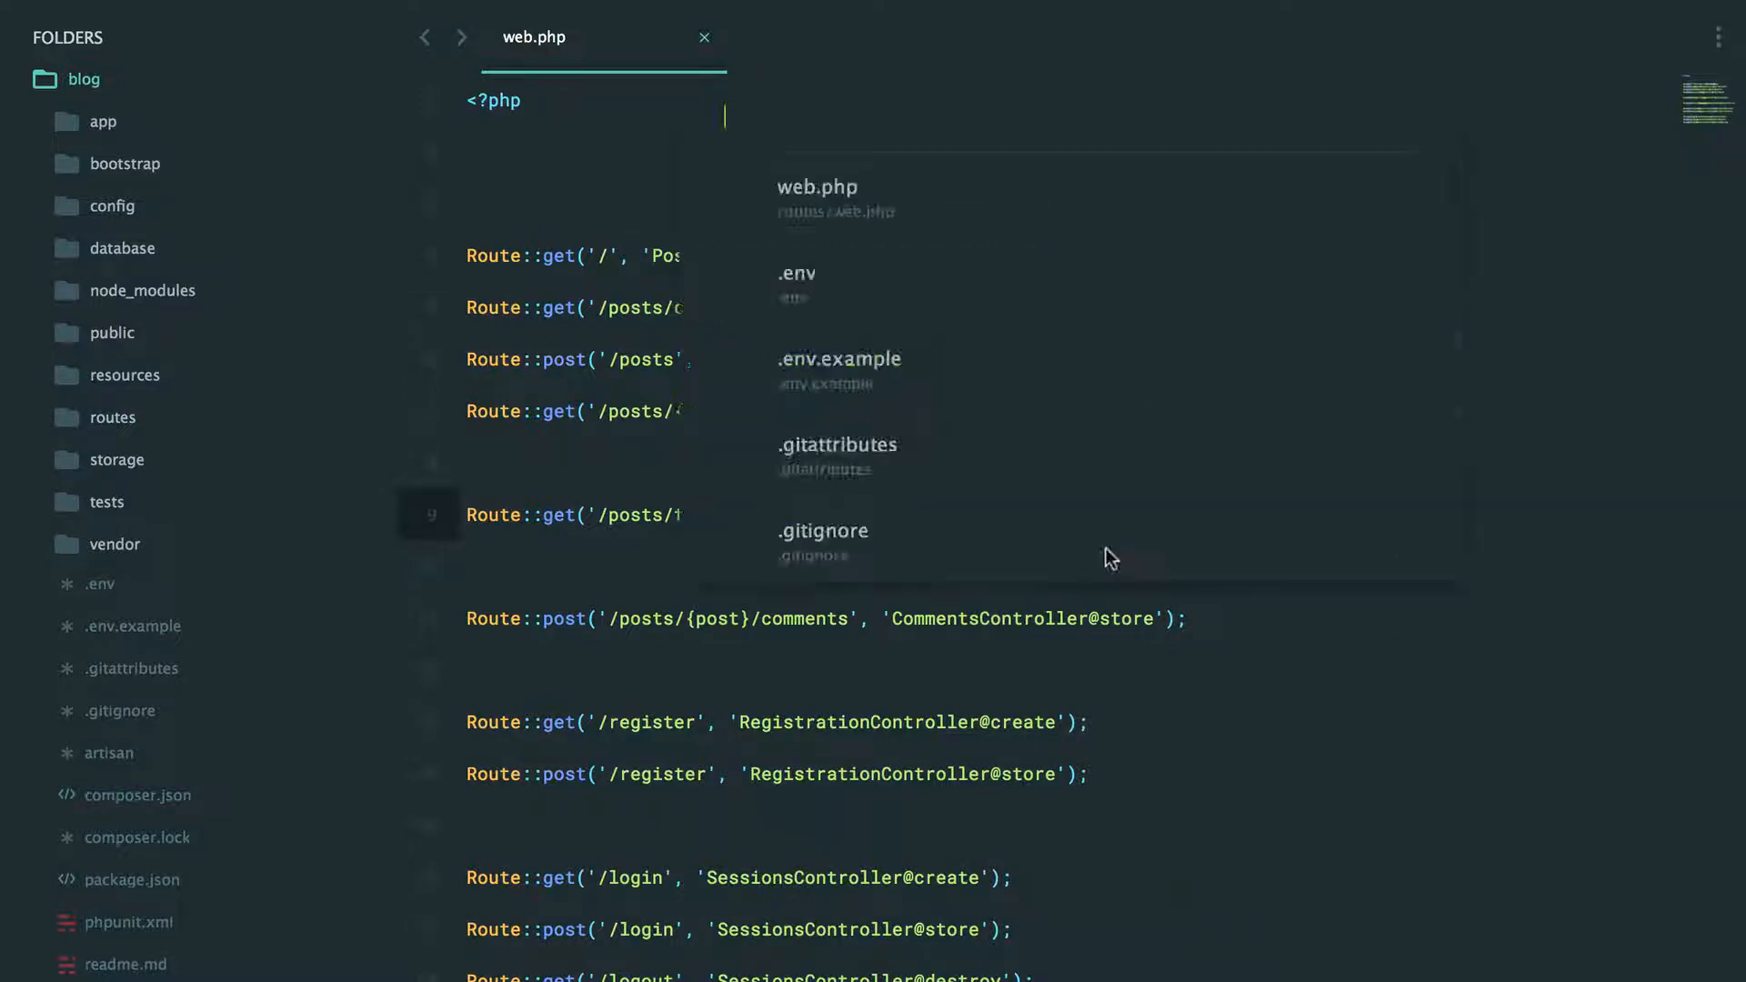
# Step: Try a Tag $tag parameter in PostsController@index that simply returns the tag
pyautogui.click(820, 36)
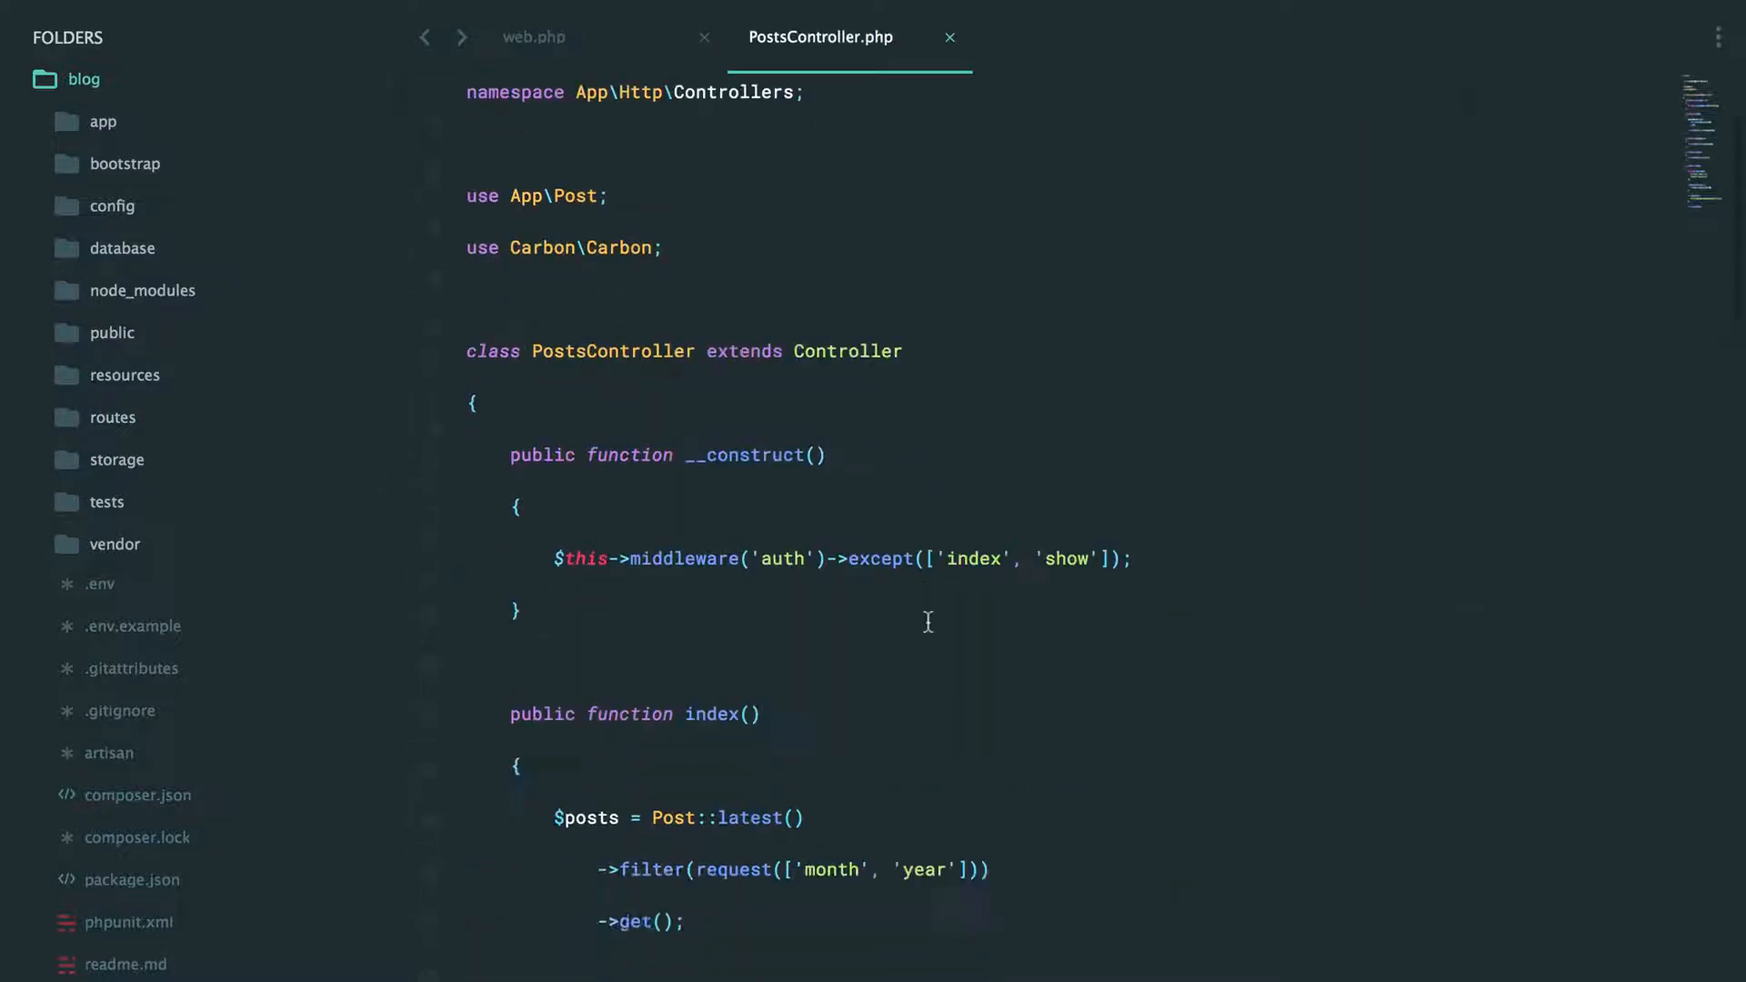
pyautogui.write('Tag $tag = null')
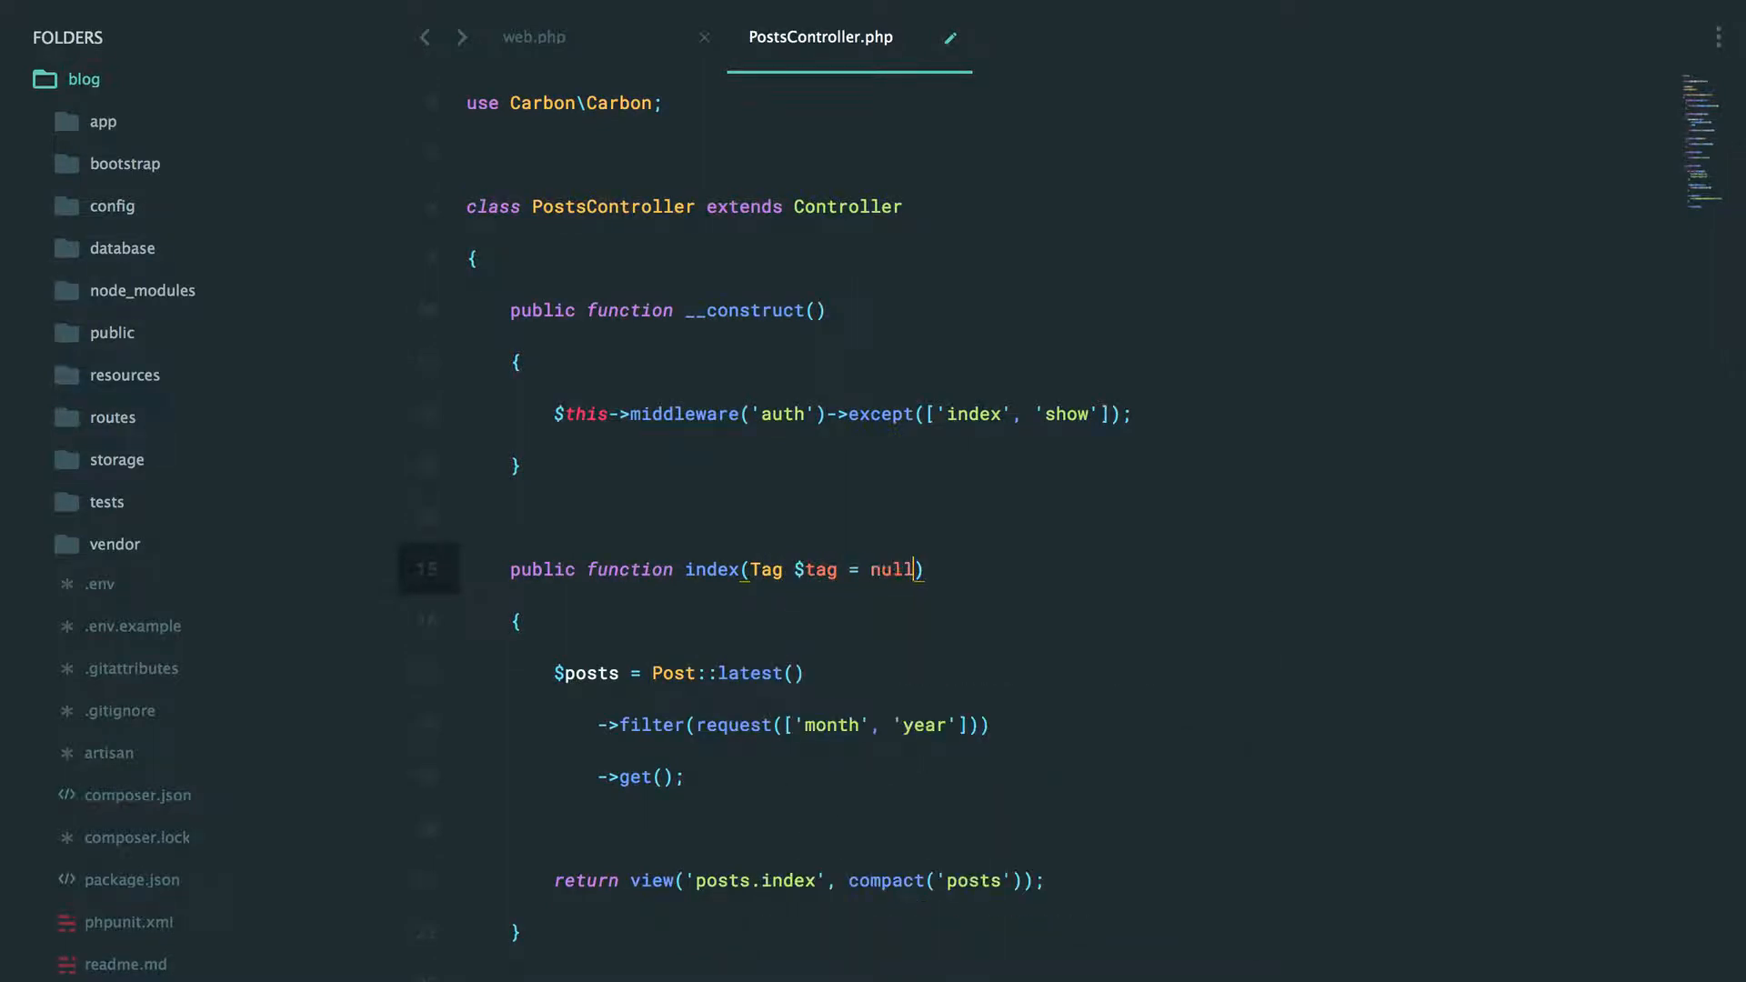
pyautogui.click(752, 569)
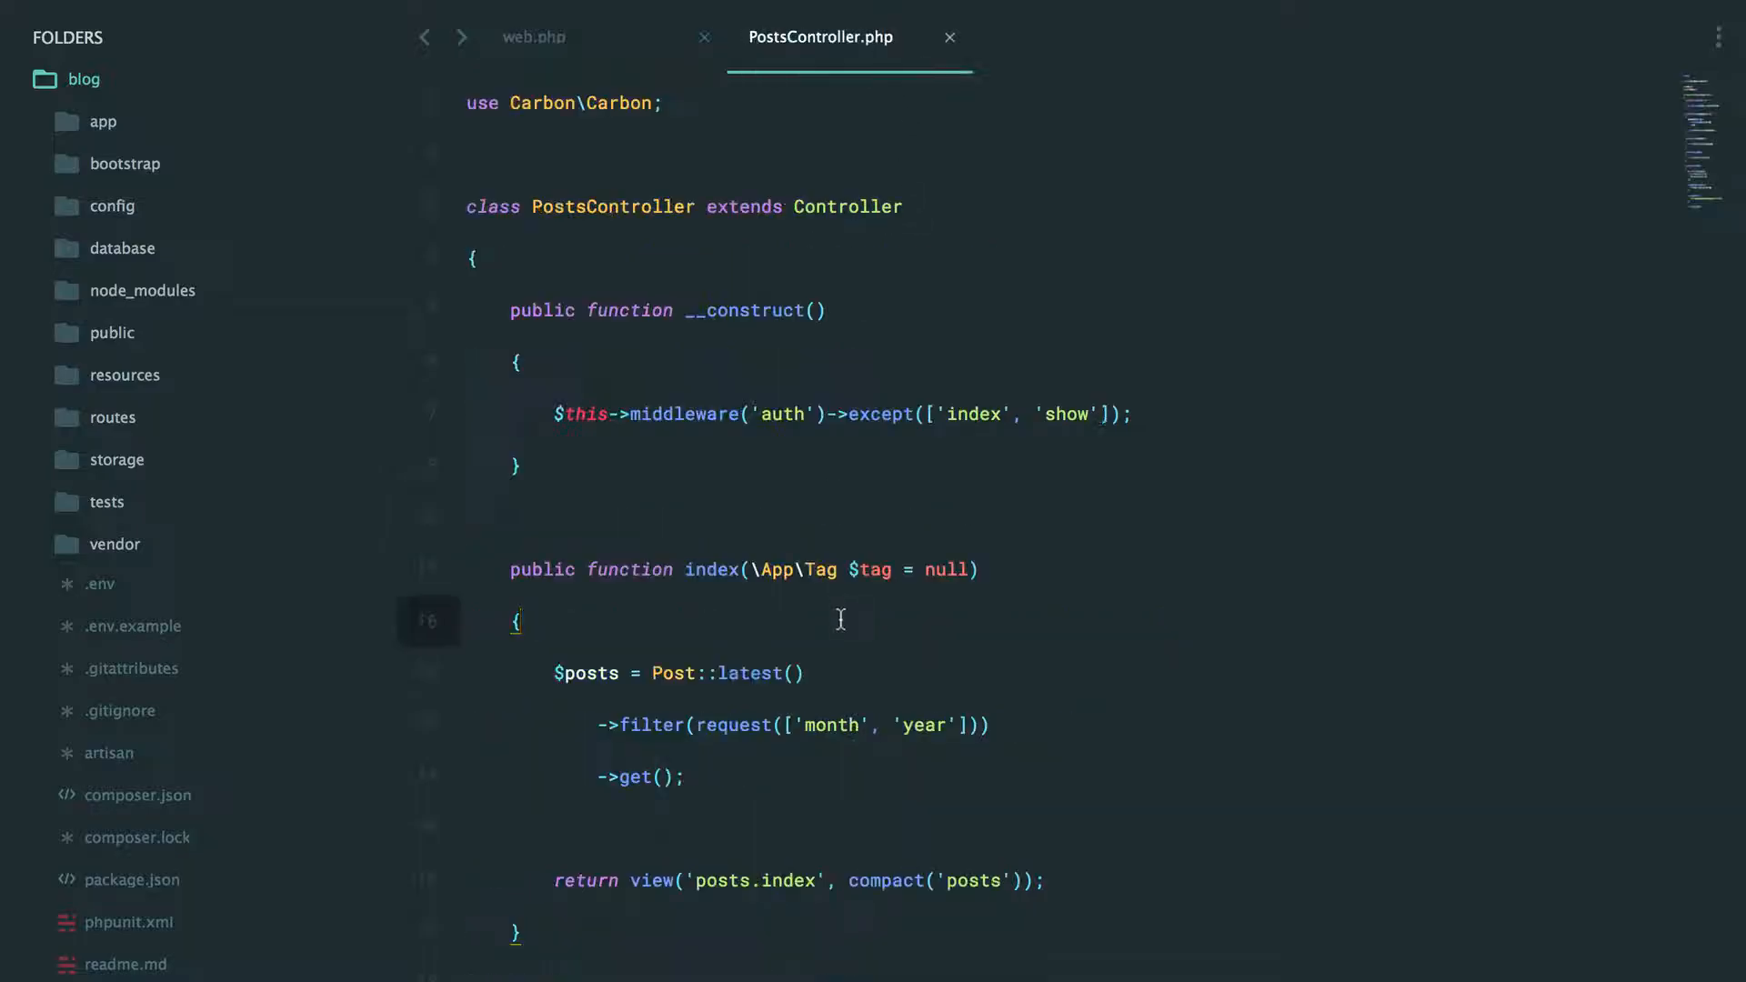
pyautogui.write('return $tag;')
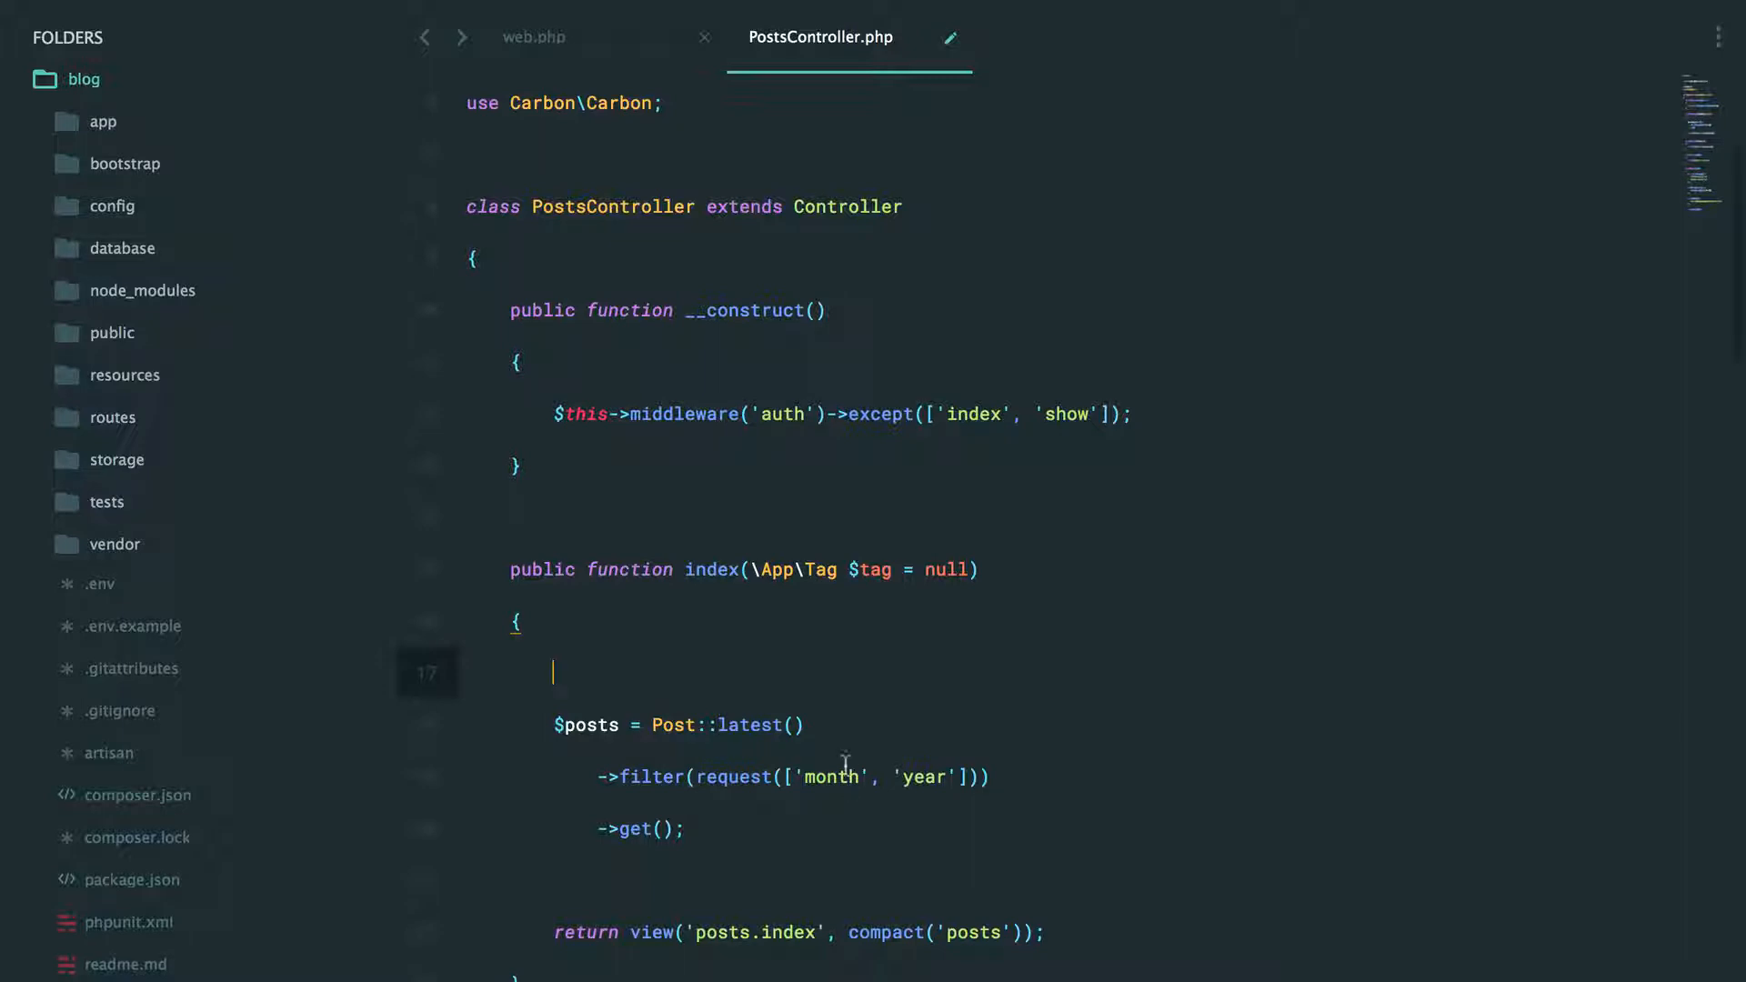
# Step: Generate a new TagsController with php artisan make:controller
pyautogui.scroll(-3)
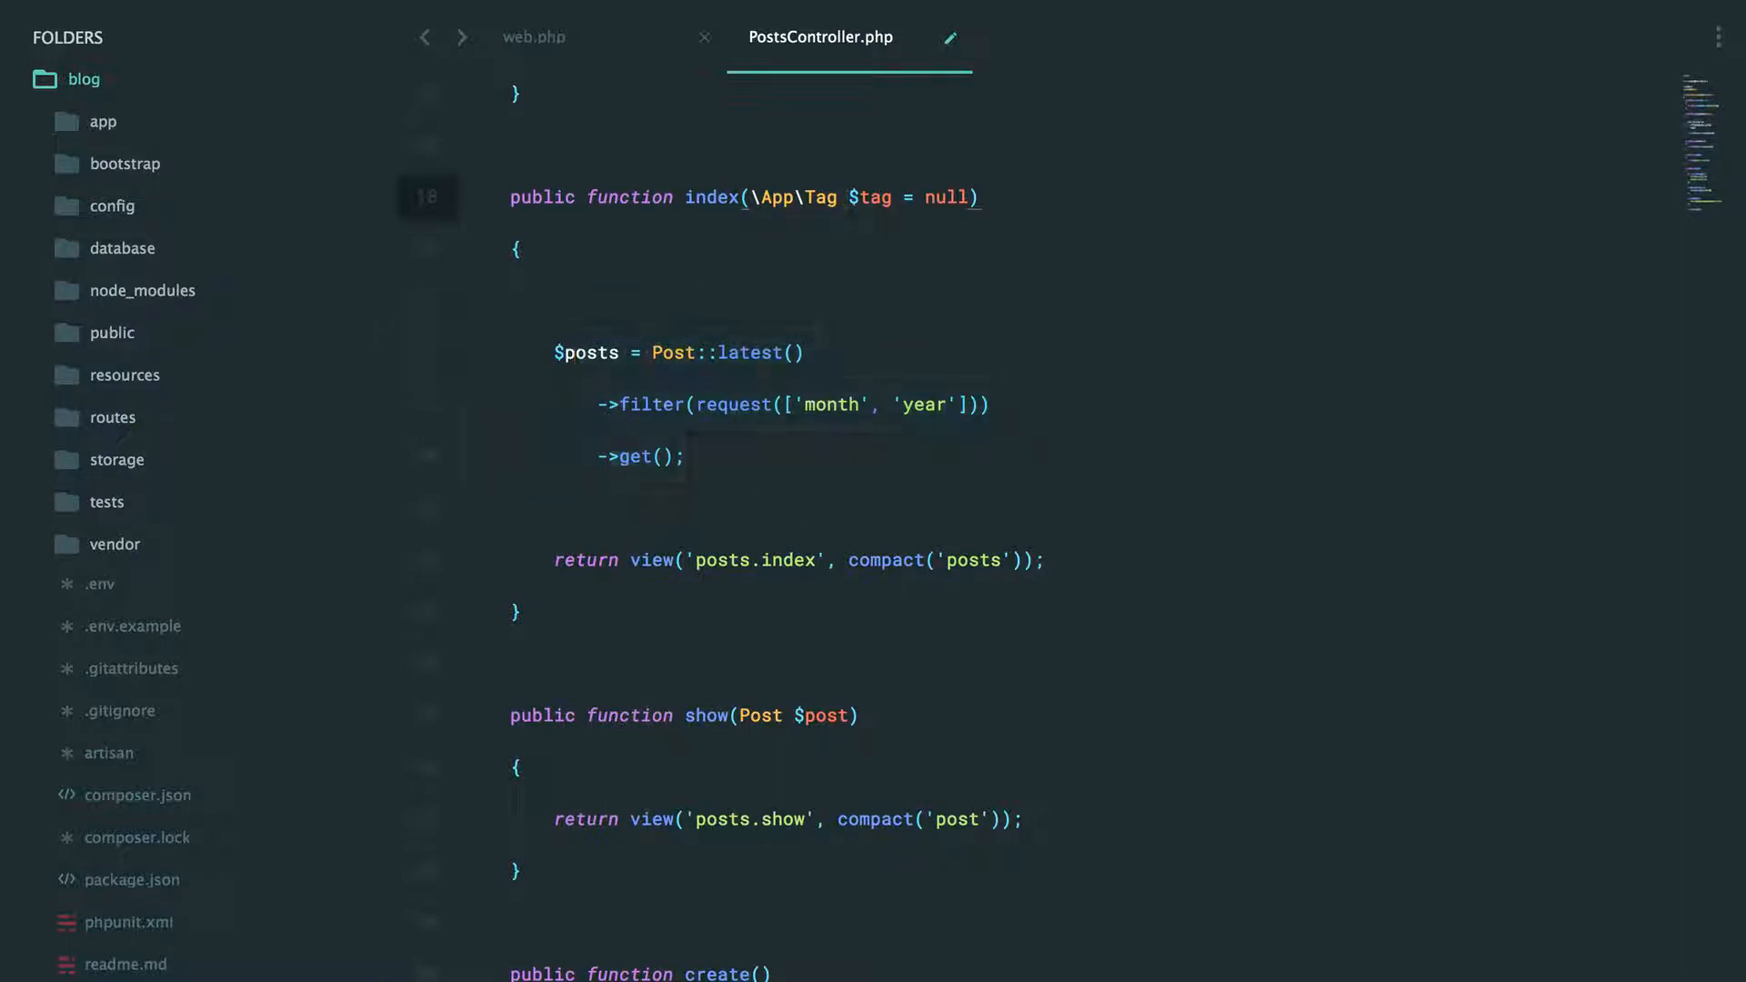
pyautogui.click(534, 36)
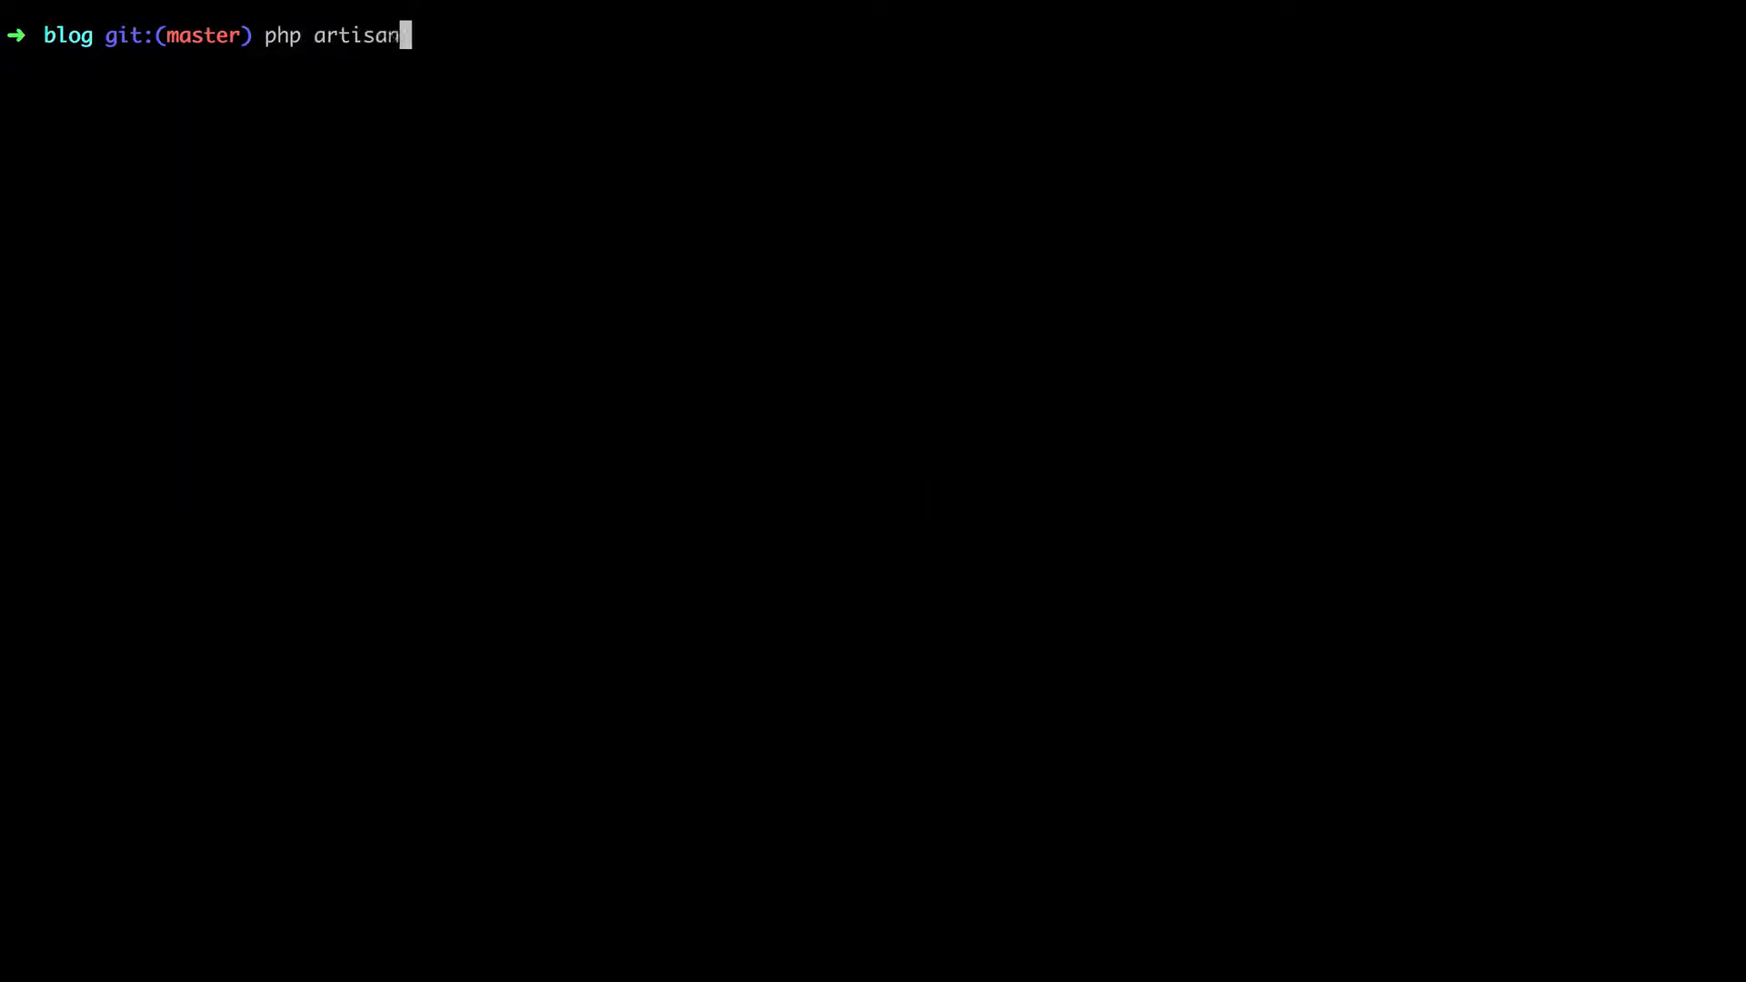
pyautogui.write('make:controller Tag')
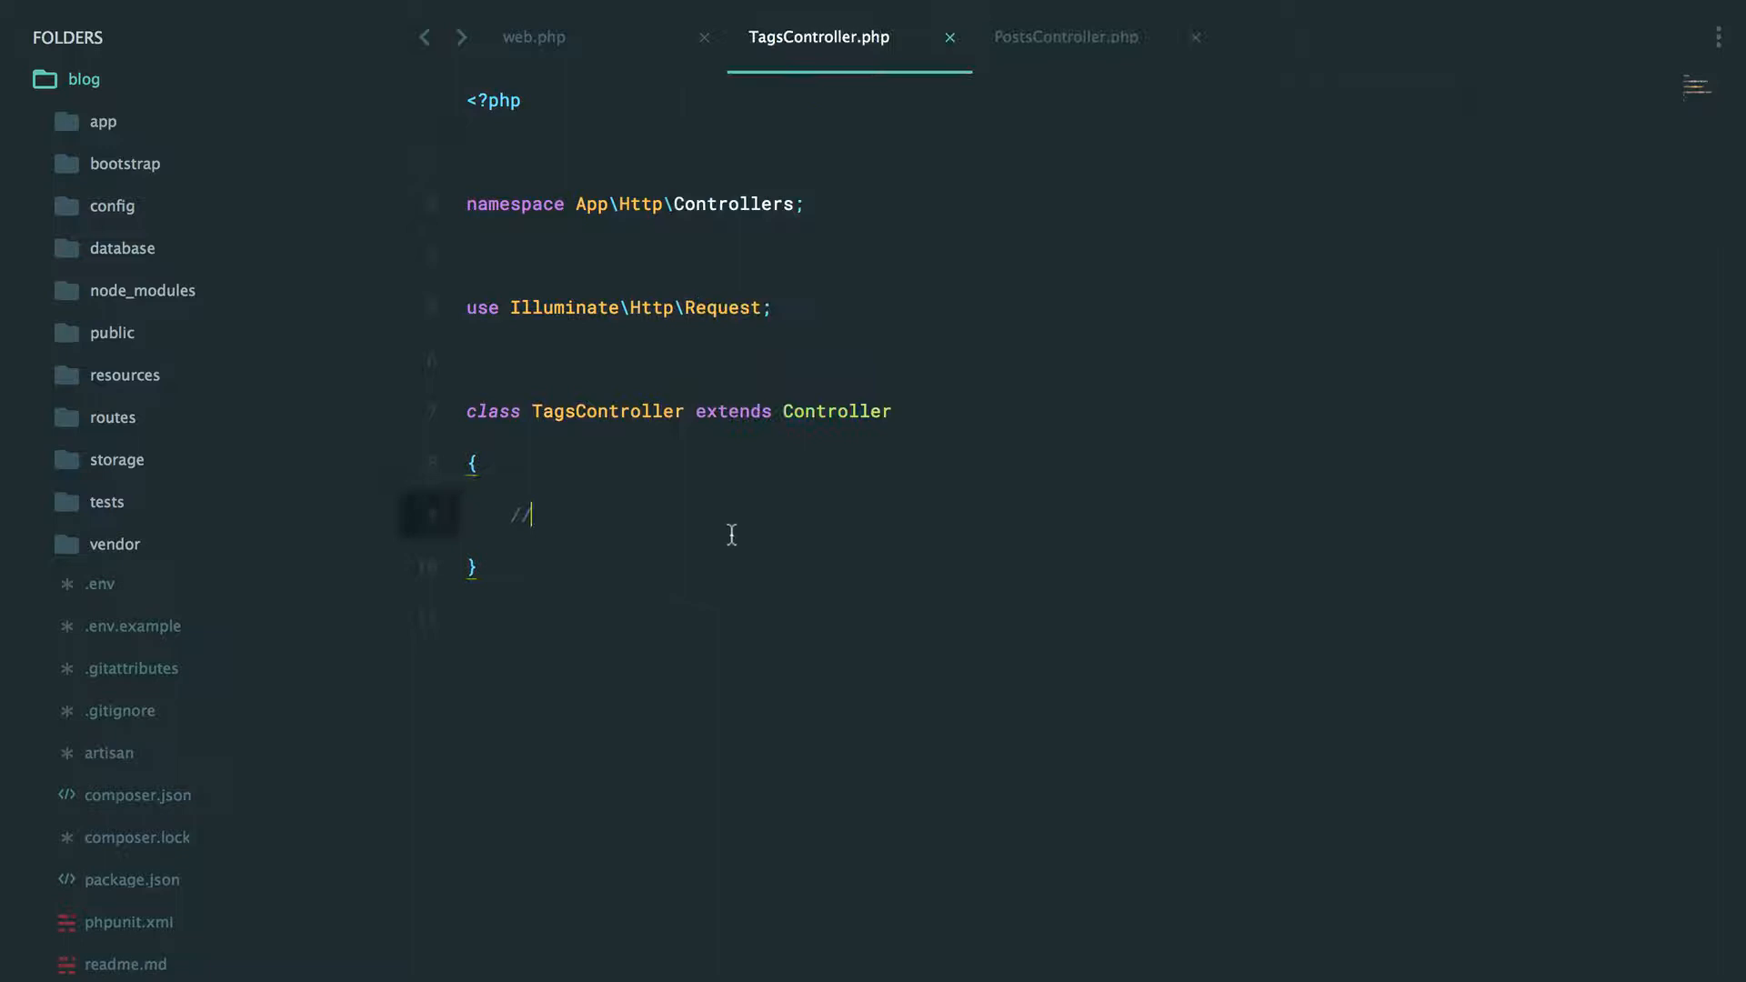
# Step: Write TagsController's index(Tag $tag) action that returns the tag, importing App\Tag
pyautogui.write('public function index(')
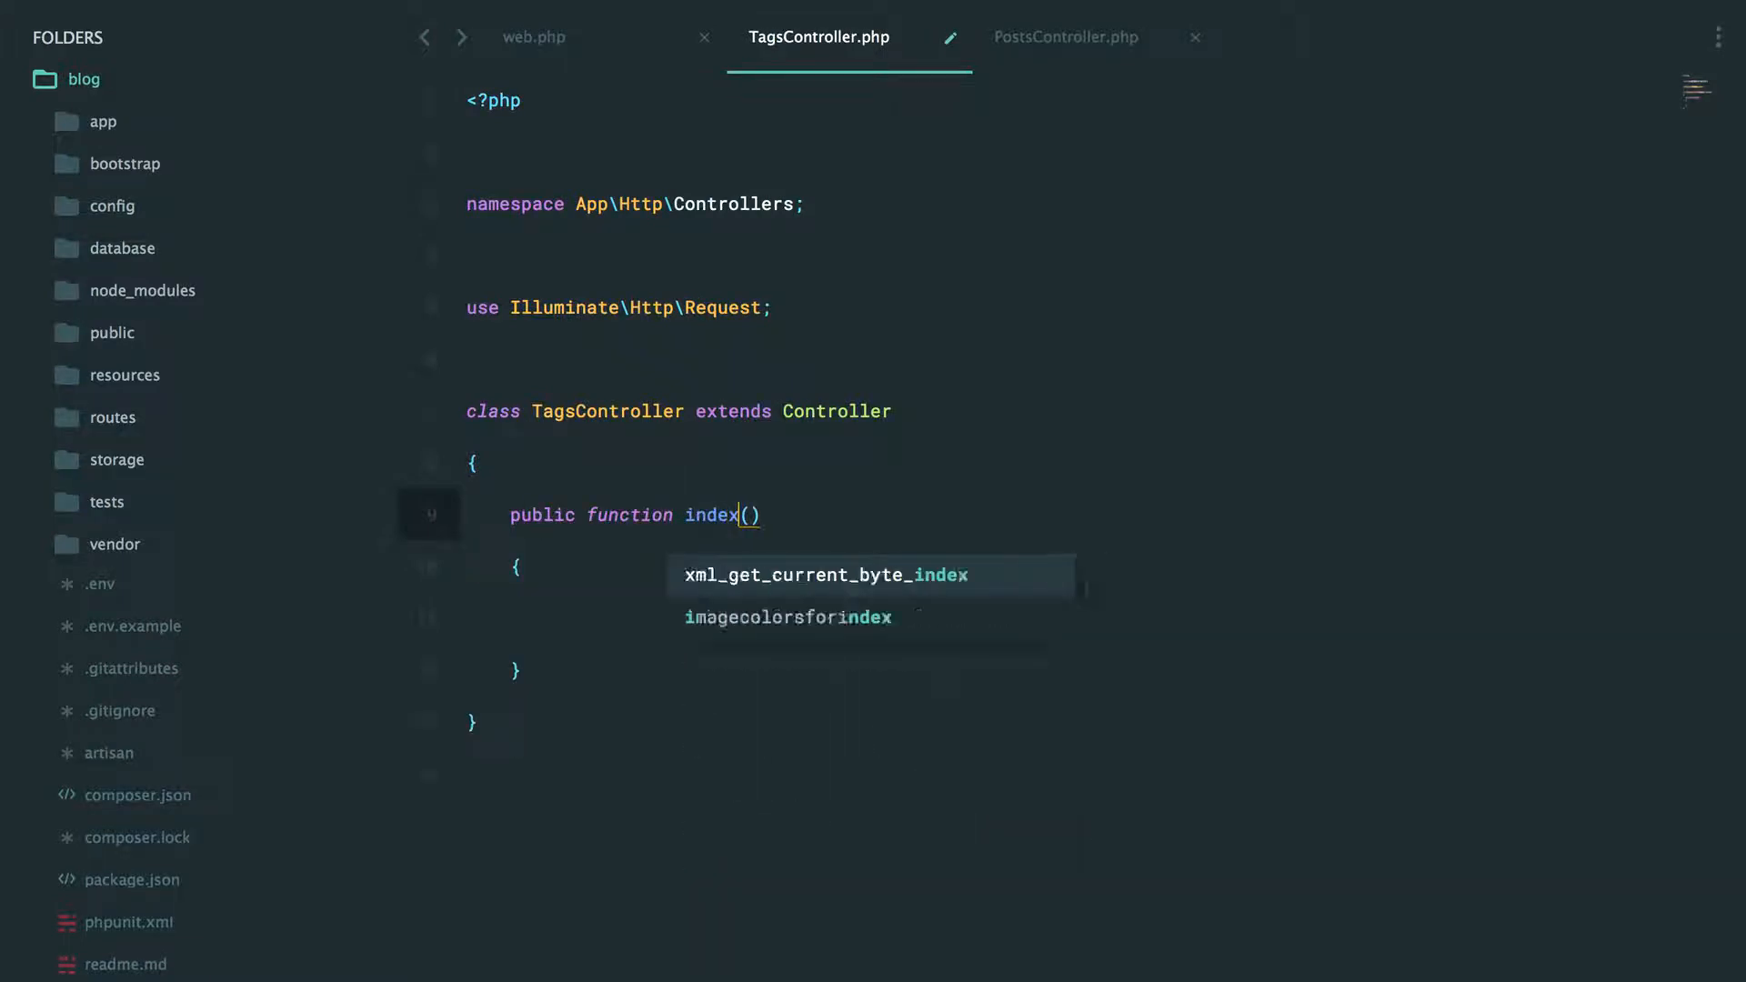
pyautogui.write('Tag $tag')
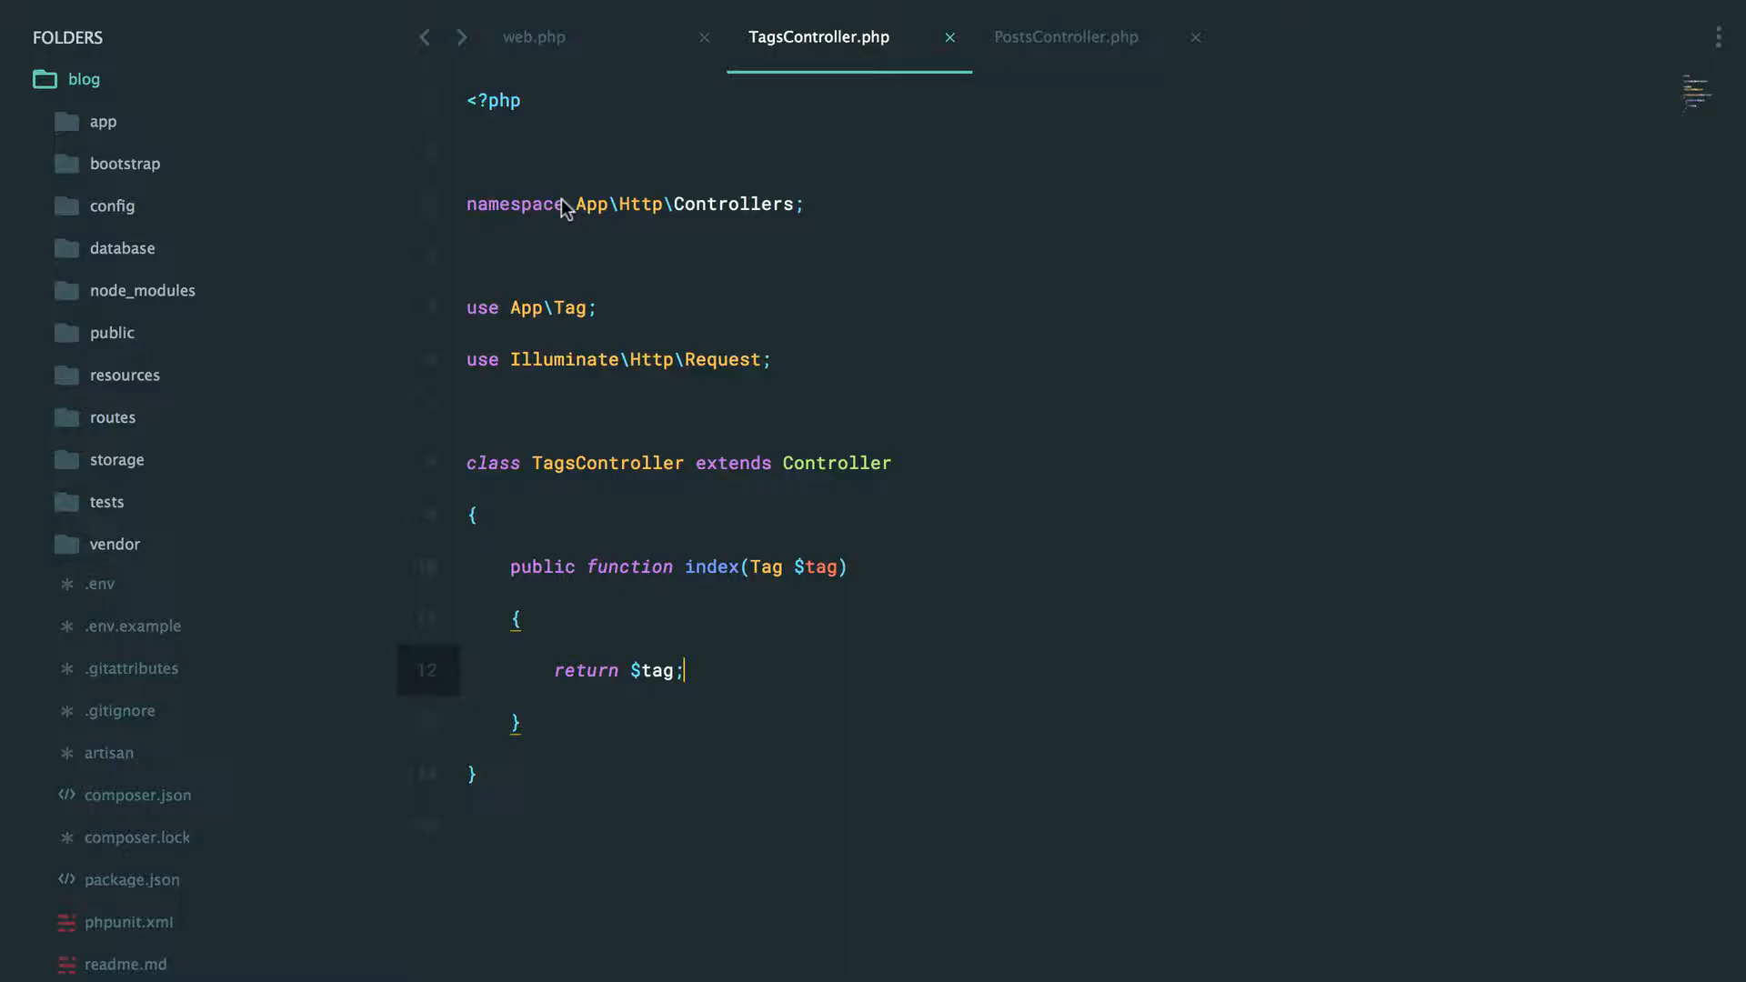
pyautogui.moveTo(775, 373)
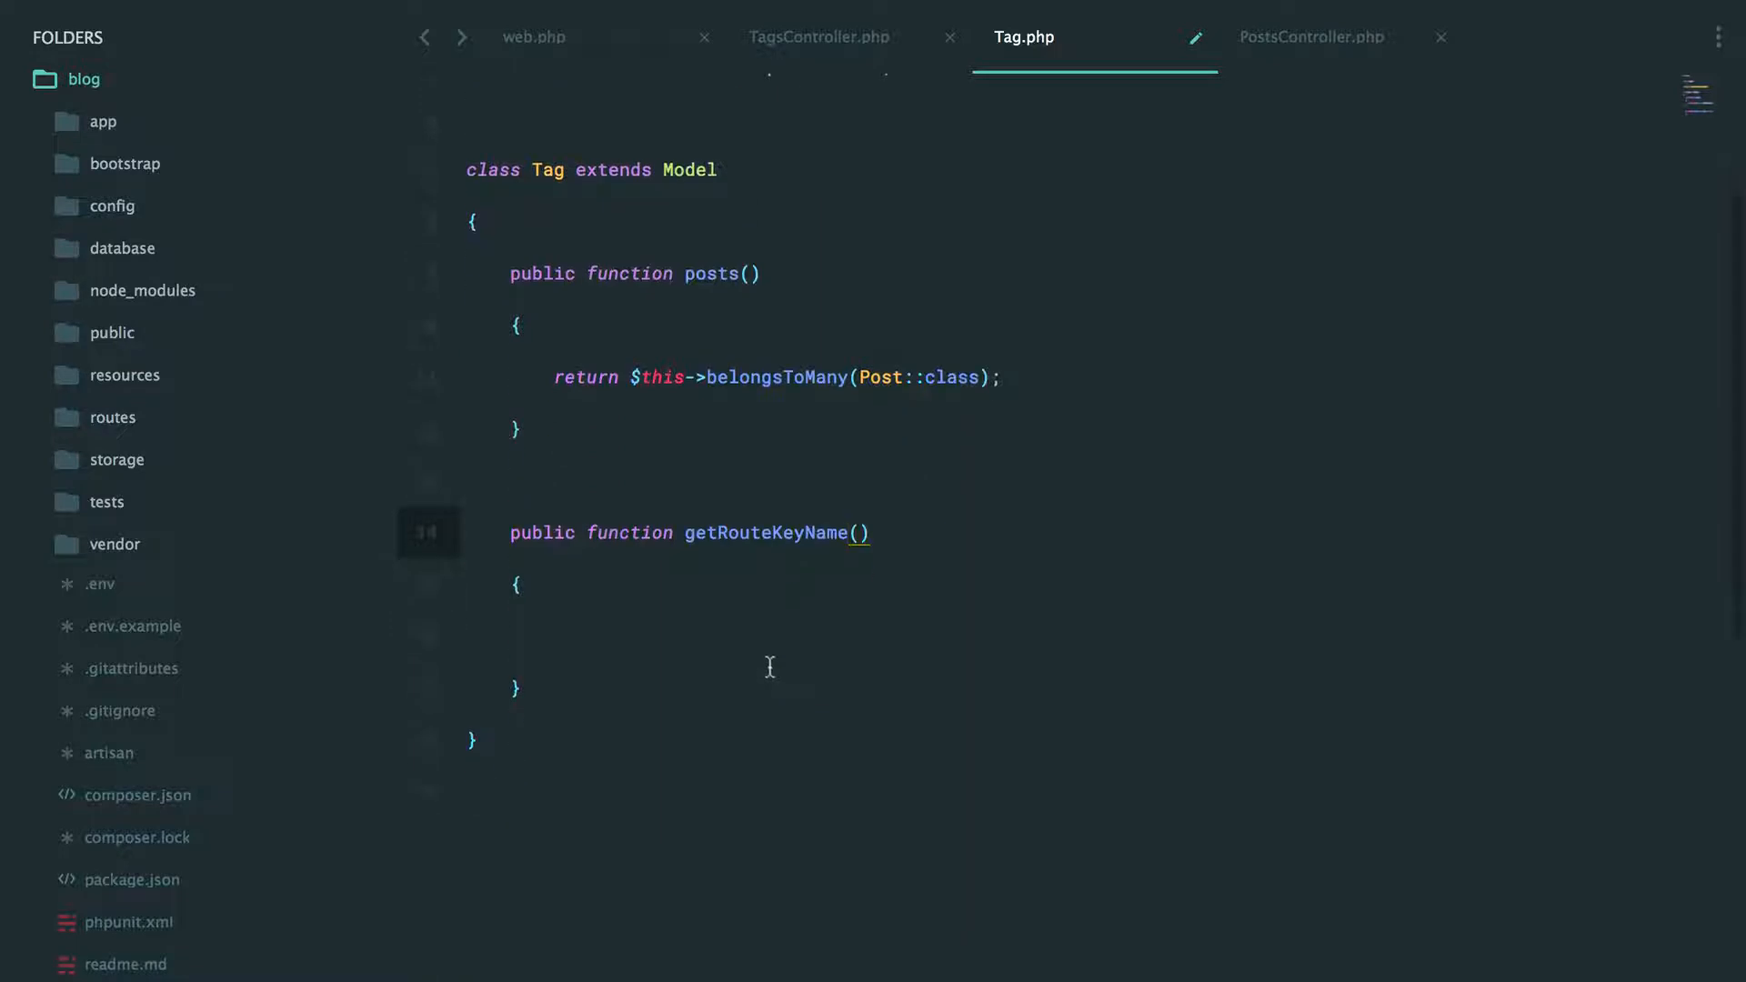
# Step: Give the Tag model a getRouteKeyName method returning the key column name
pyautogui.write('return')
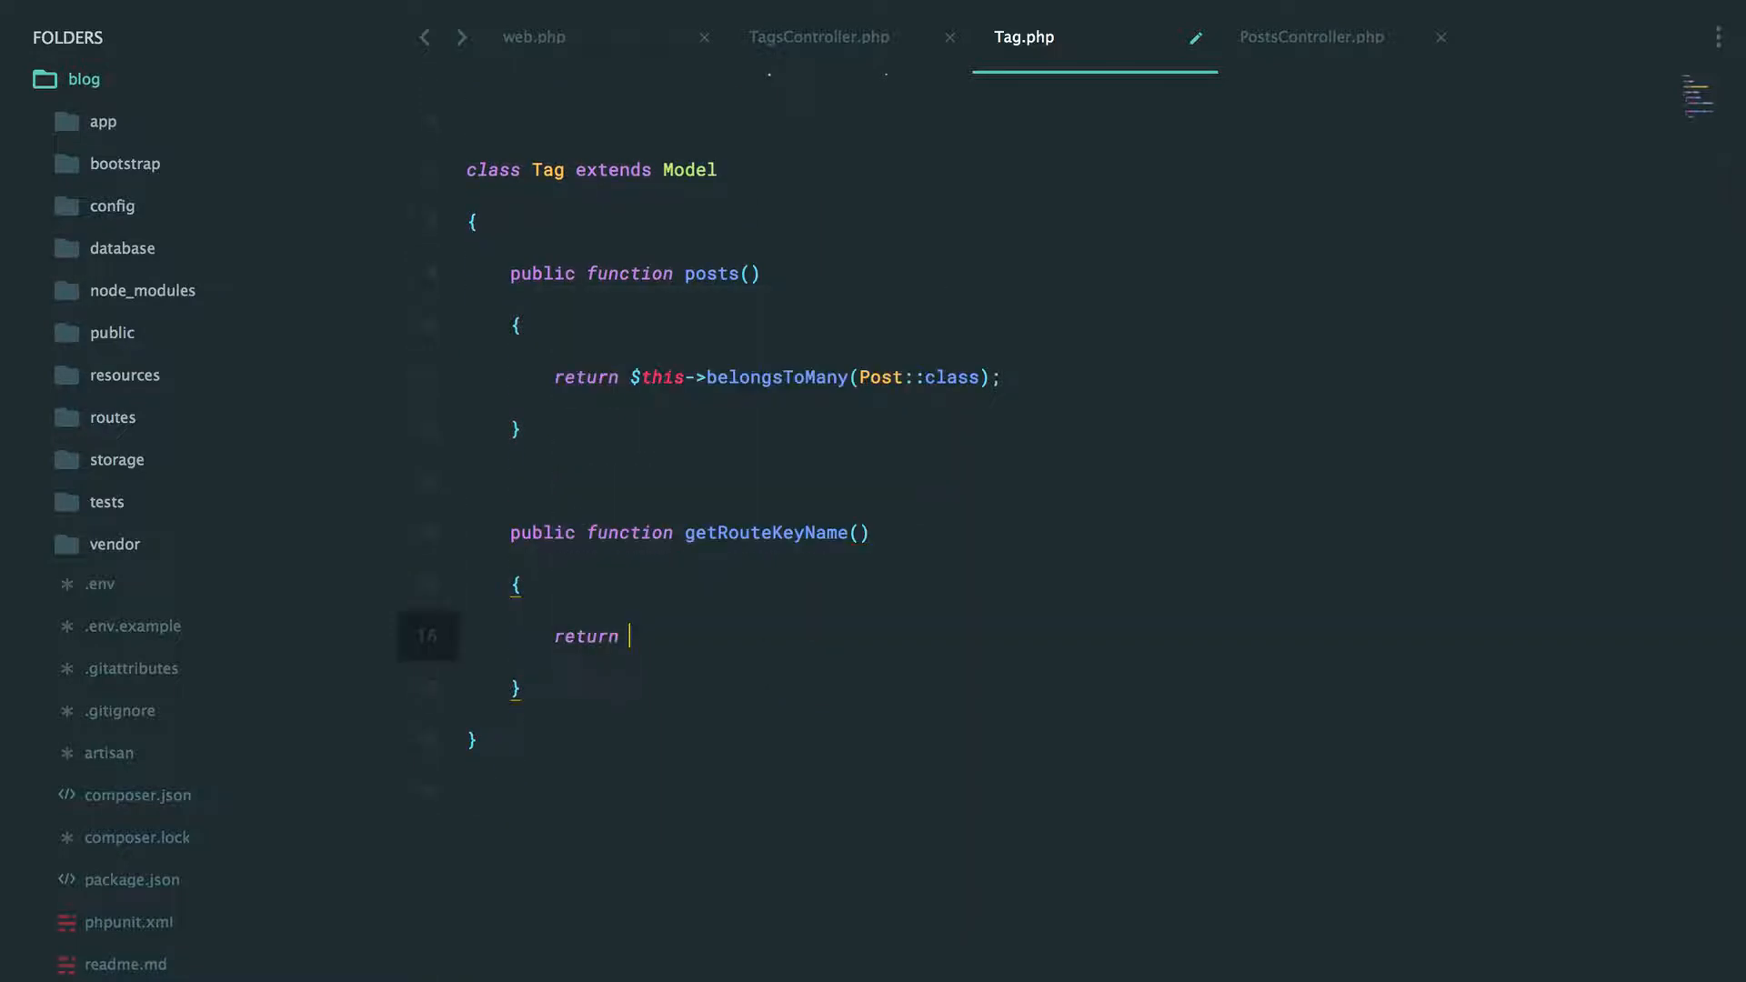
pyautogui.write("''")
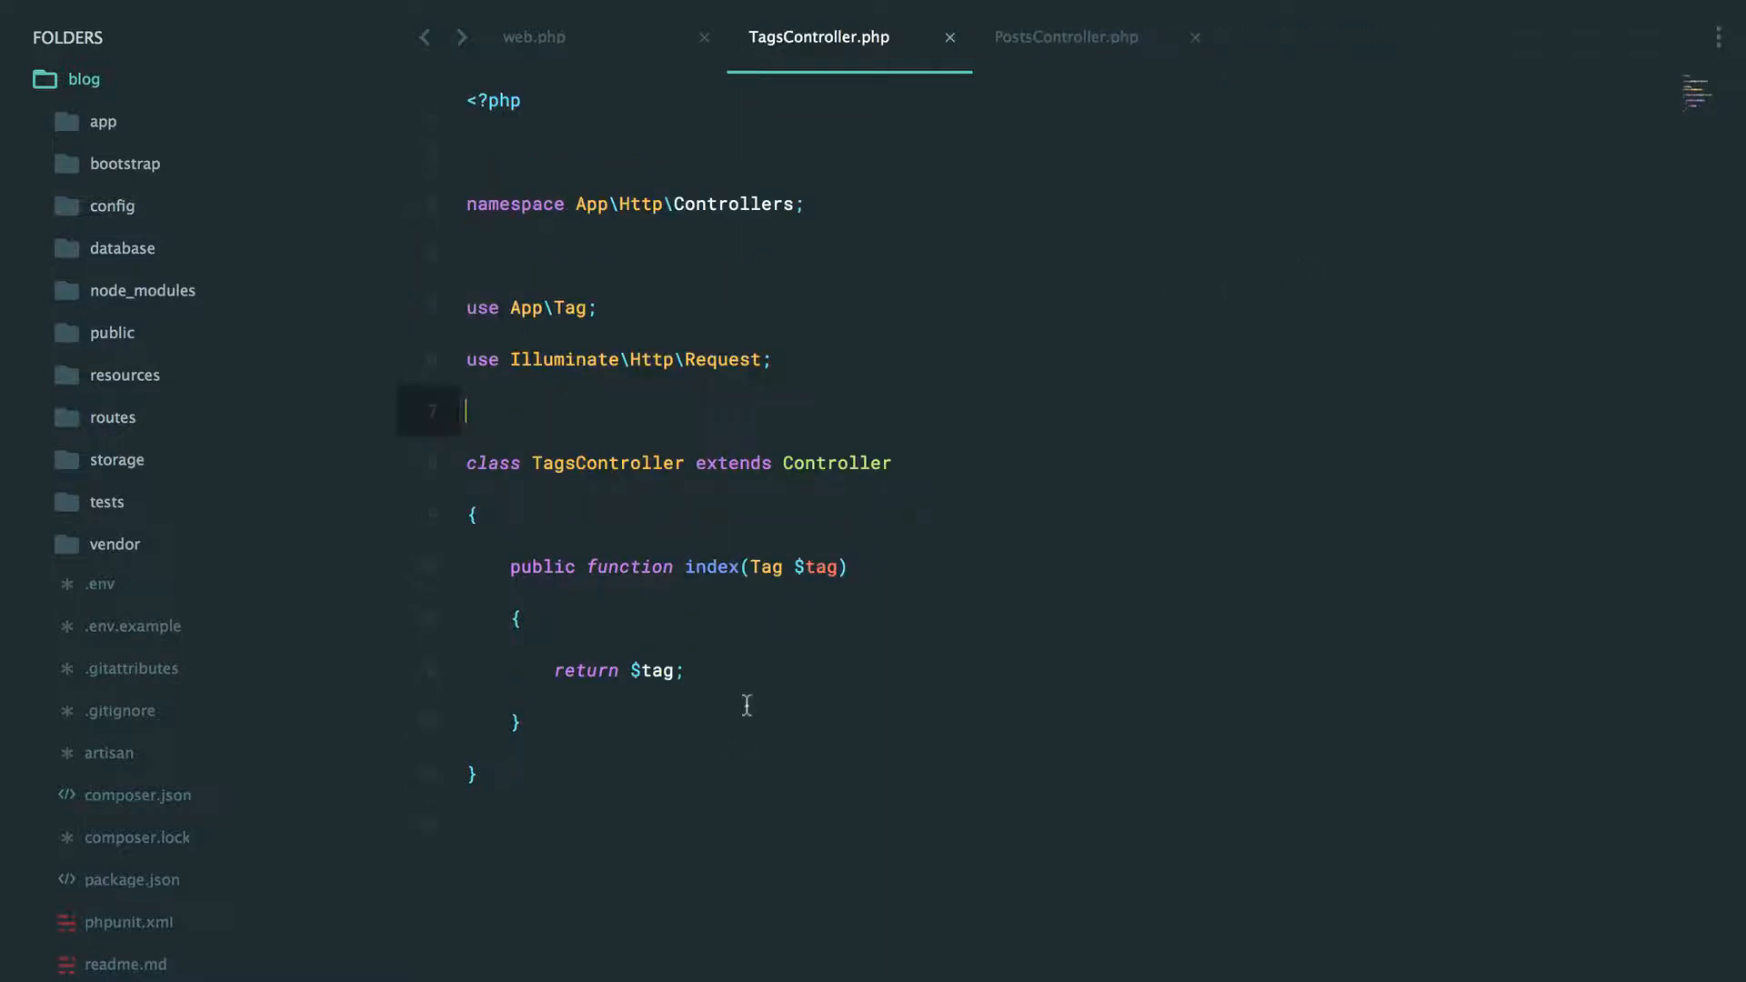
# Step: Fetch $posts = $tag->posts and return view('posts.index', compact('posts'))
pyautogui.write('$posts = $')
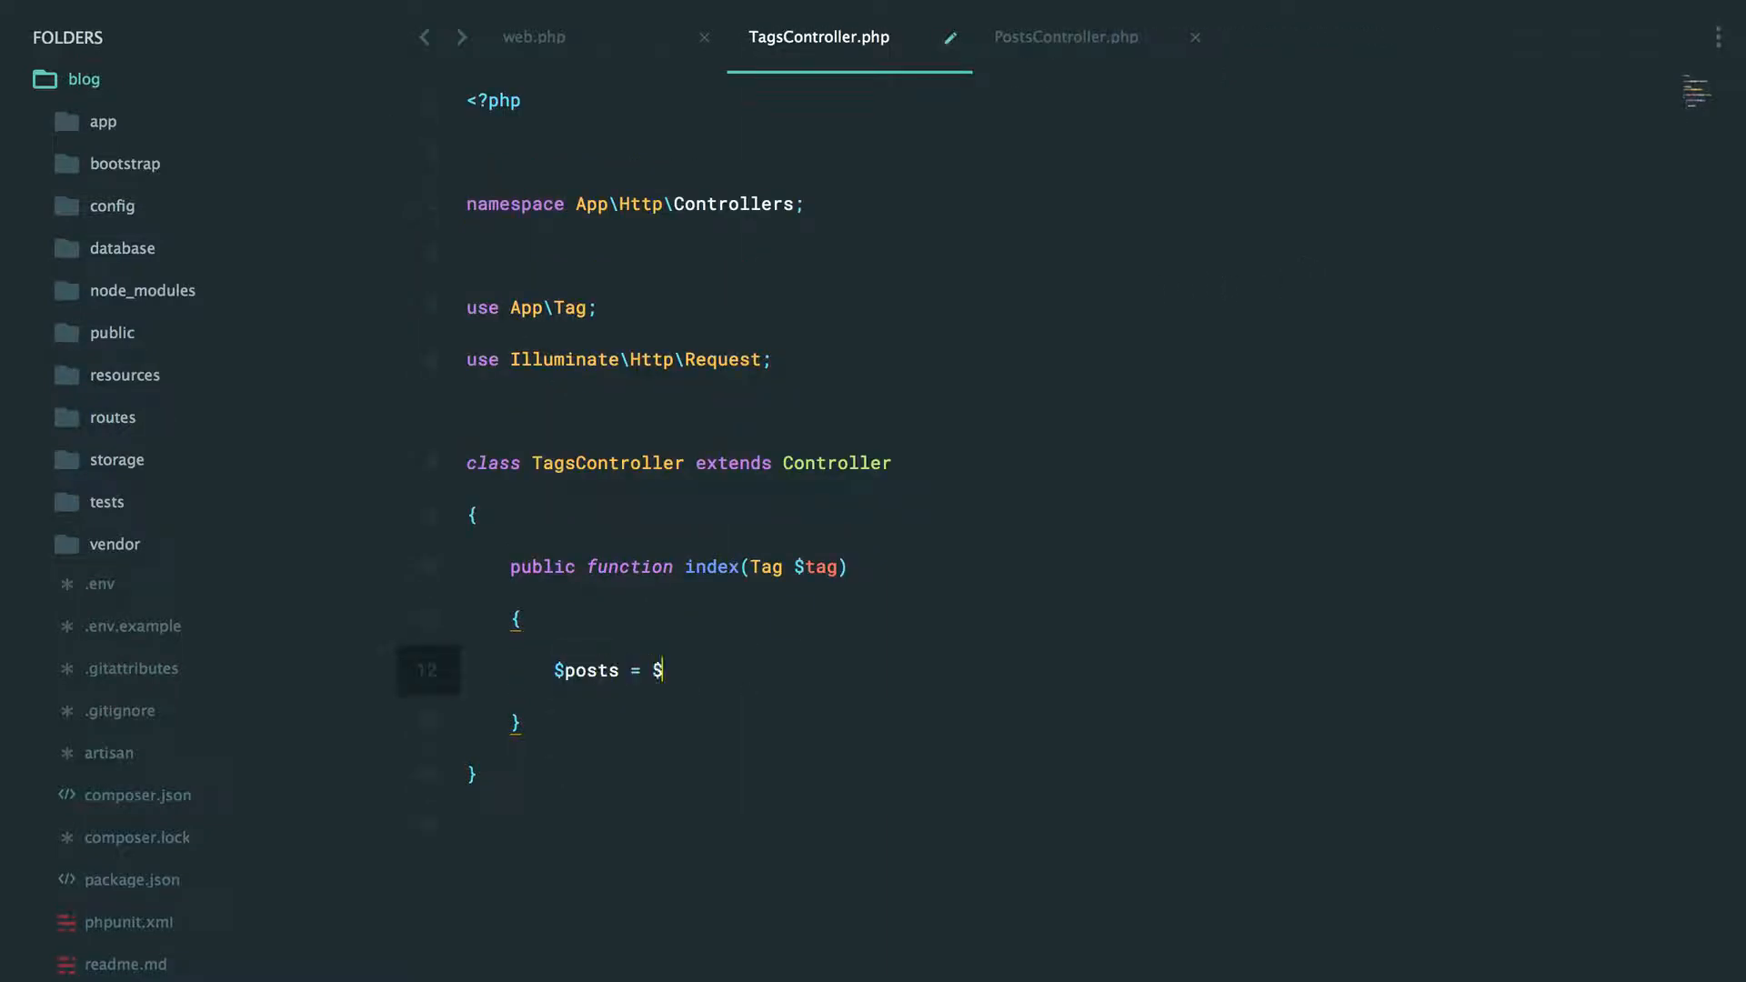
pyautogui.write("return view('posts.")
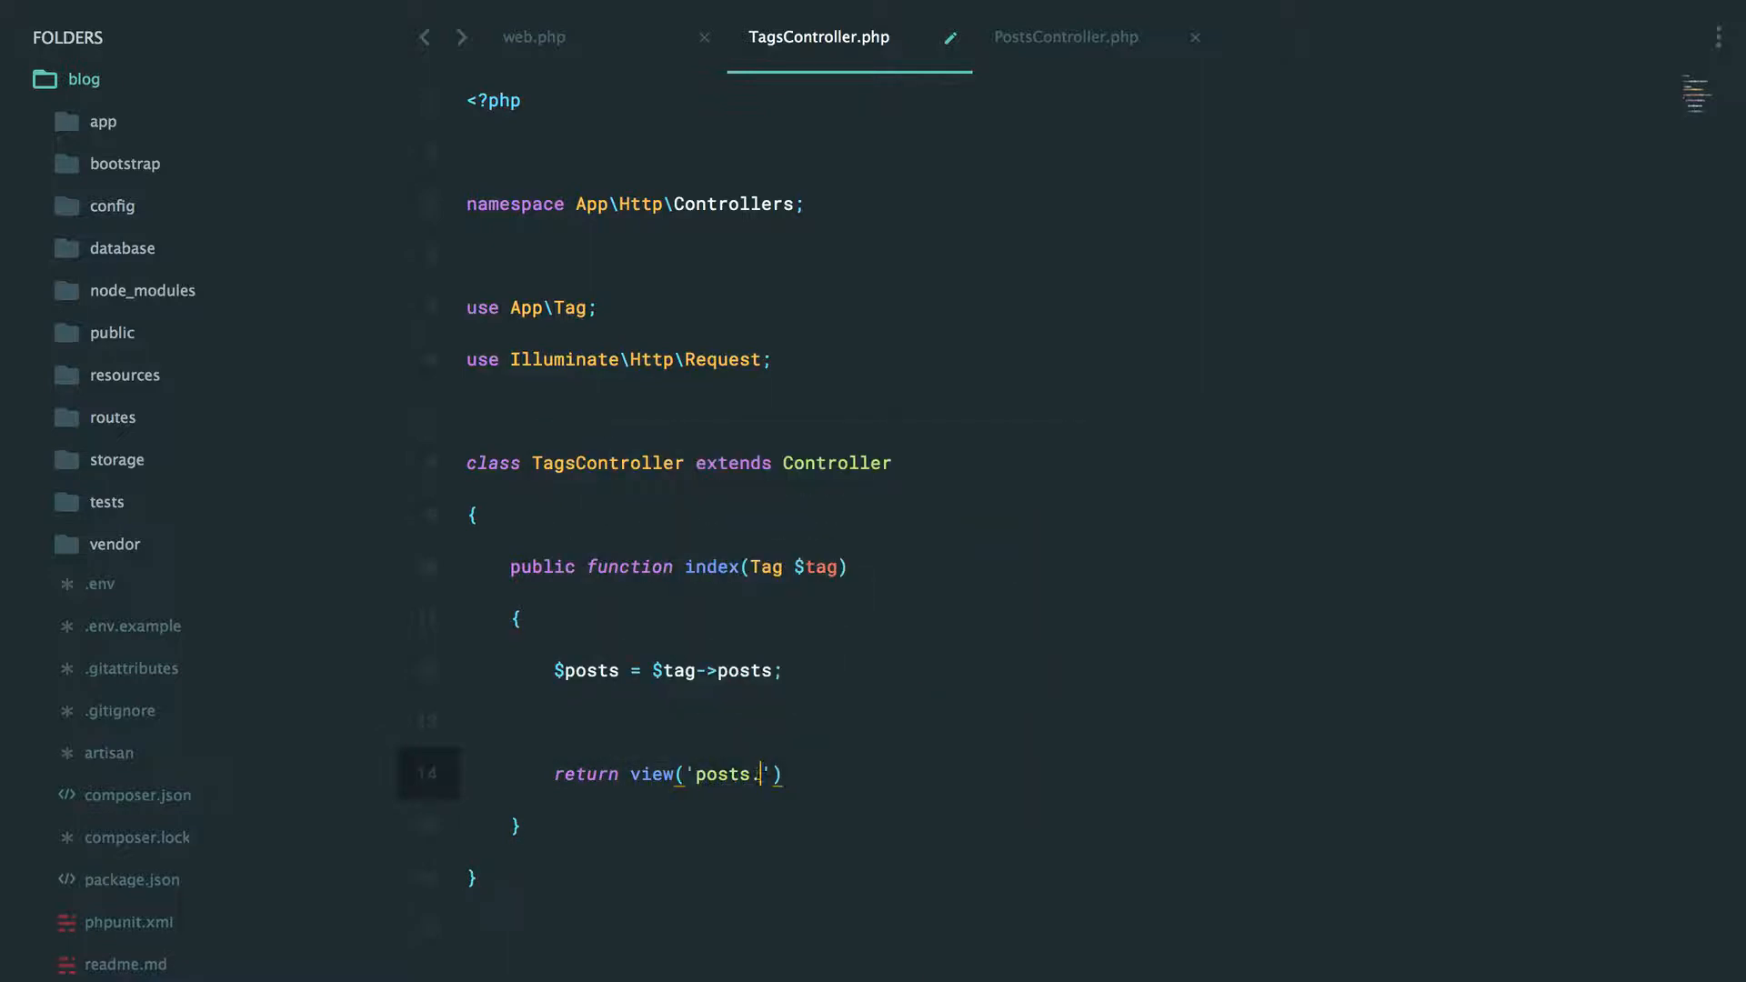
pyautogui.write("index', compact('p")
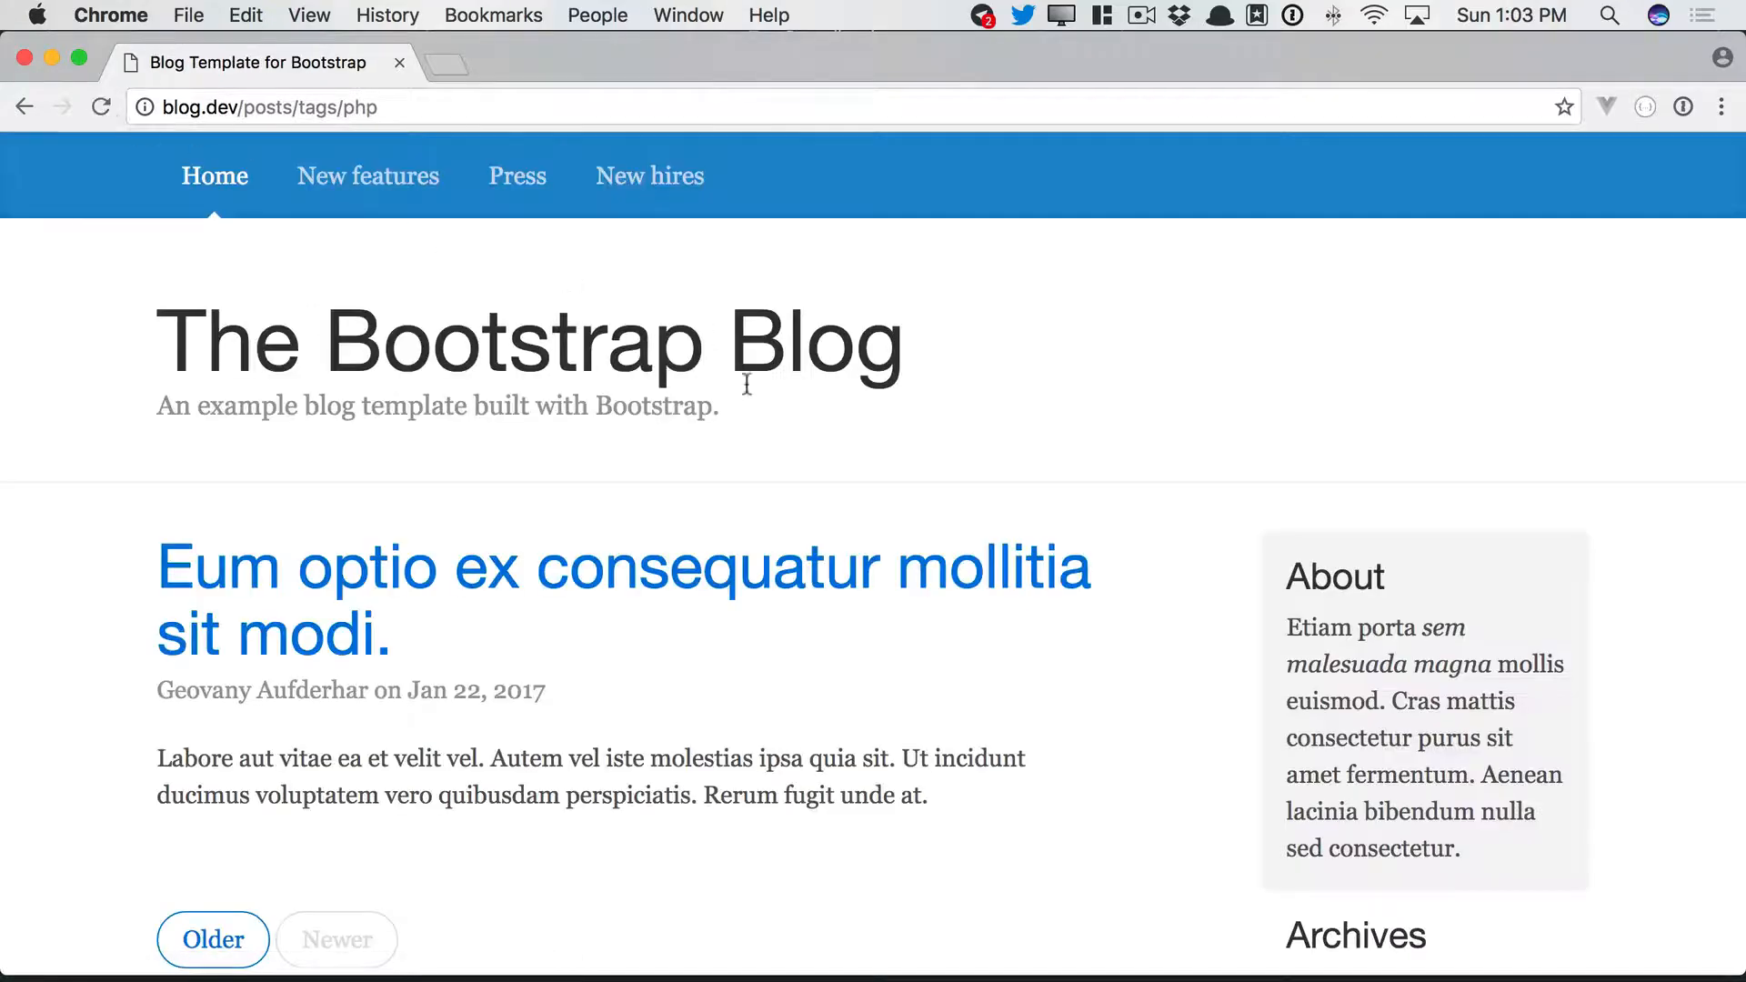
# Step: Check the post_tag rows, then review the /posts/tags/personal page of tagged posts
pyautogui.scroll(-3)
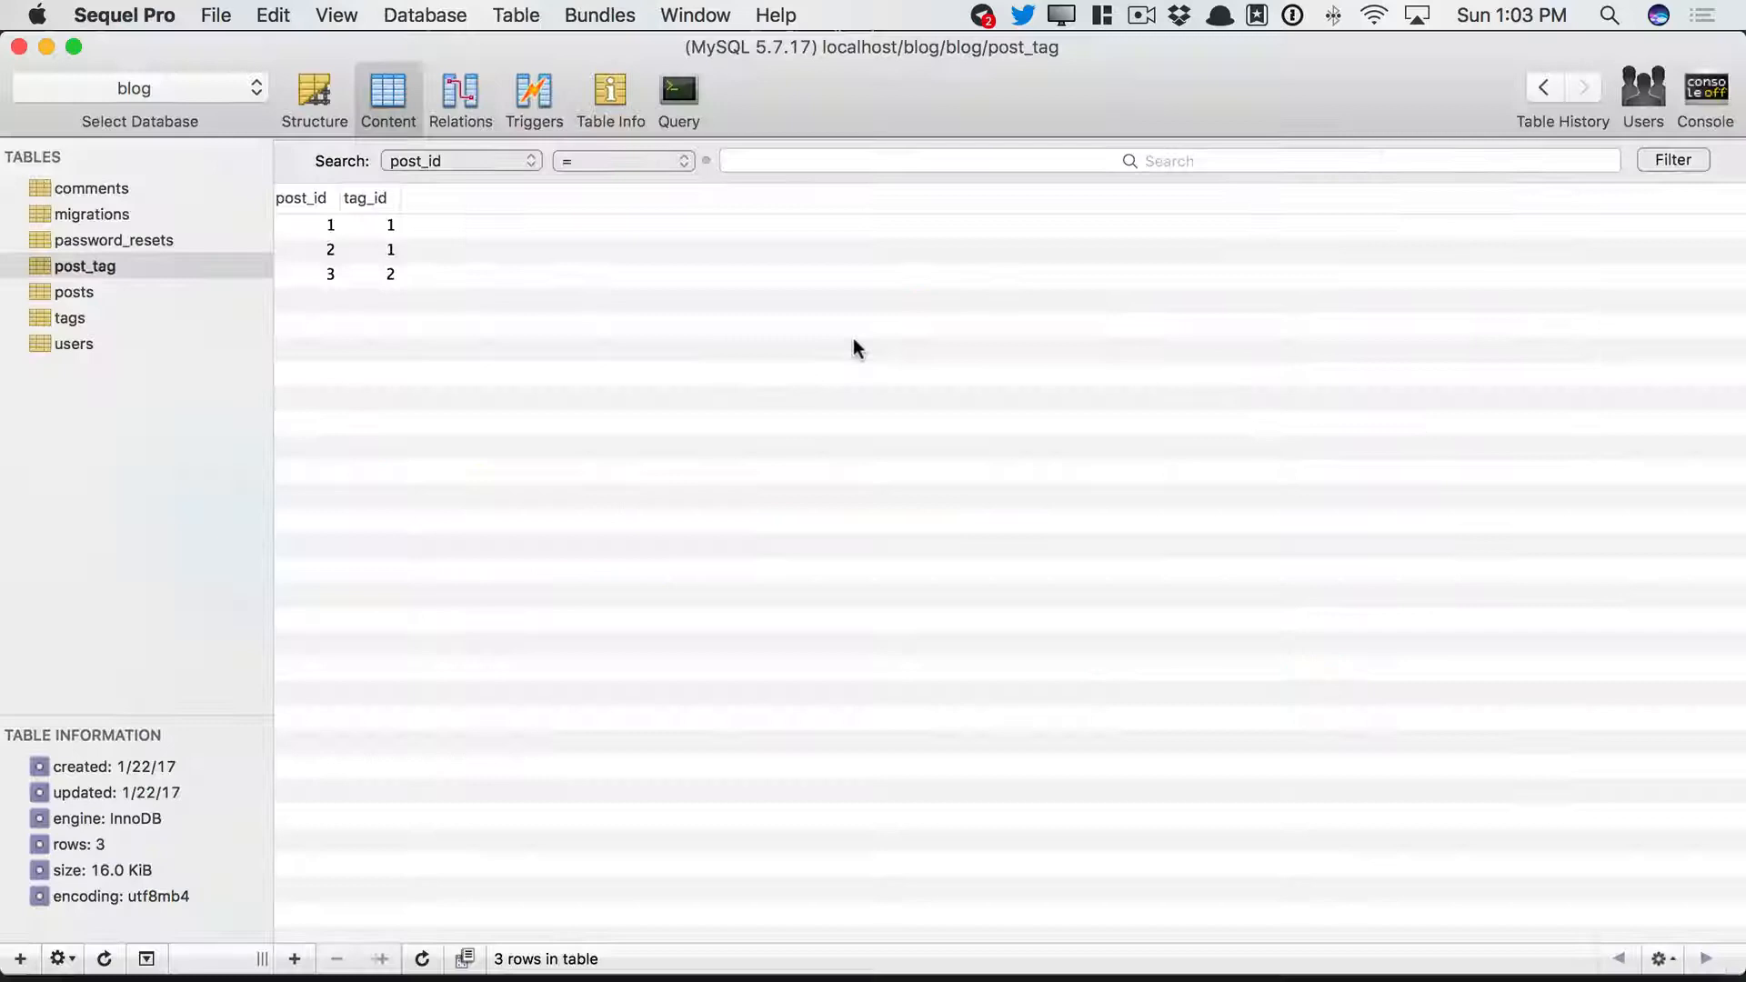
pyautogui.moveTo(331, 225); pyautogui.dragTo(331, 249)
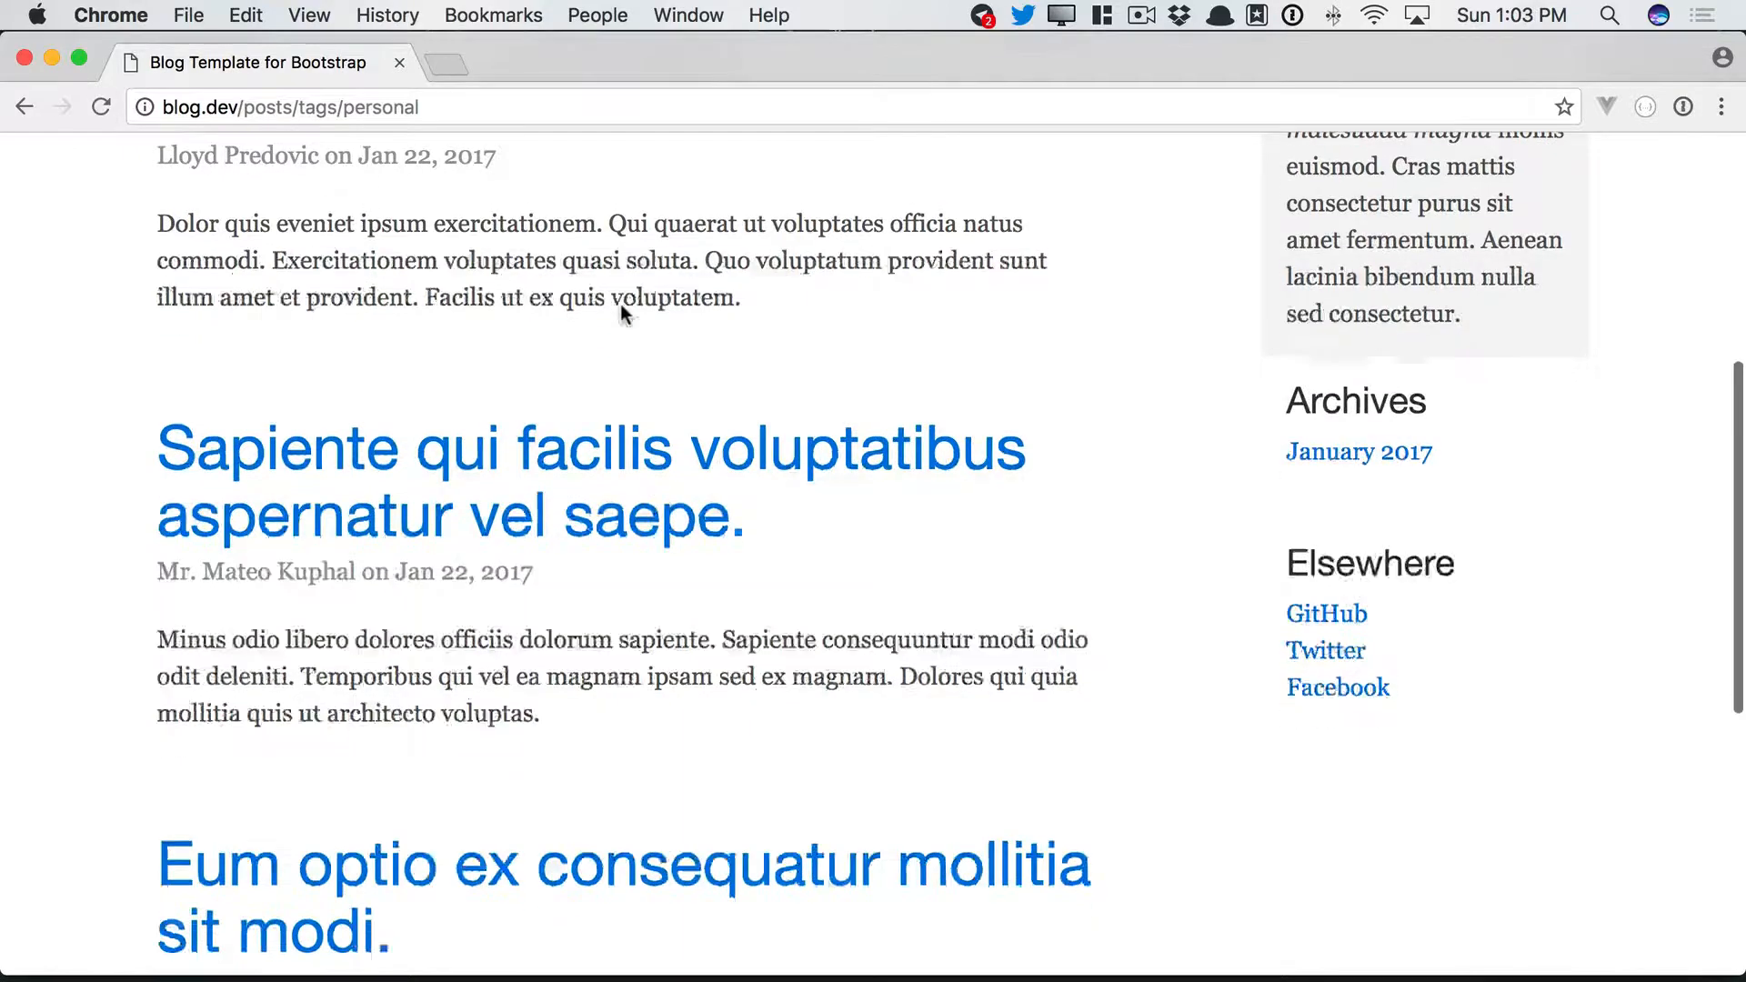
# Step: Scroll through the personal tag page before returning to the editor
pyautogui.scroll(3)
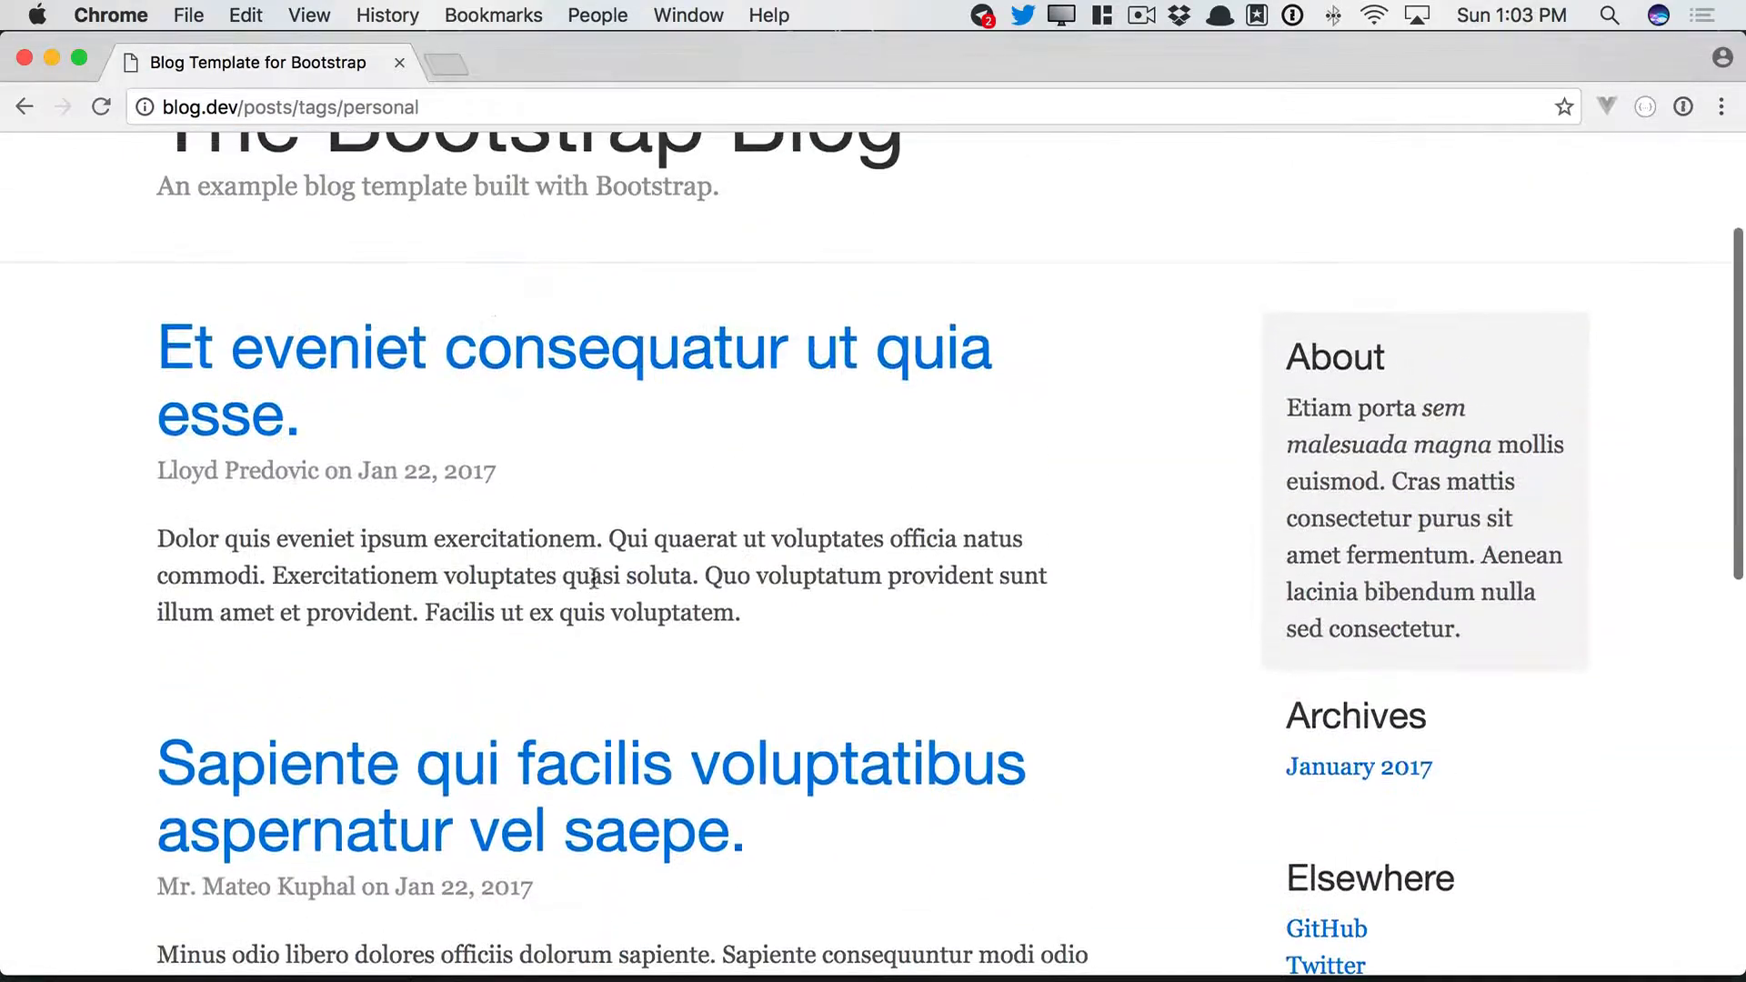
pyautogui.scroll(-3)
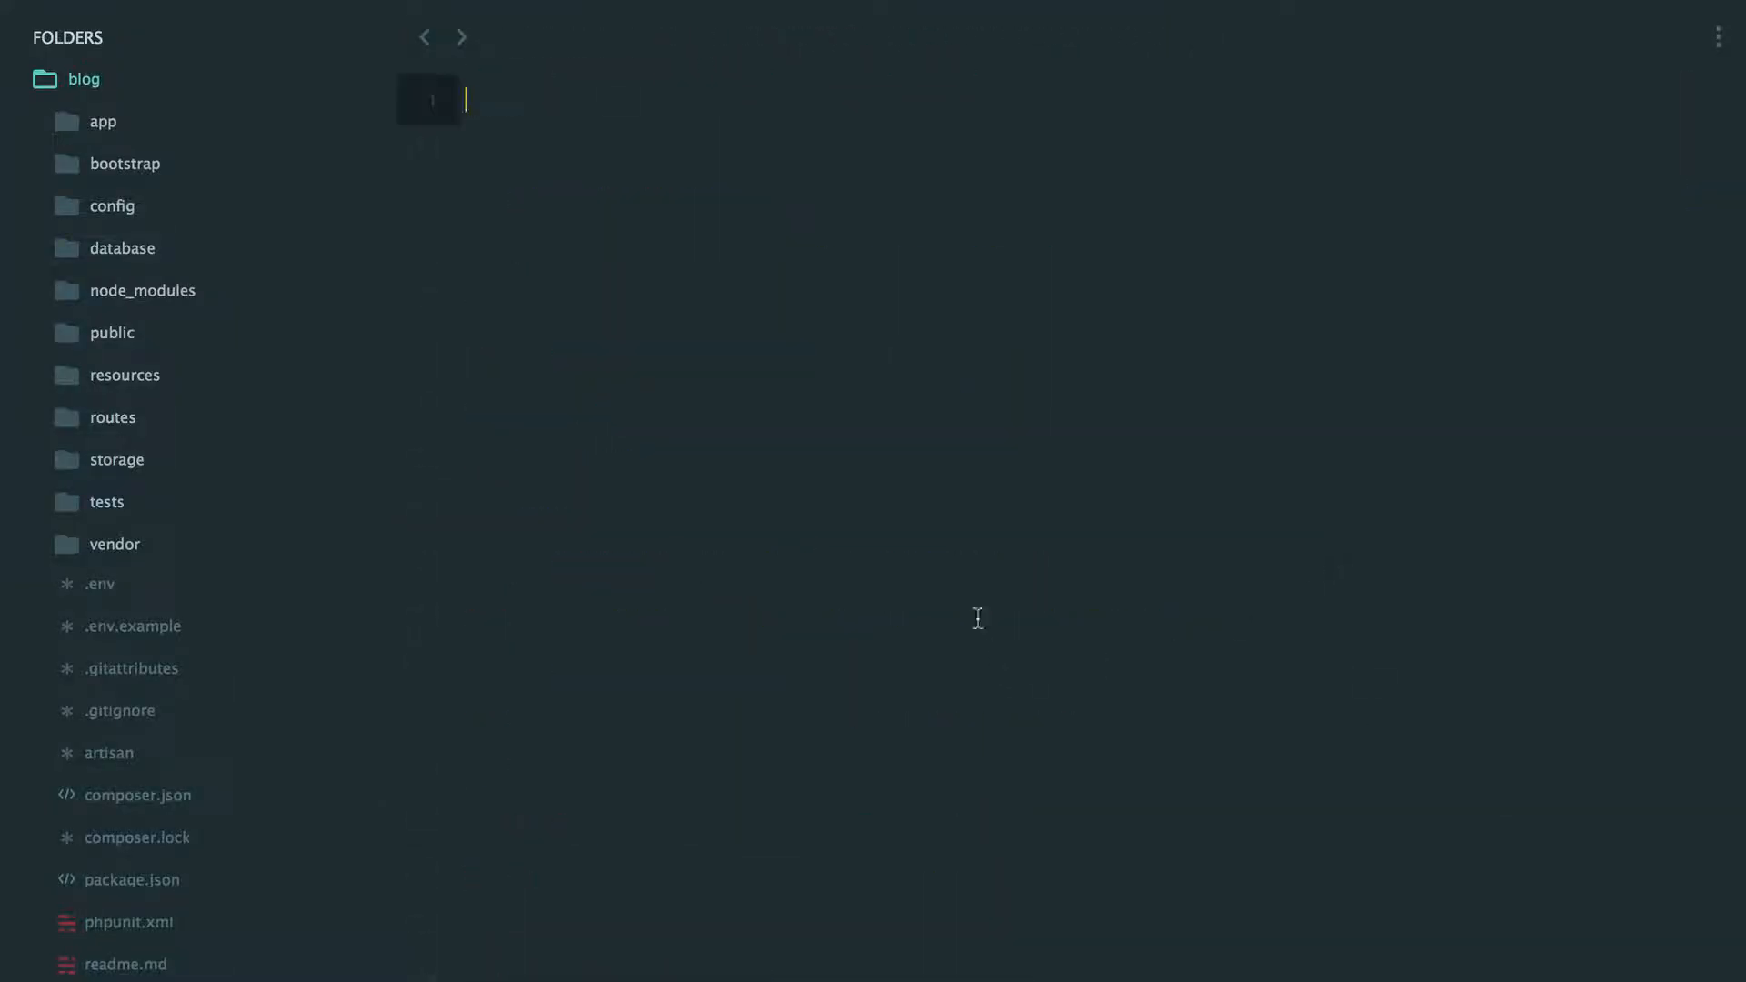
# Step: In AppServiceProvider's sidebar composer, share 'tags' with App\Tag::all()
pyautogui.click(102, 121)
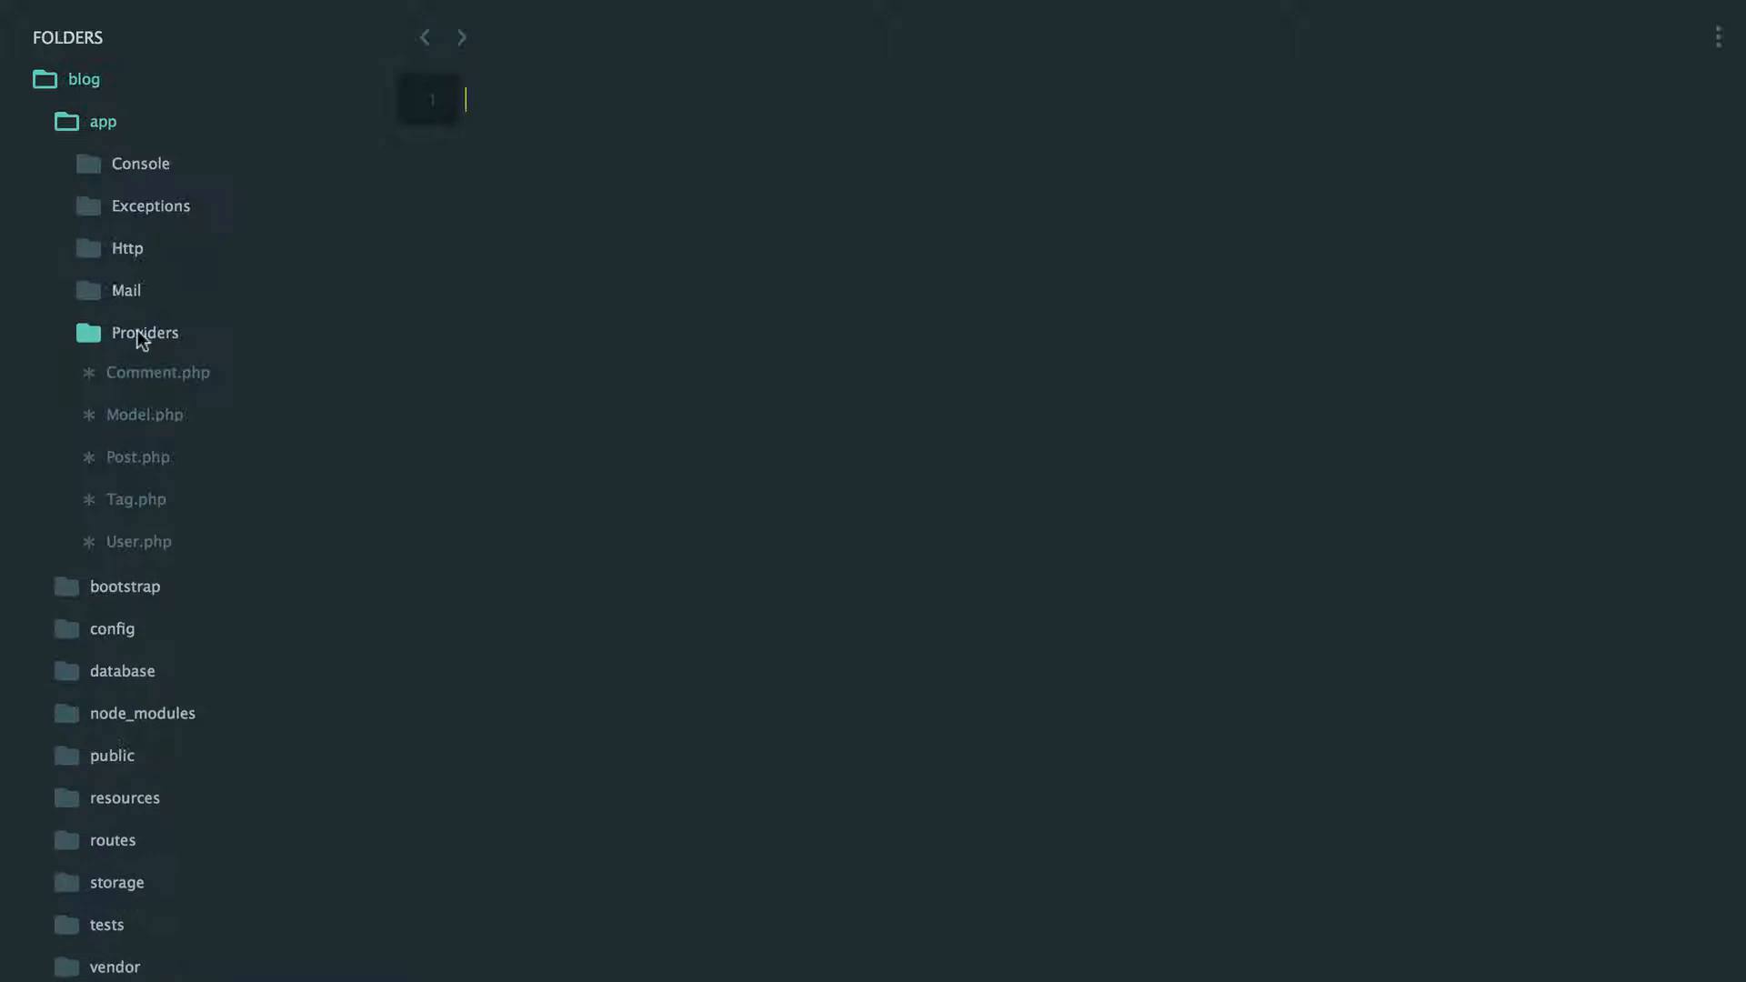
pyautogui.click(145, 331)
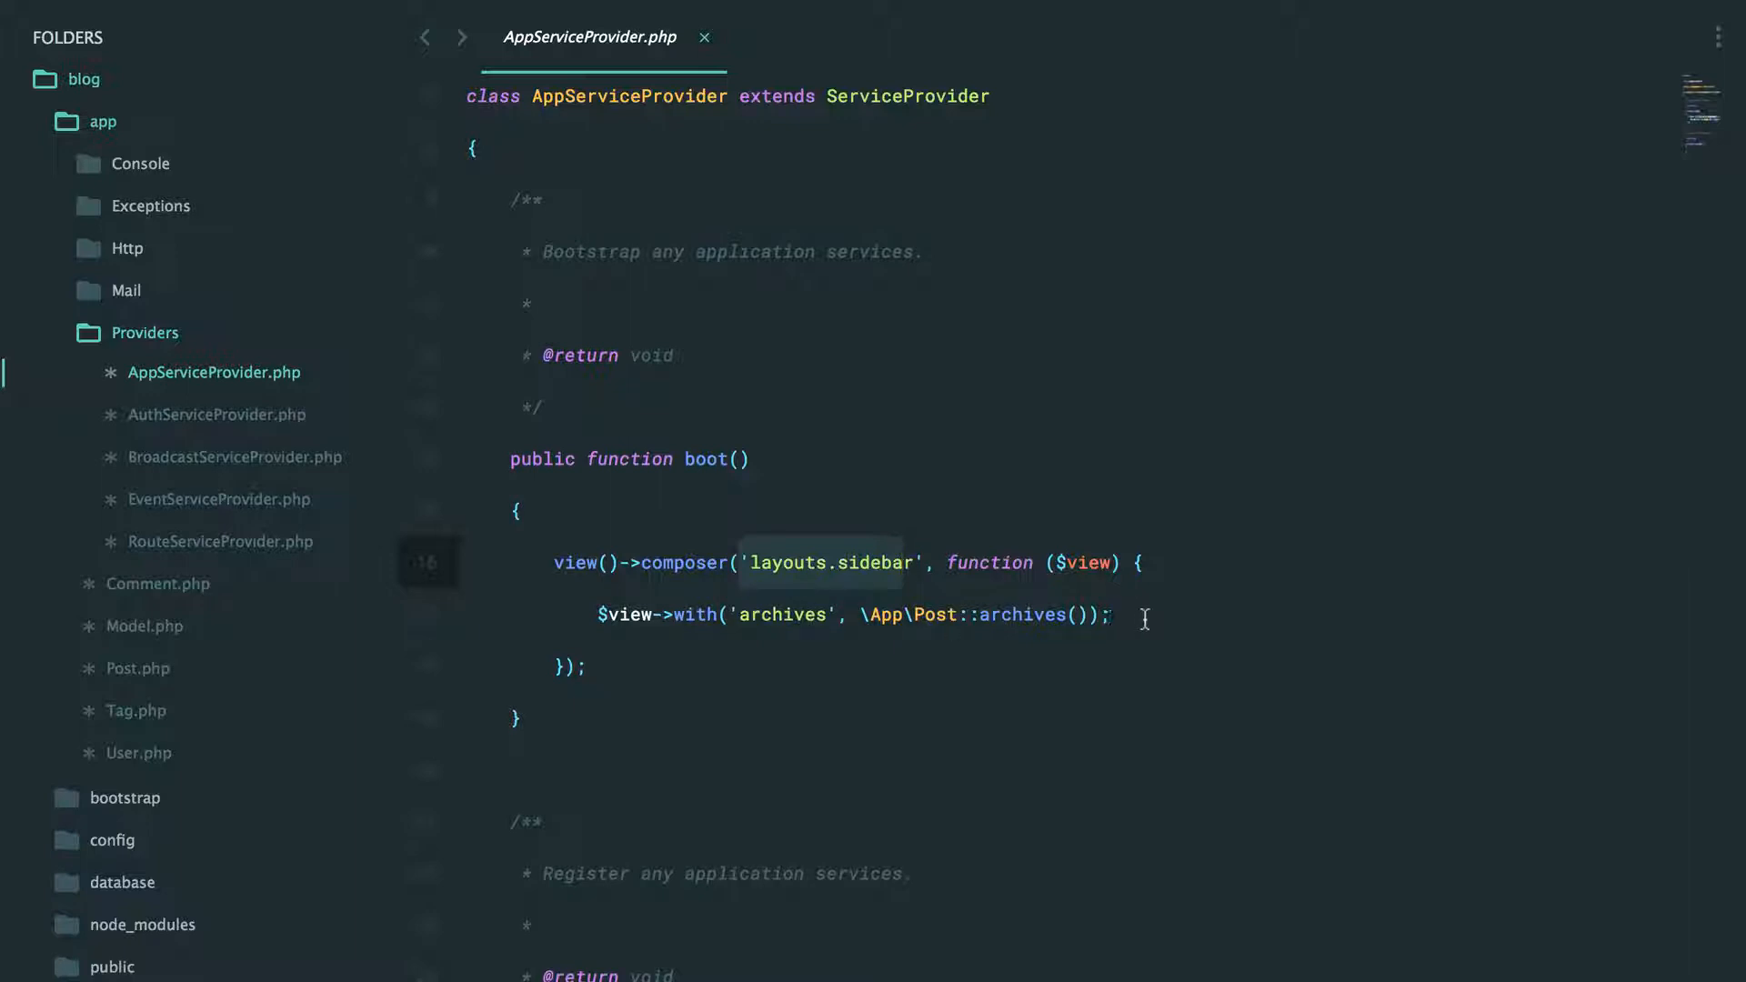
pyautogui.write('$view->wit')
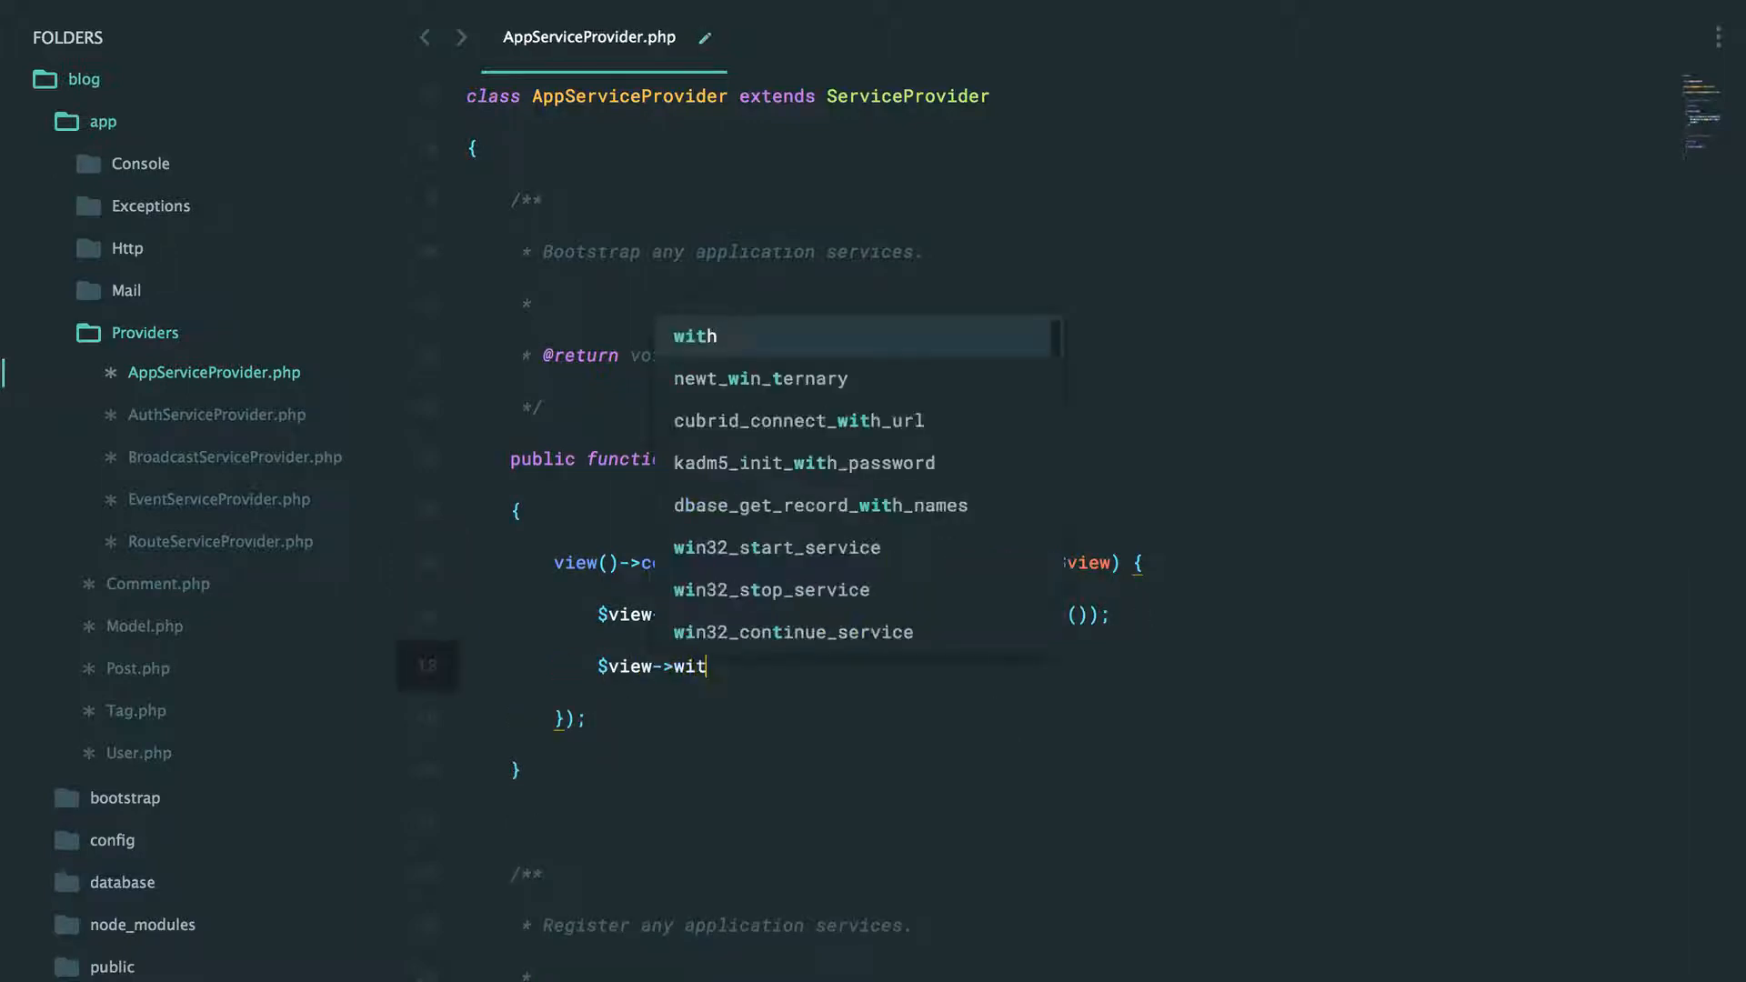
pyautogui.write("h('tags')")
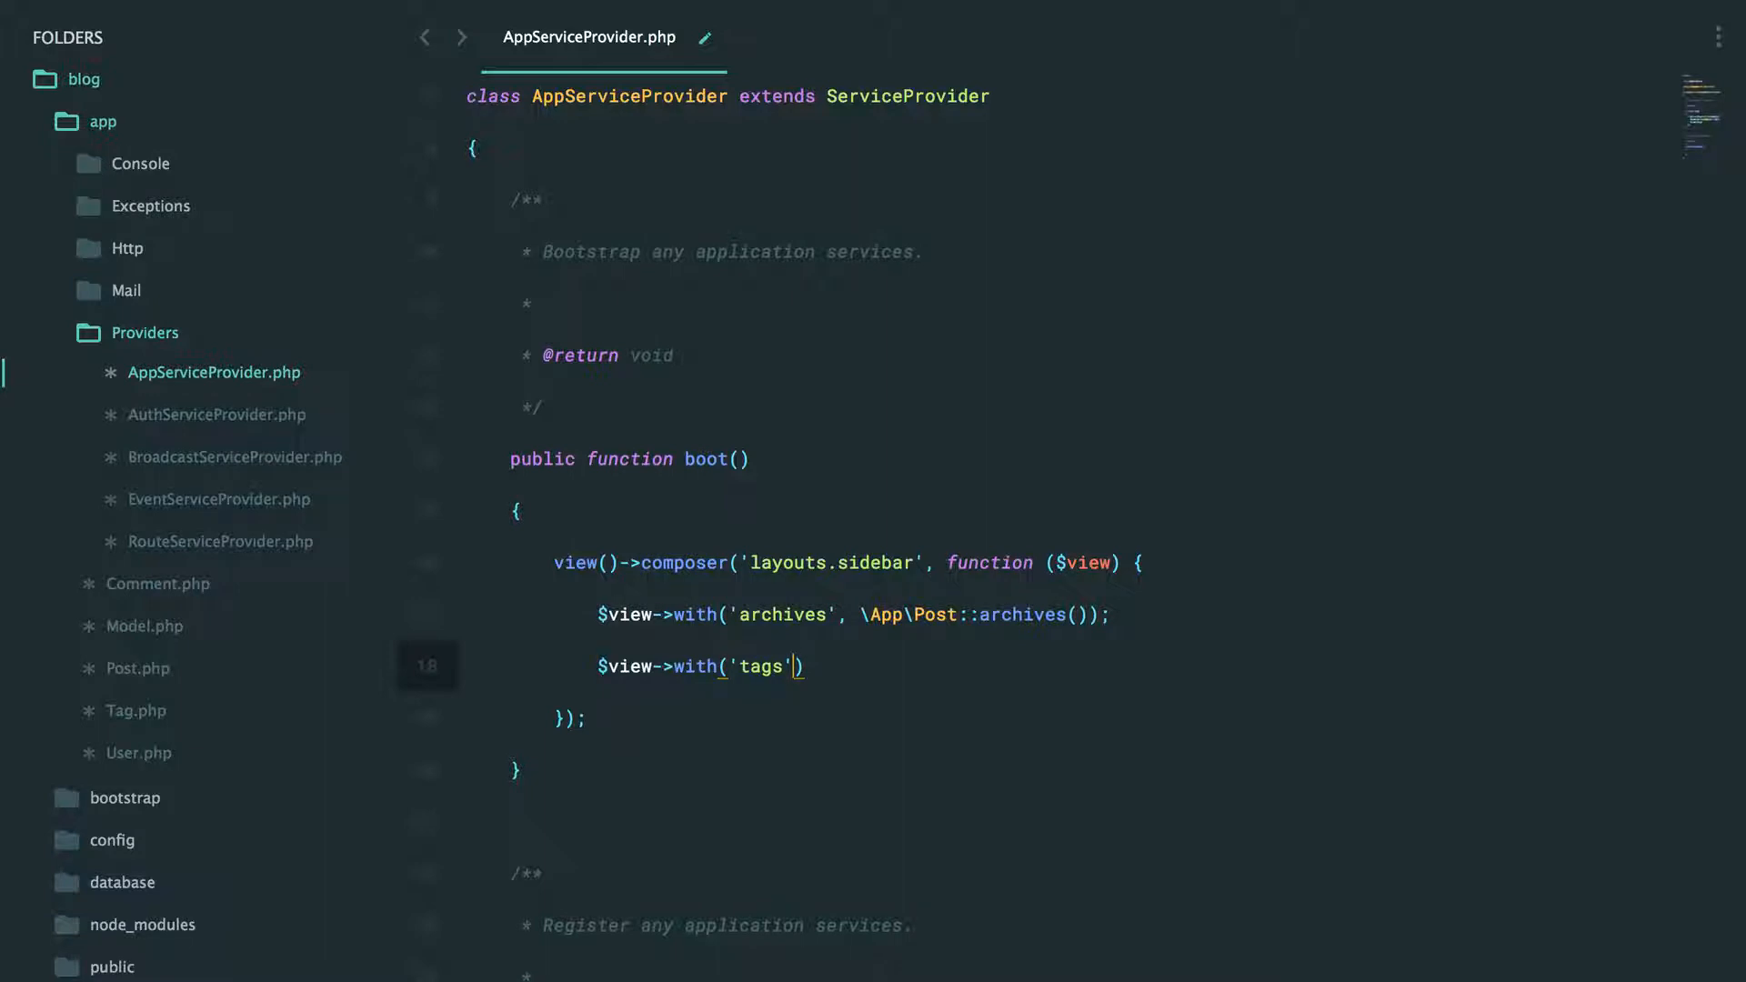
pyautogui.write(',')
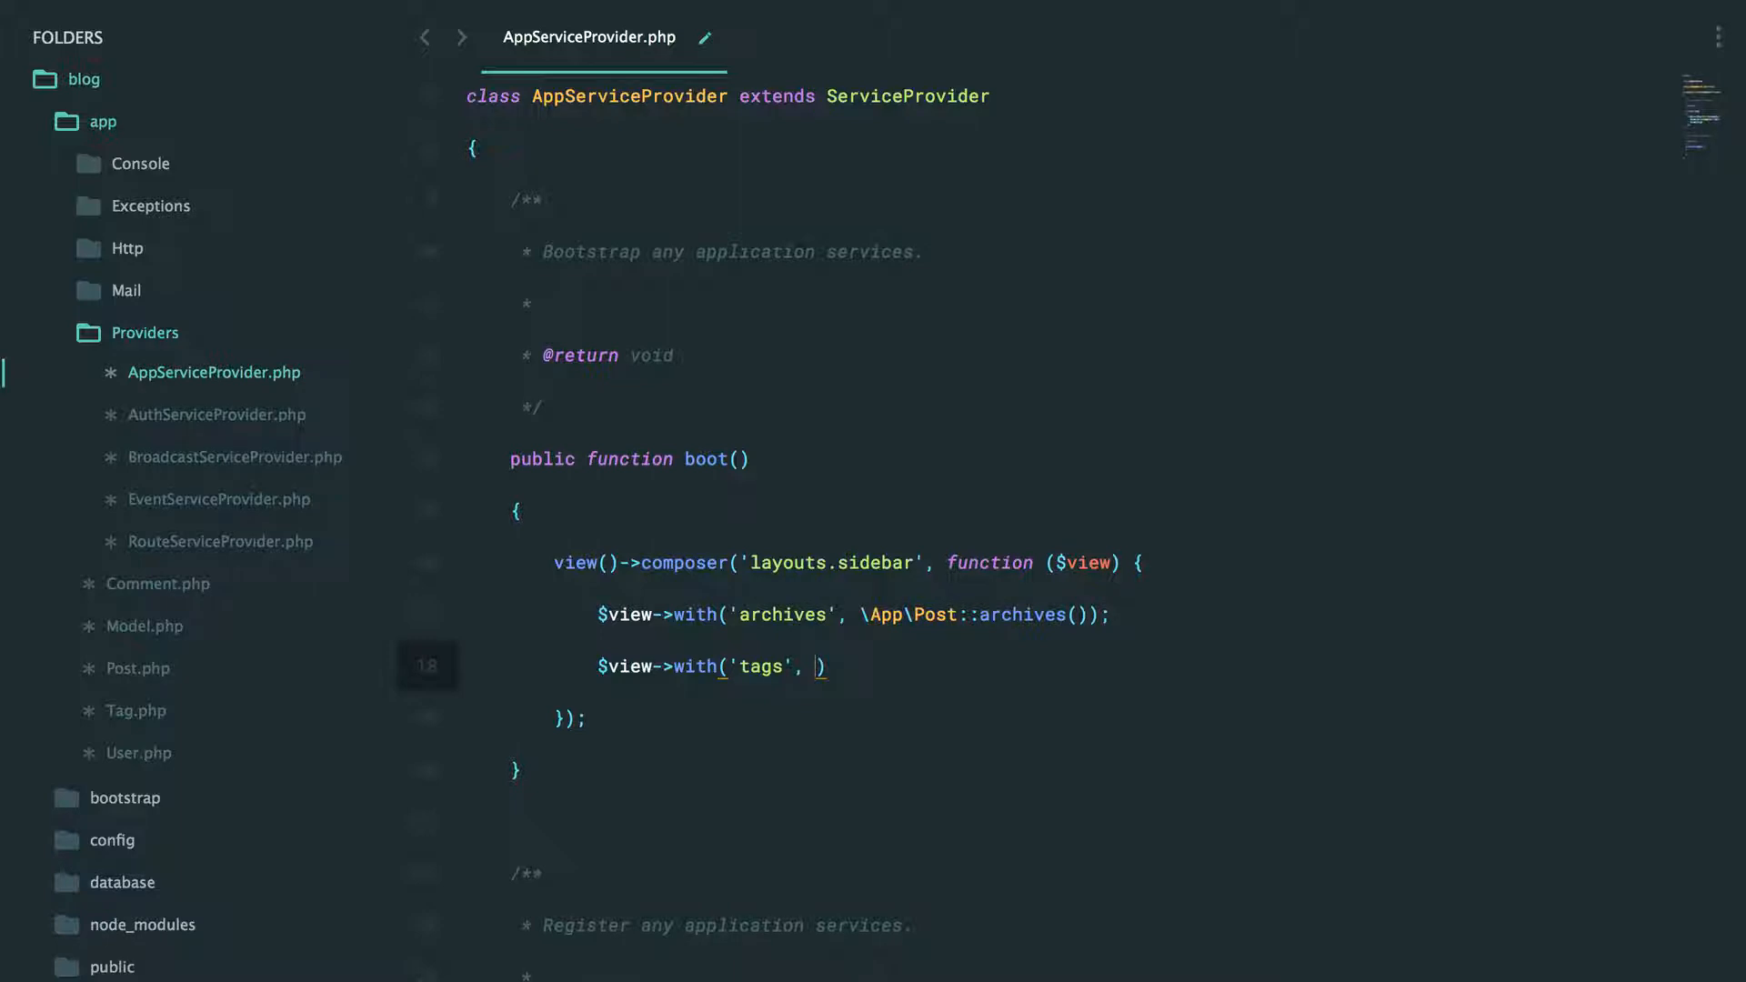
pyautogui.write('App\\Tag::all(')
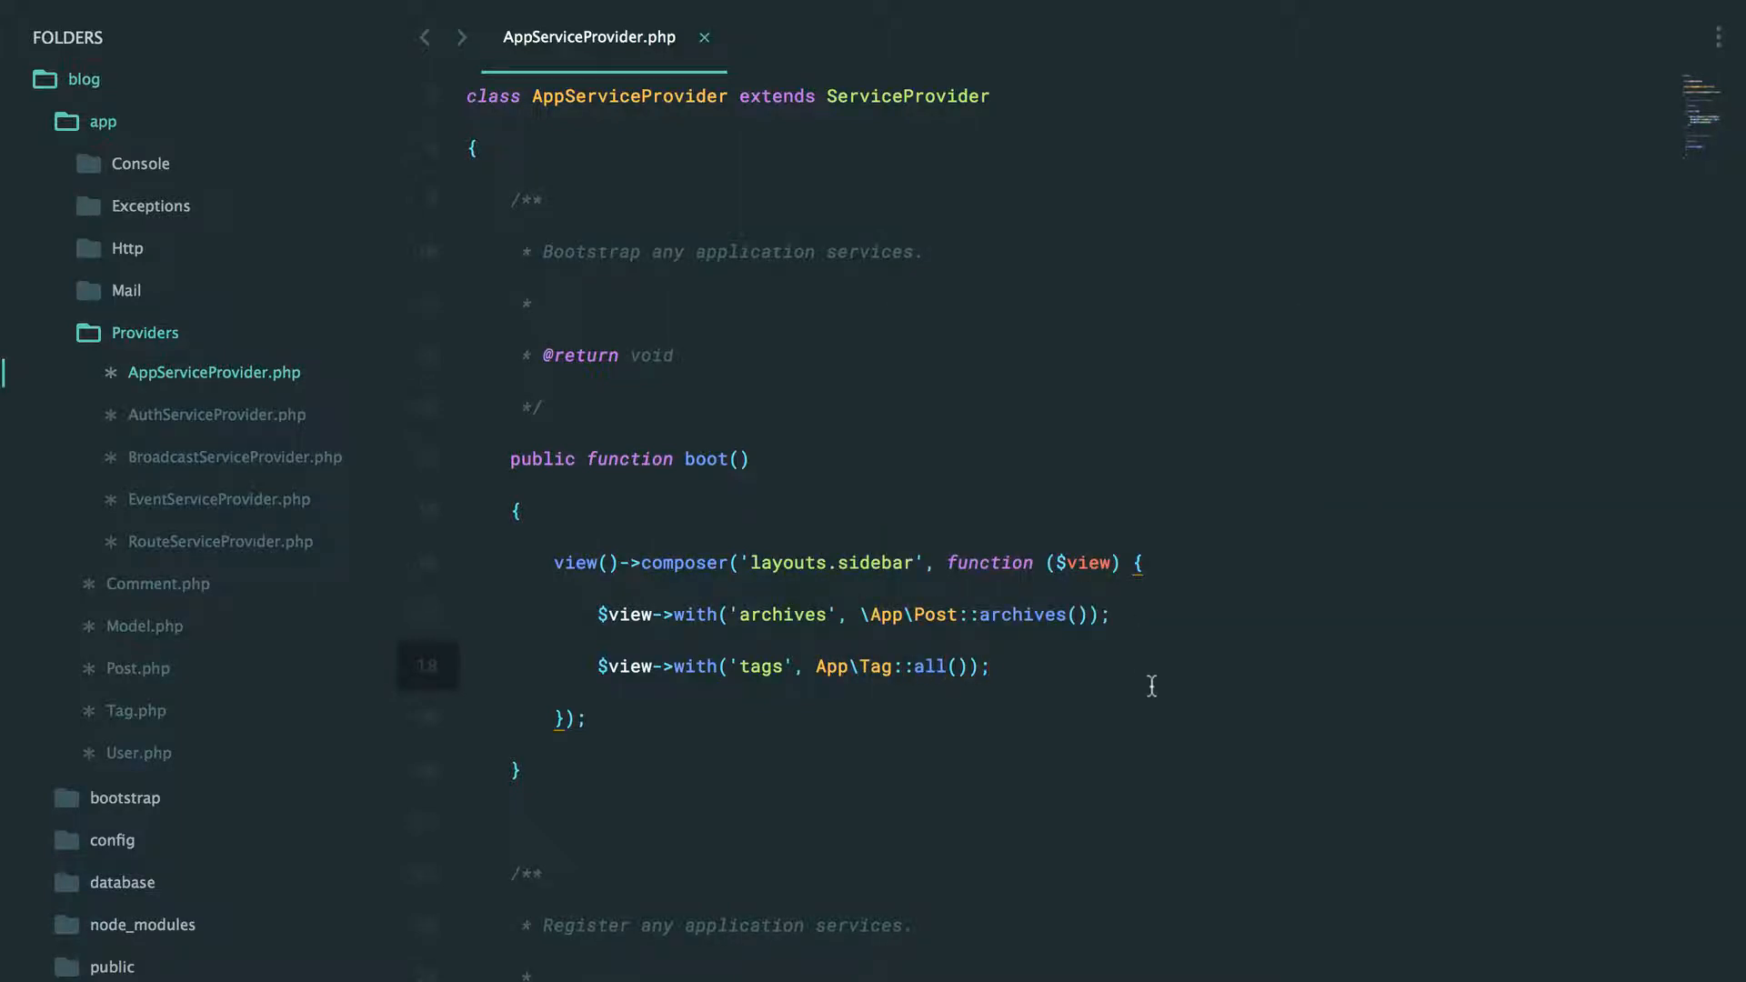
pyautogui.write('p')
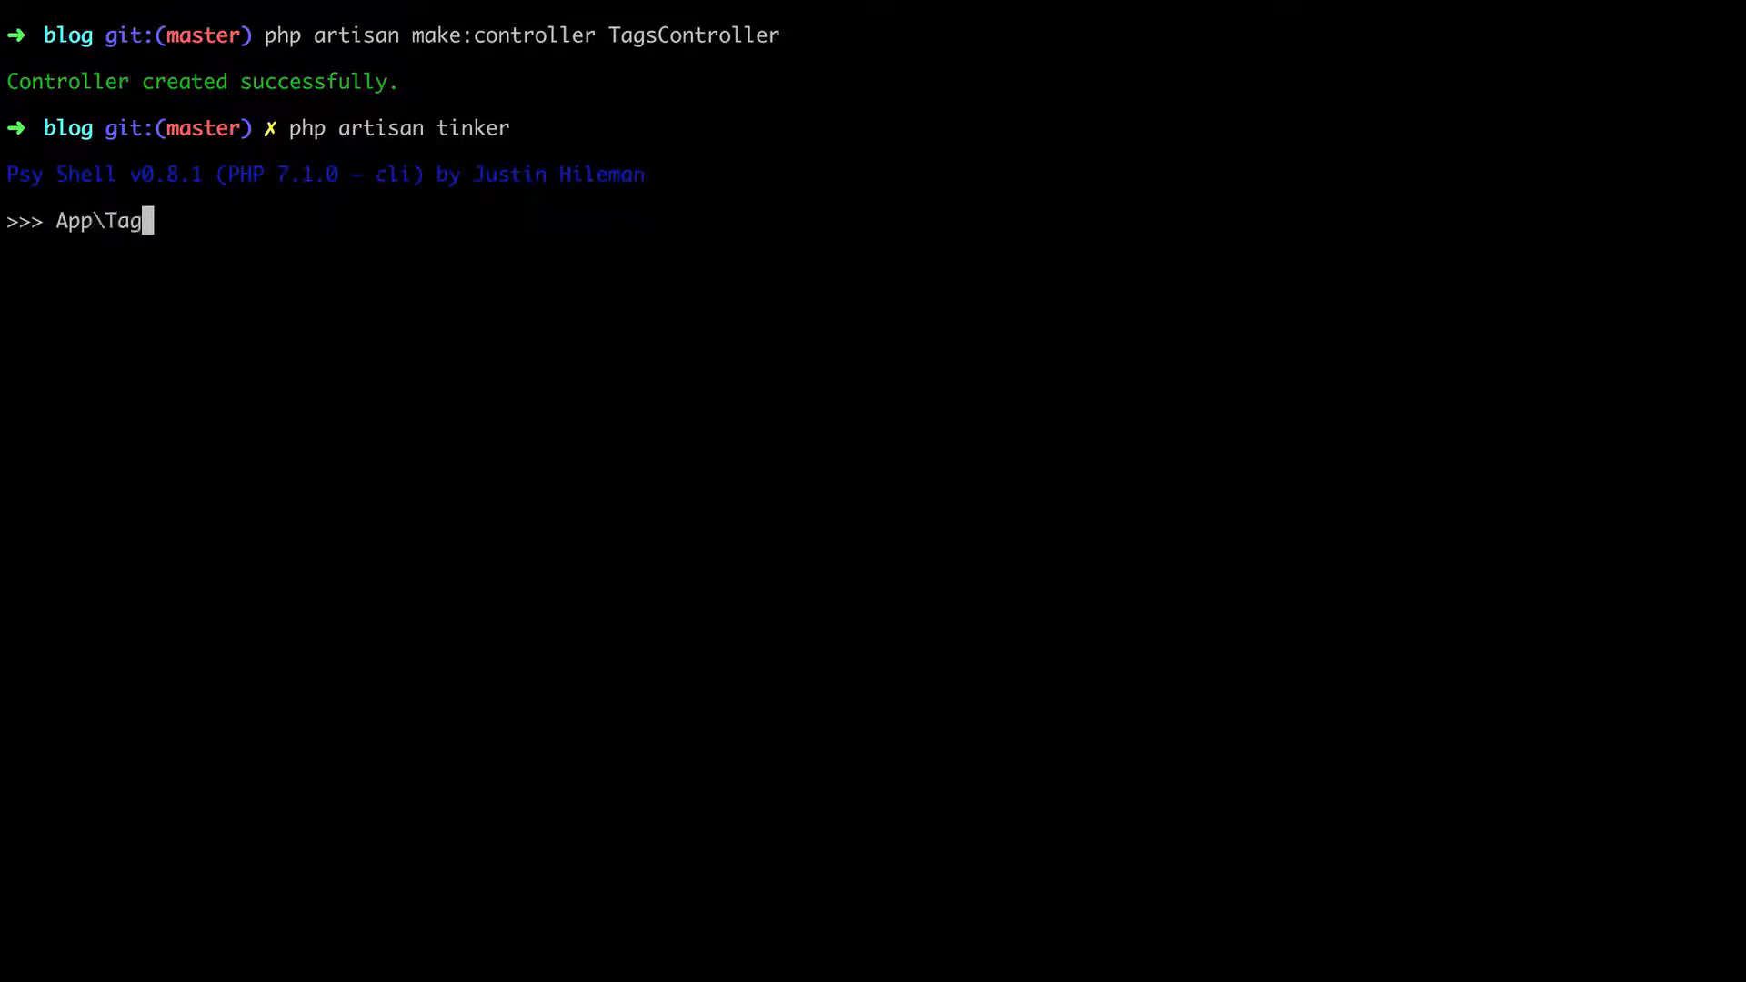
# Step: Run App\Tag::pluck('name') in tinker to fetch only the tag names
pyautogui.write("::pluck('")
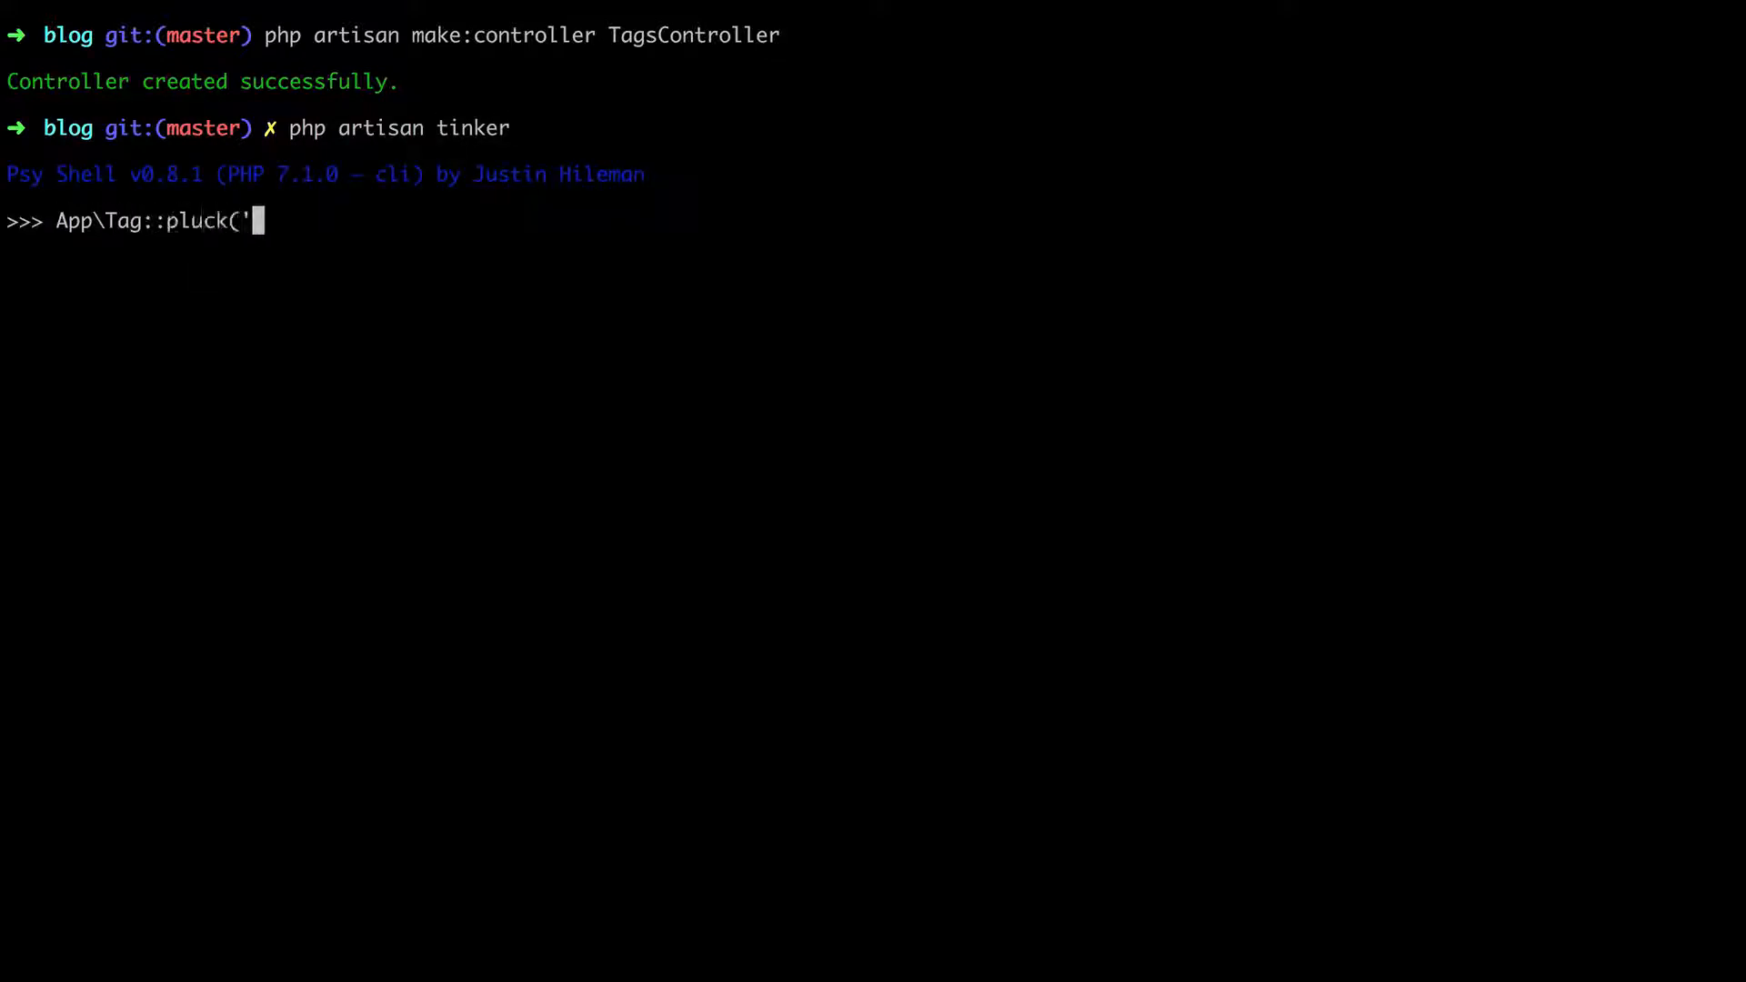
pyautogui.press('Return')
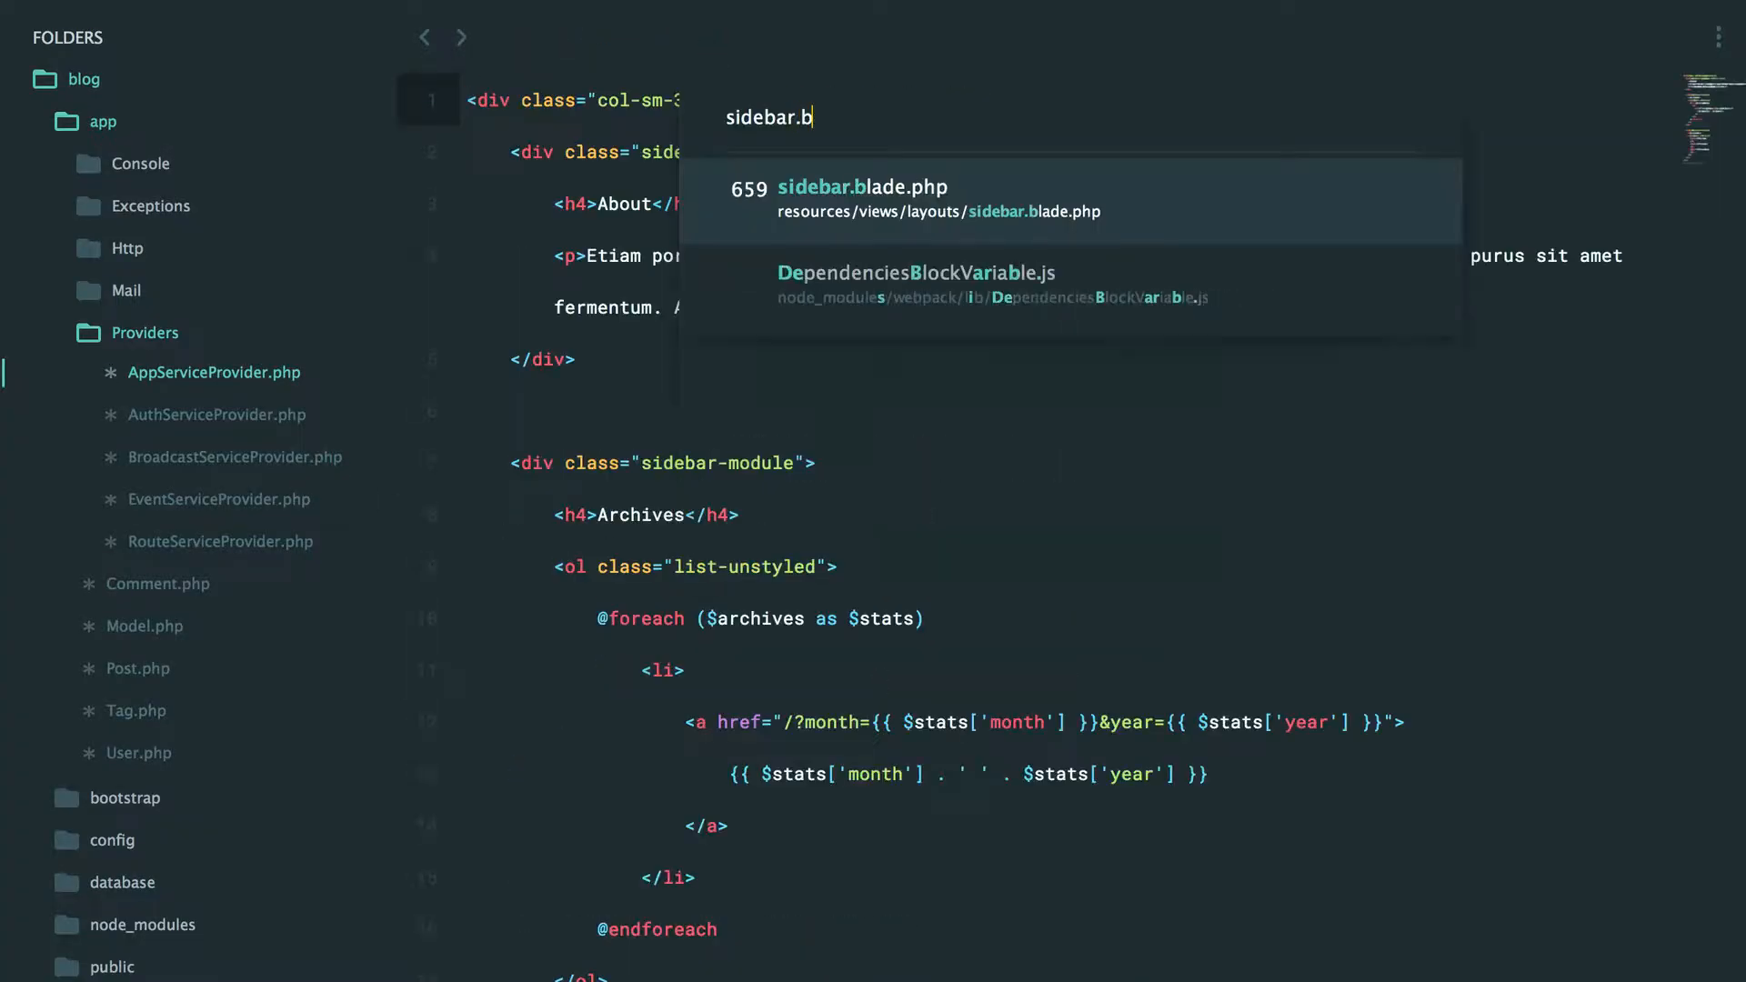
# Step: Add a Tags module to sidebar.blade.php looping $tags with /posts/tags/{{ $tag }} links
pyautogui.click(862, 187)
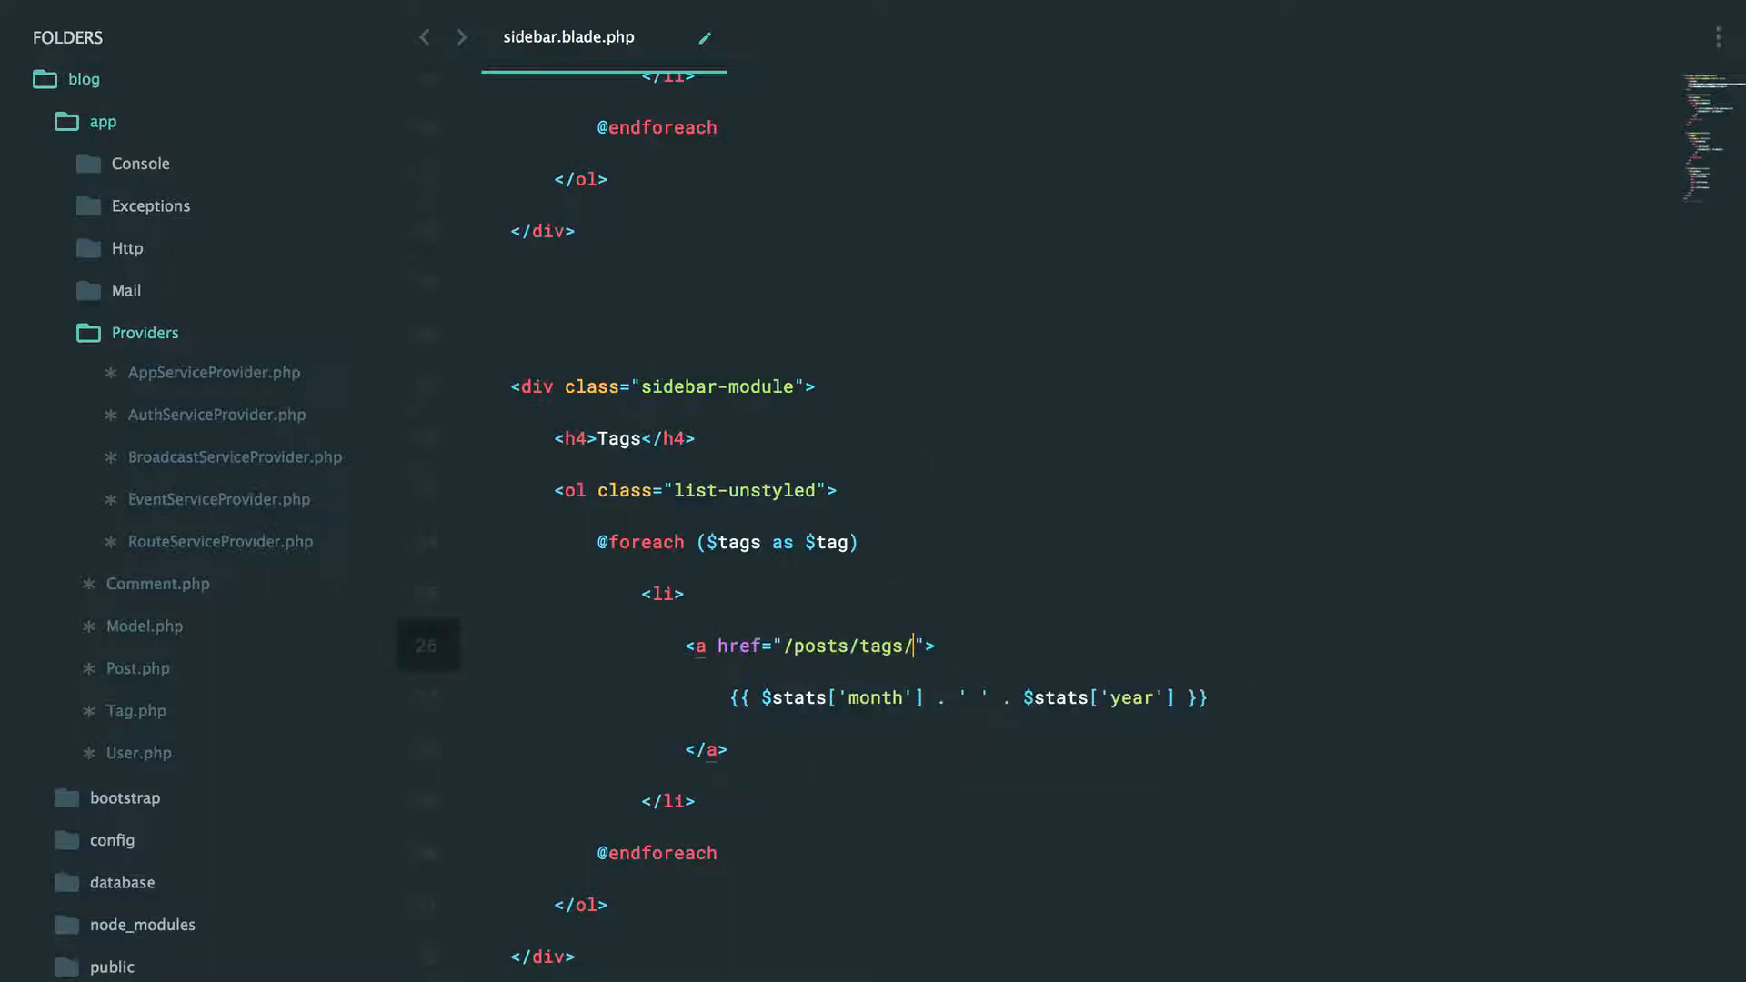
pyautogui.write('{{ $tag')
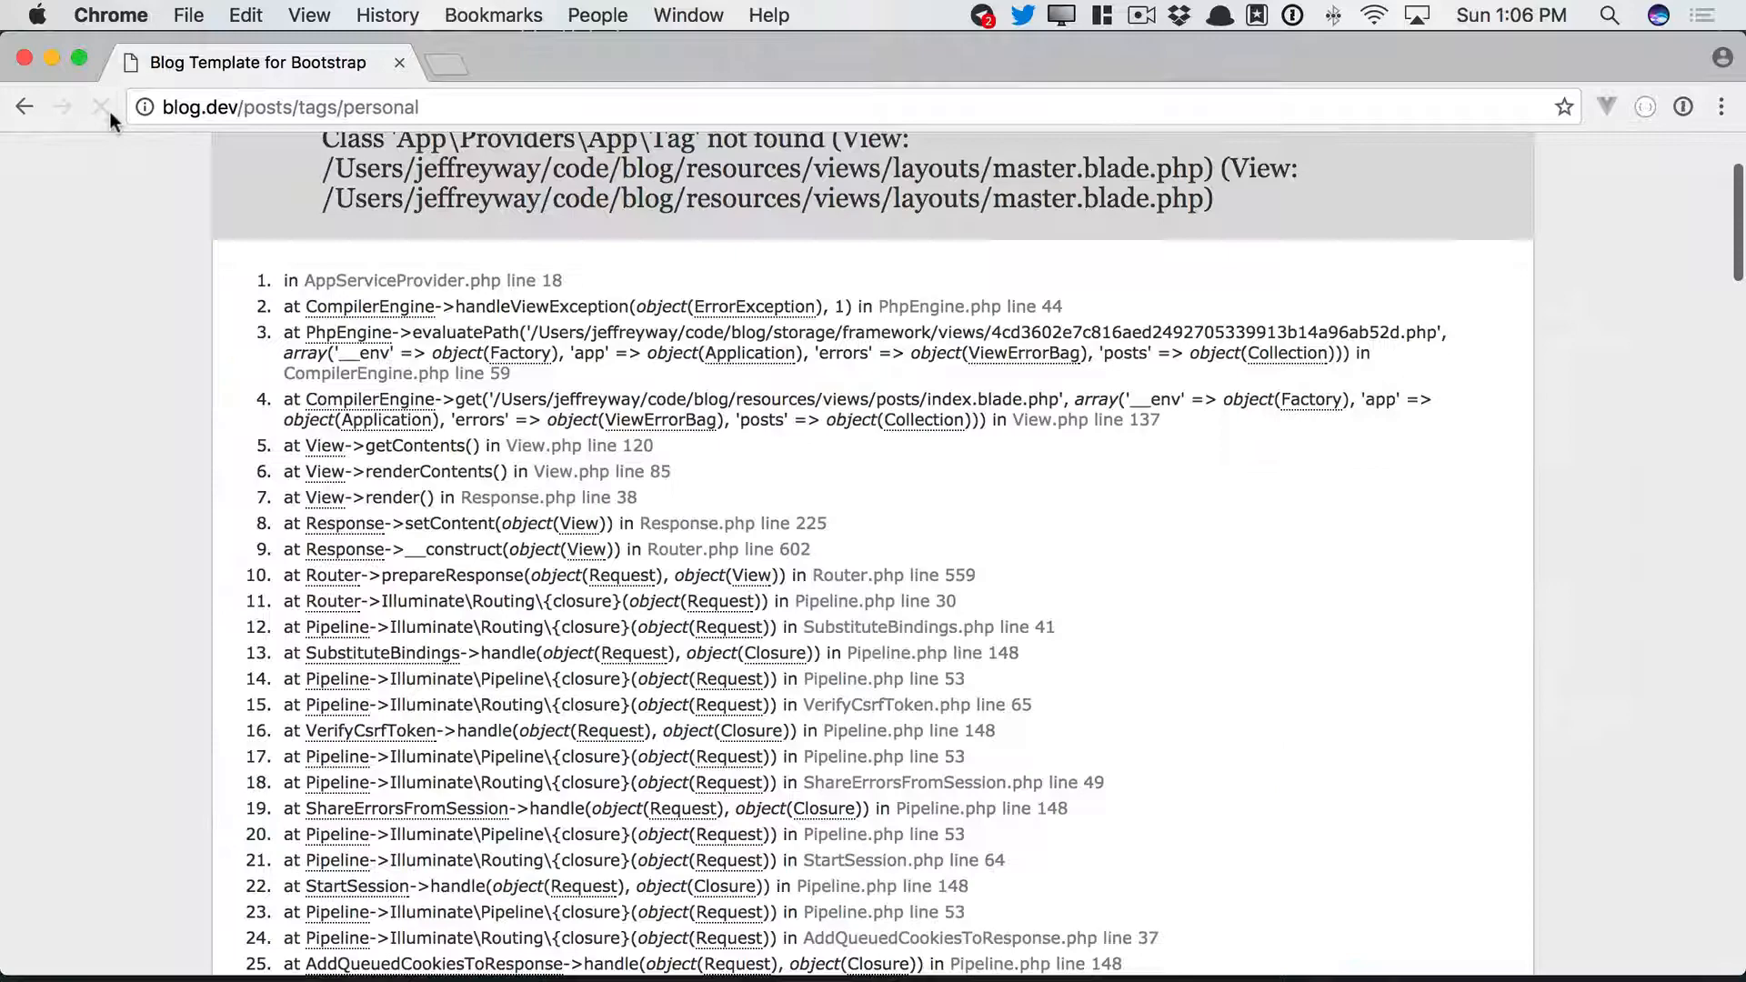
# Step: Correct the Tag class reference and pluck('name') call in AppServiceProvider
pyautogui.click(98, 107)
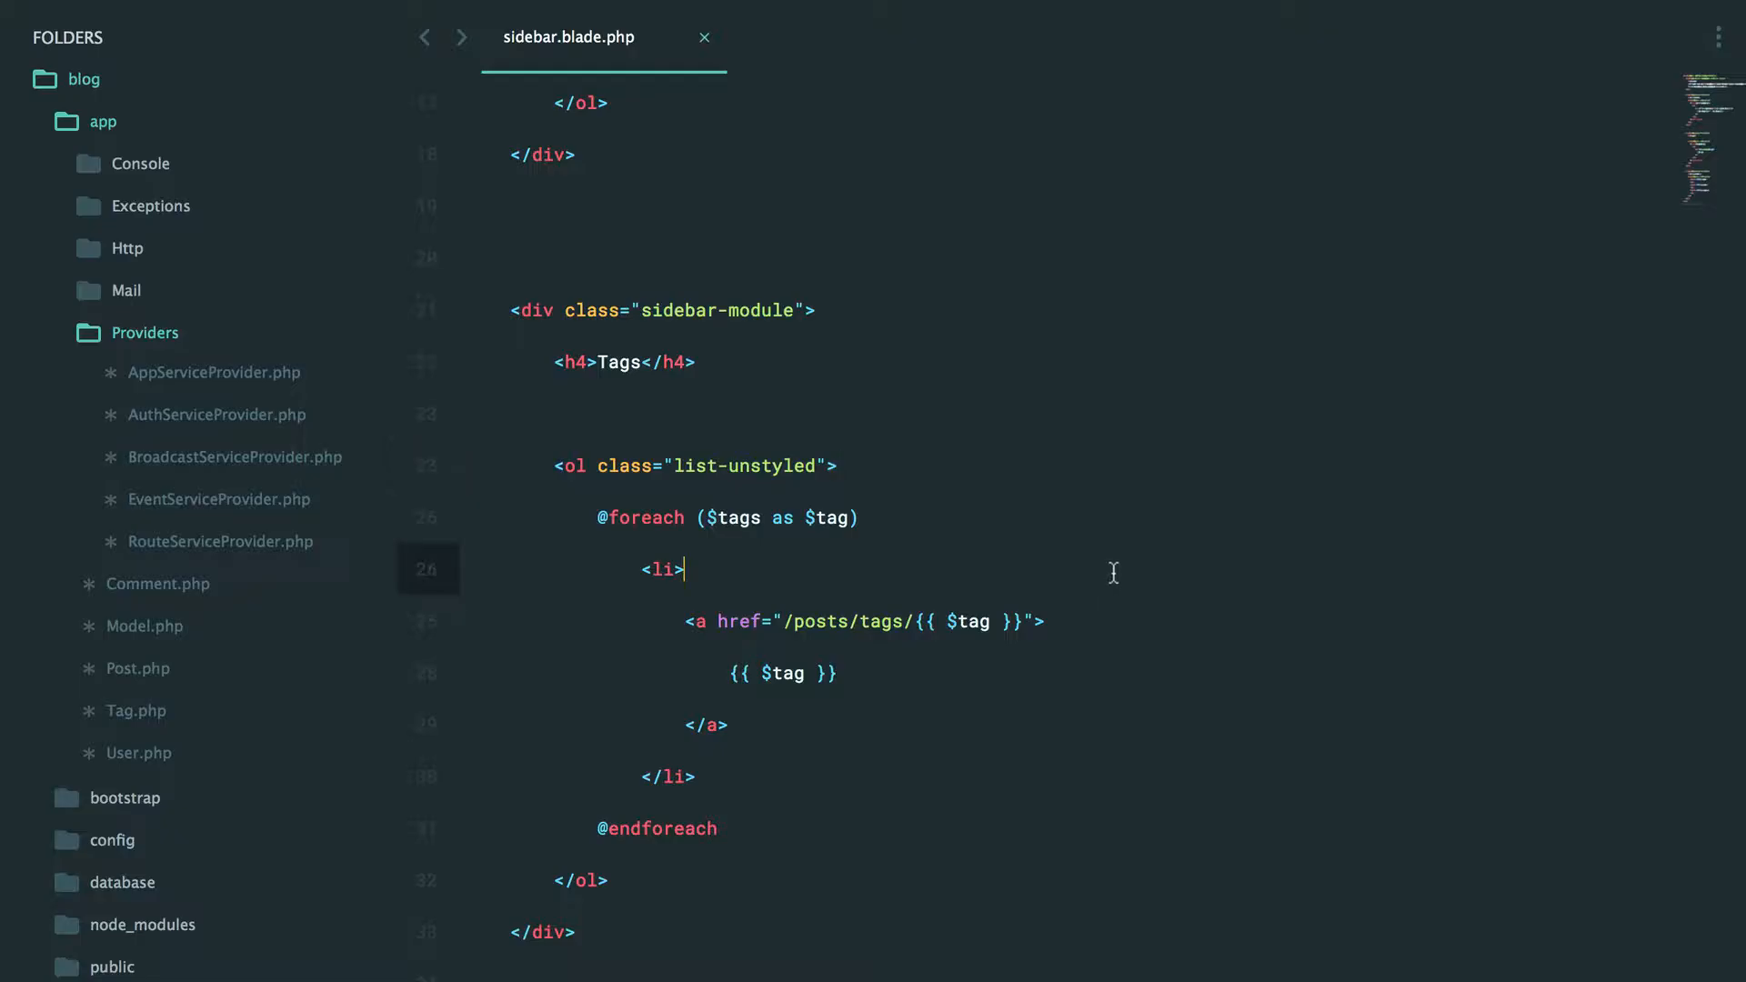
pyautogui.click(215, 371)
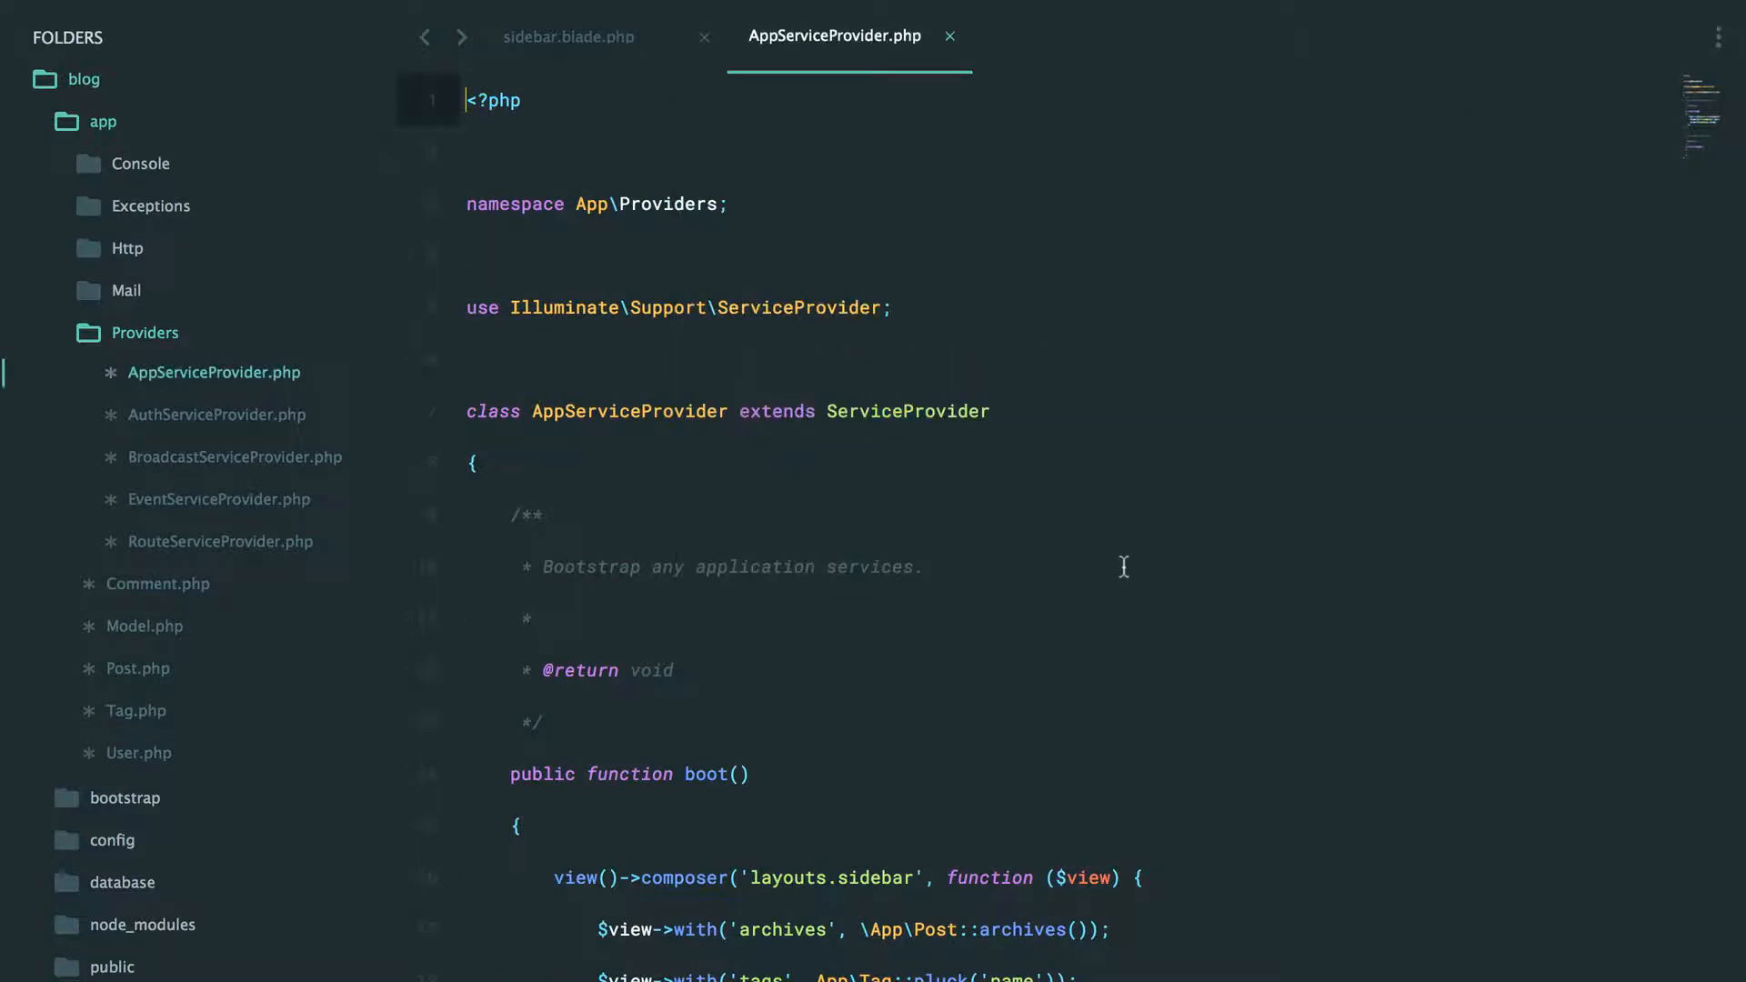
pyautogui.scroll(-3)
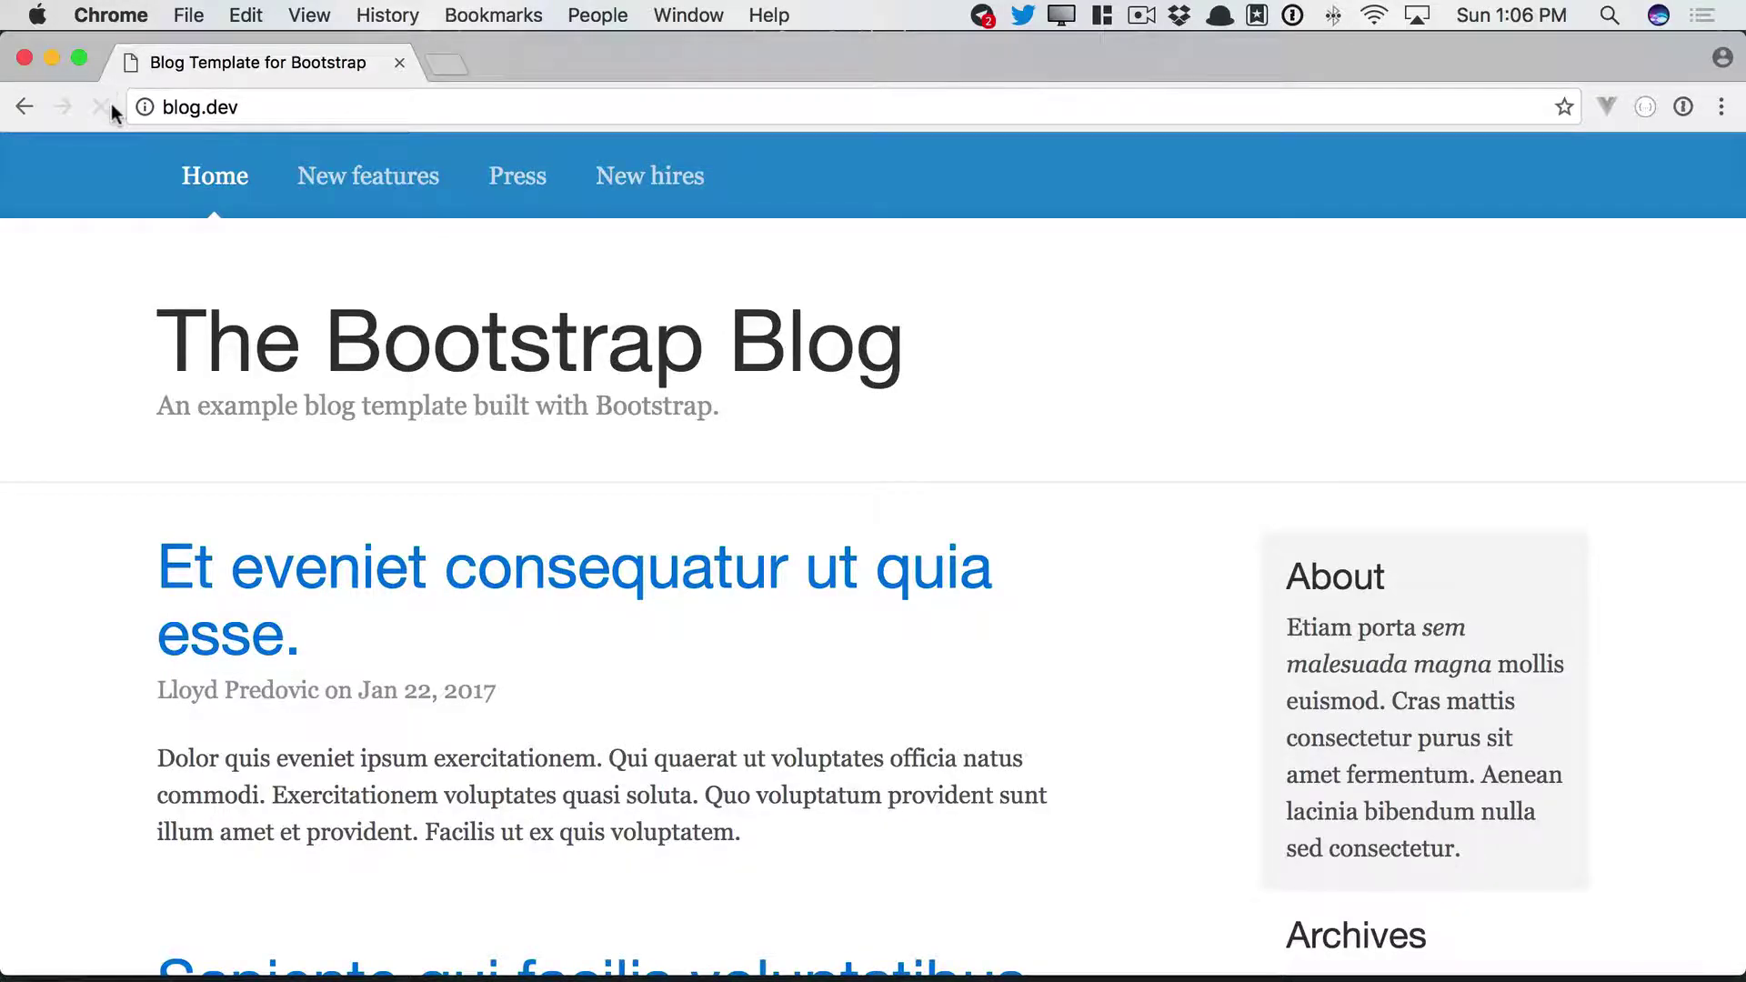
pyautogui.scroll(-3)
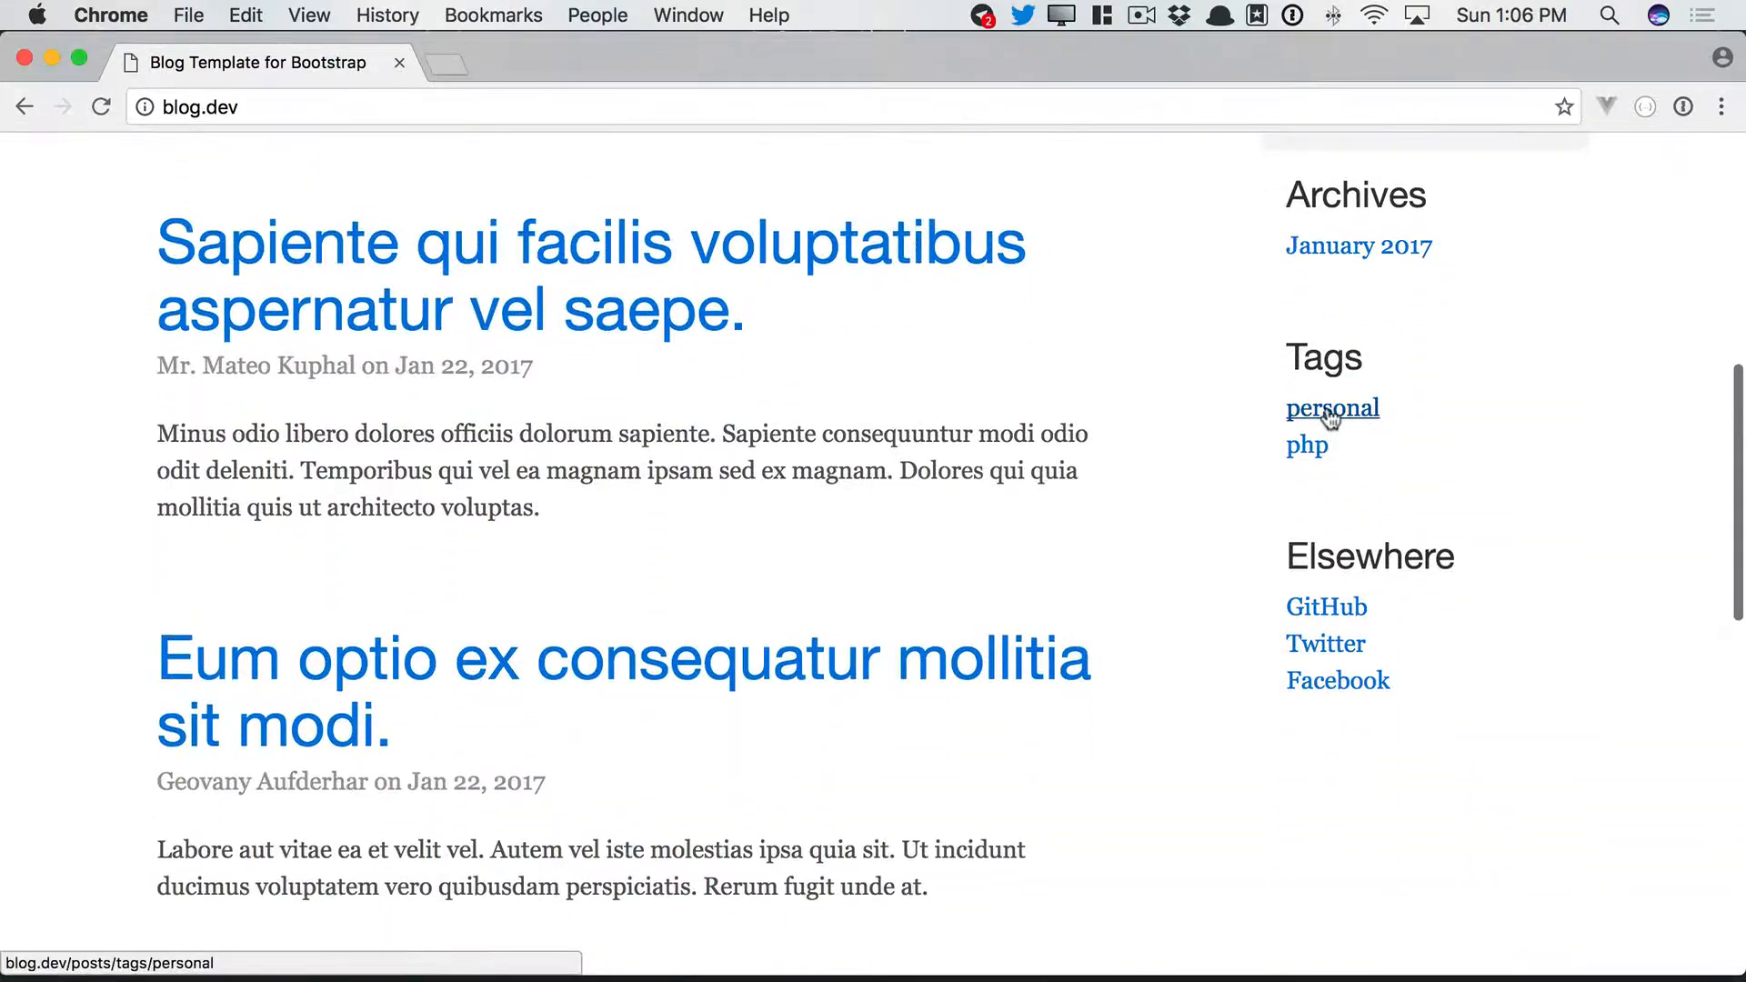
# Step: Reload blog.dev and follow the personal tag link in the sidebar
pyautogui.click(1331, 408)
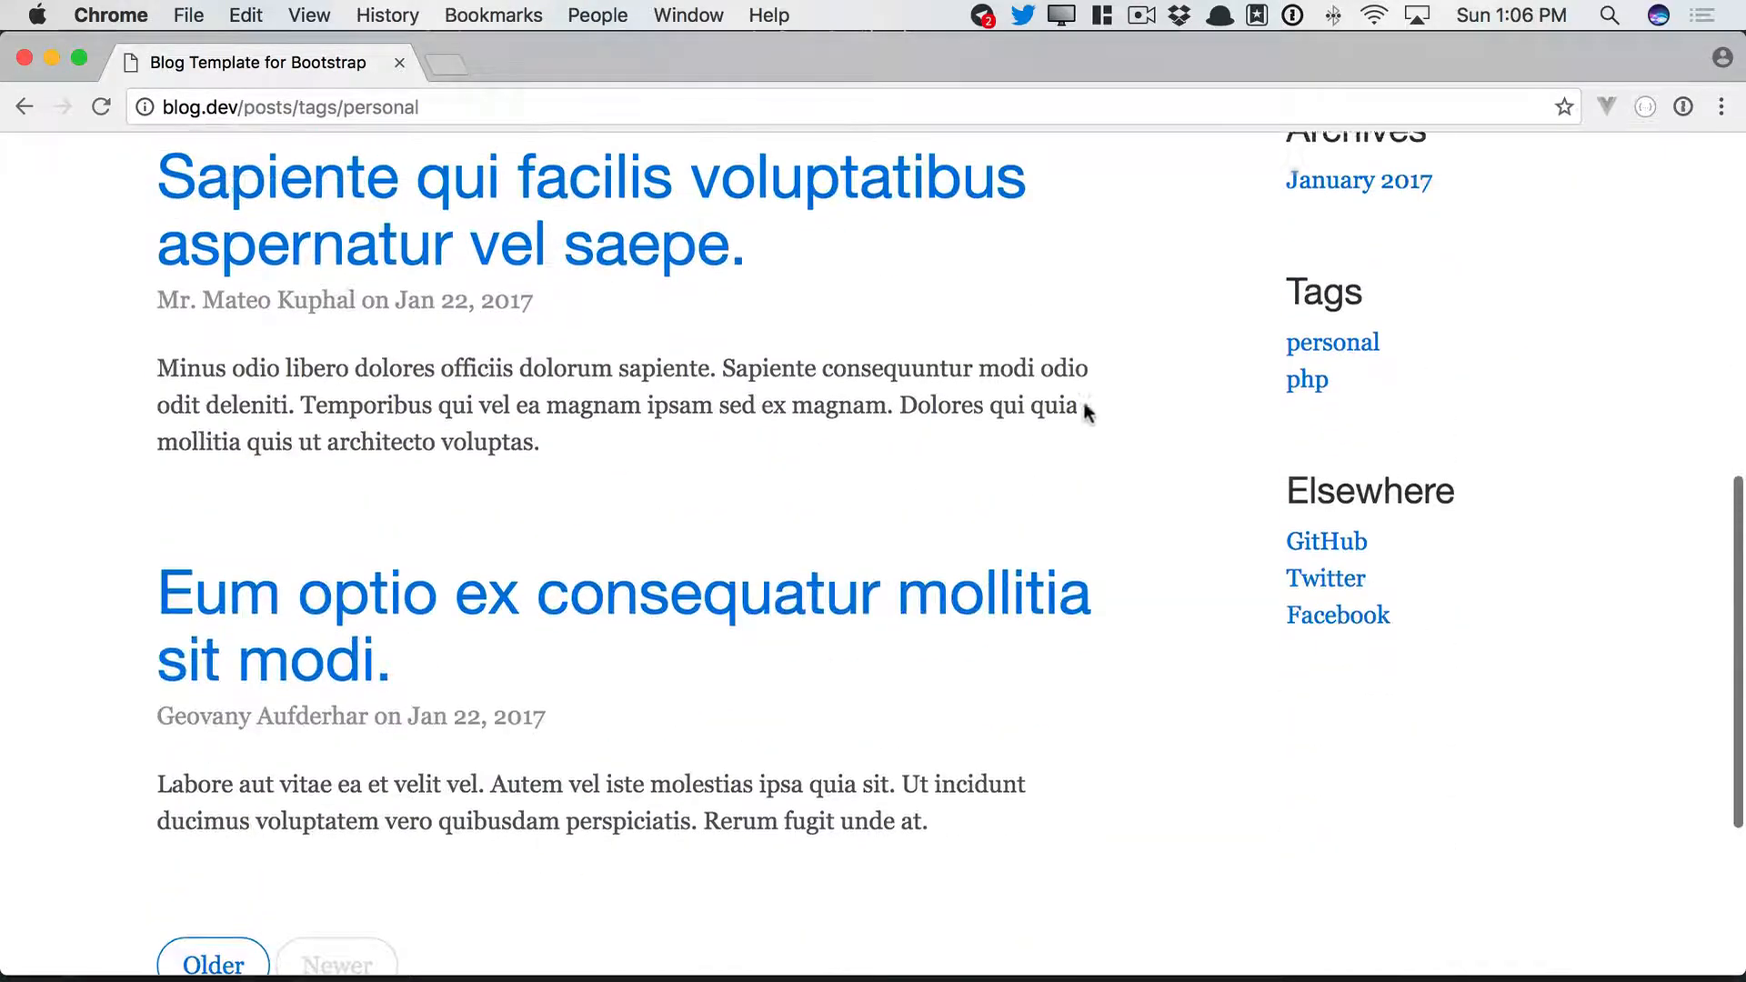
pyautogui.click(1306, 380)
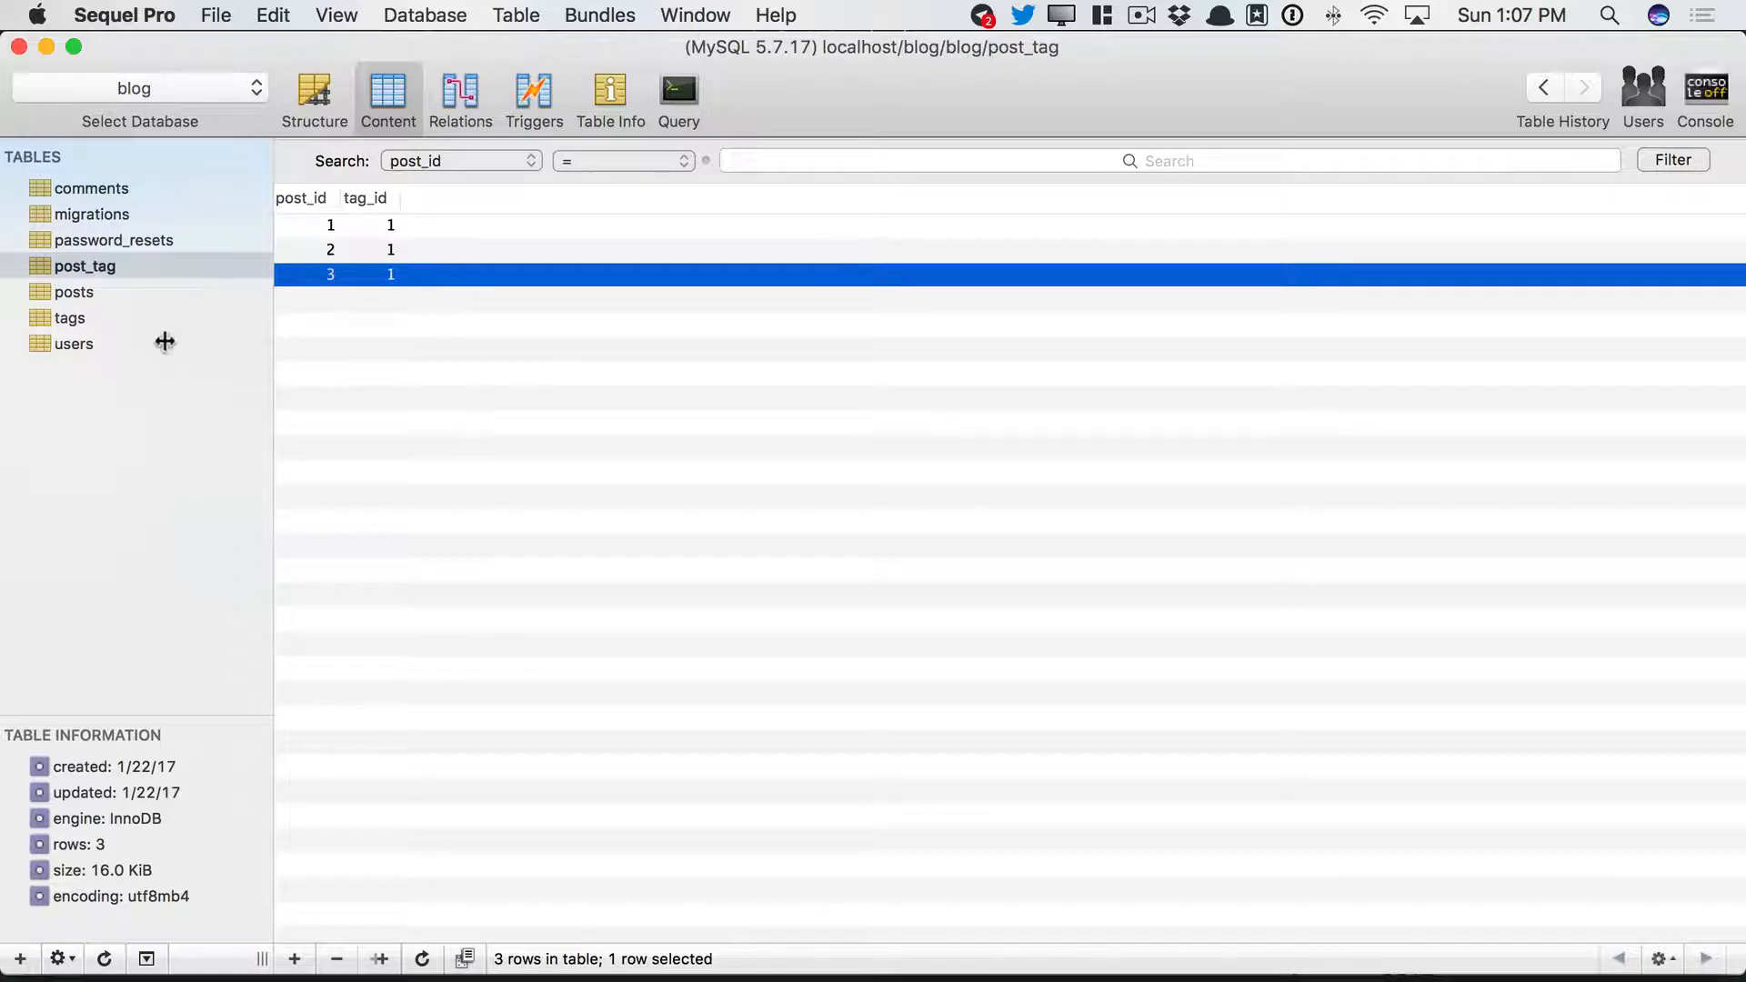
# Step: View the tags table contents in Sequel Pro and bring the terminal prompt into view
pyautogui.click(69, 317)
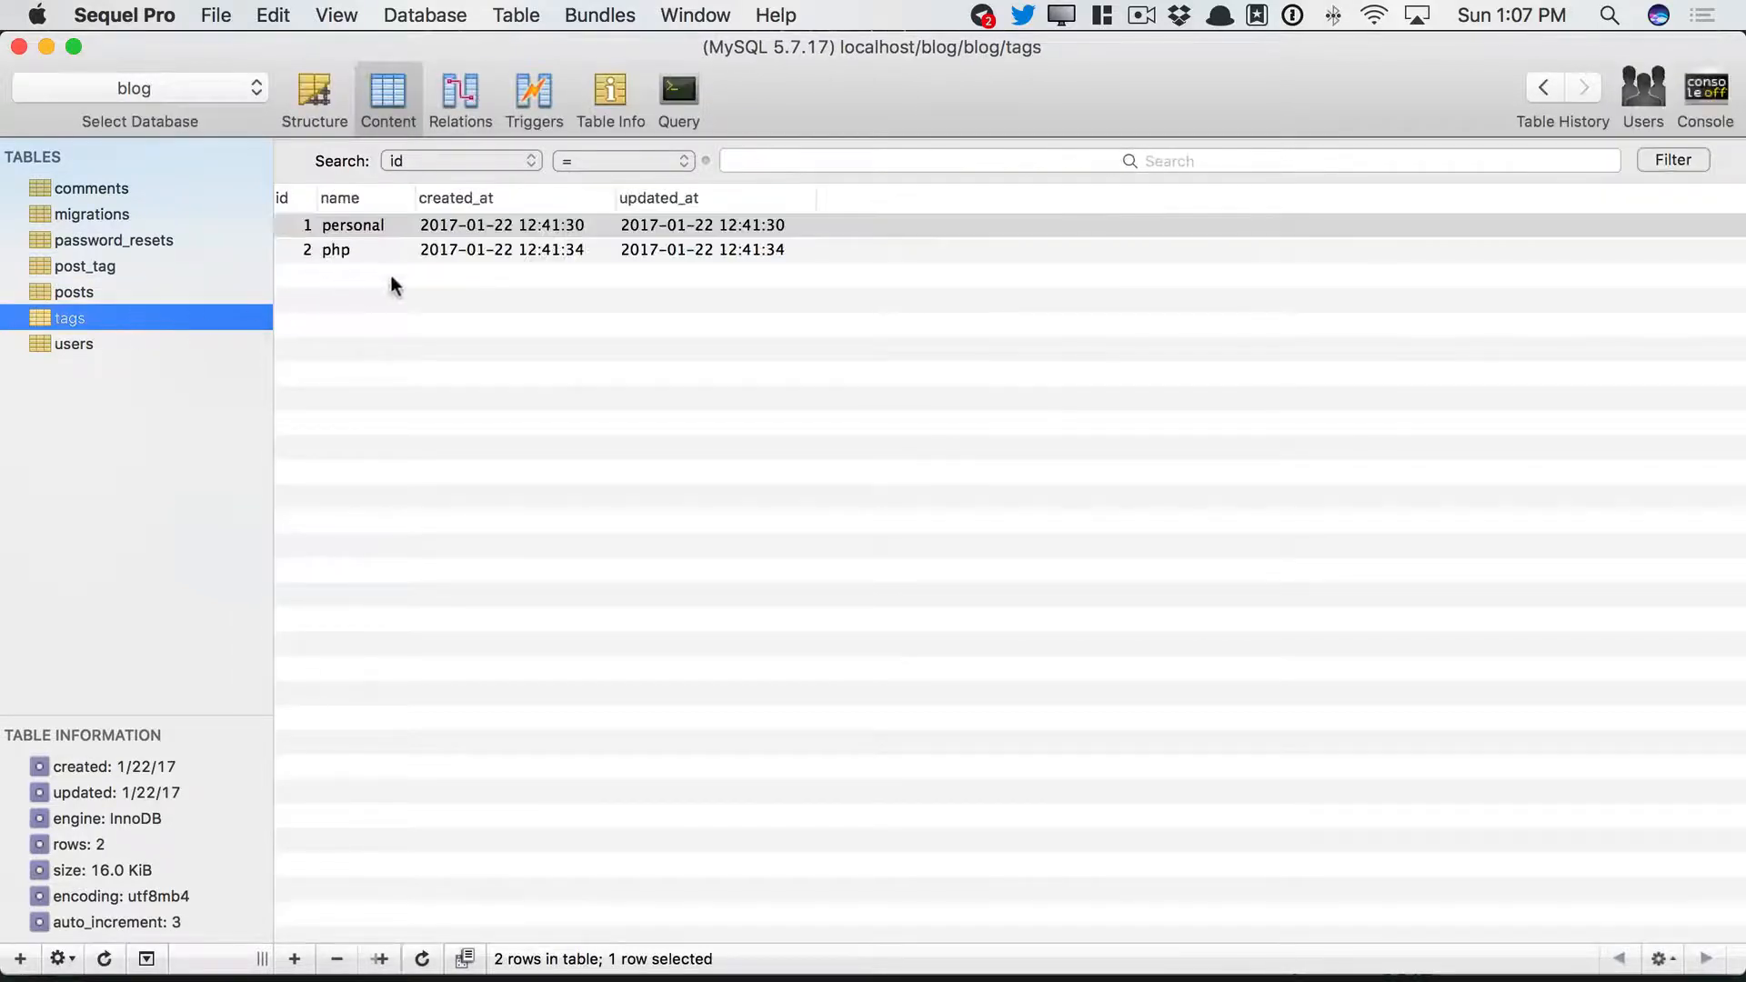
pyautogui.moveTo(367, 299)
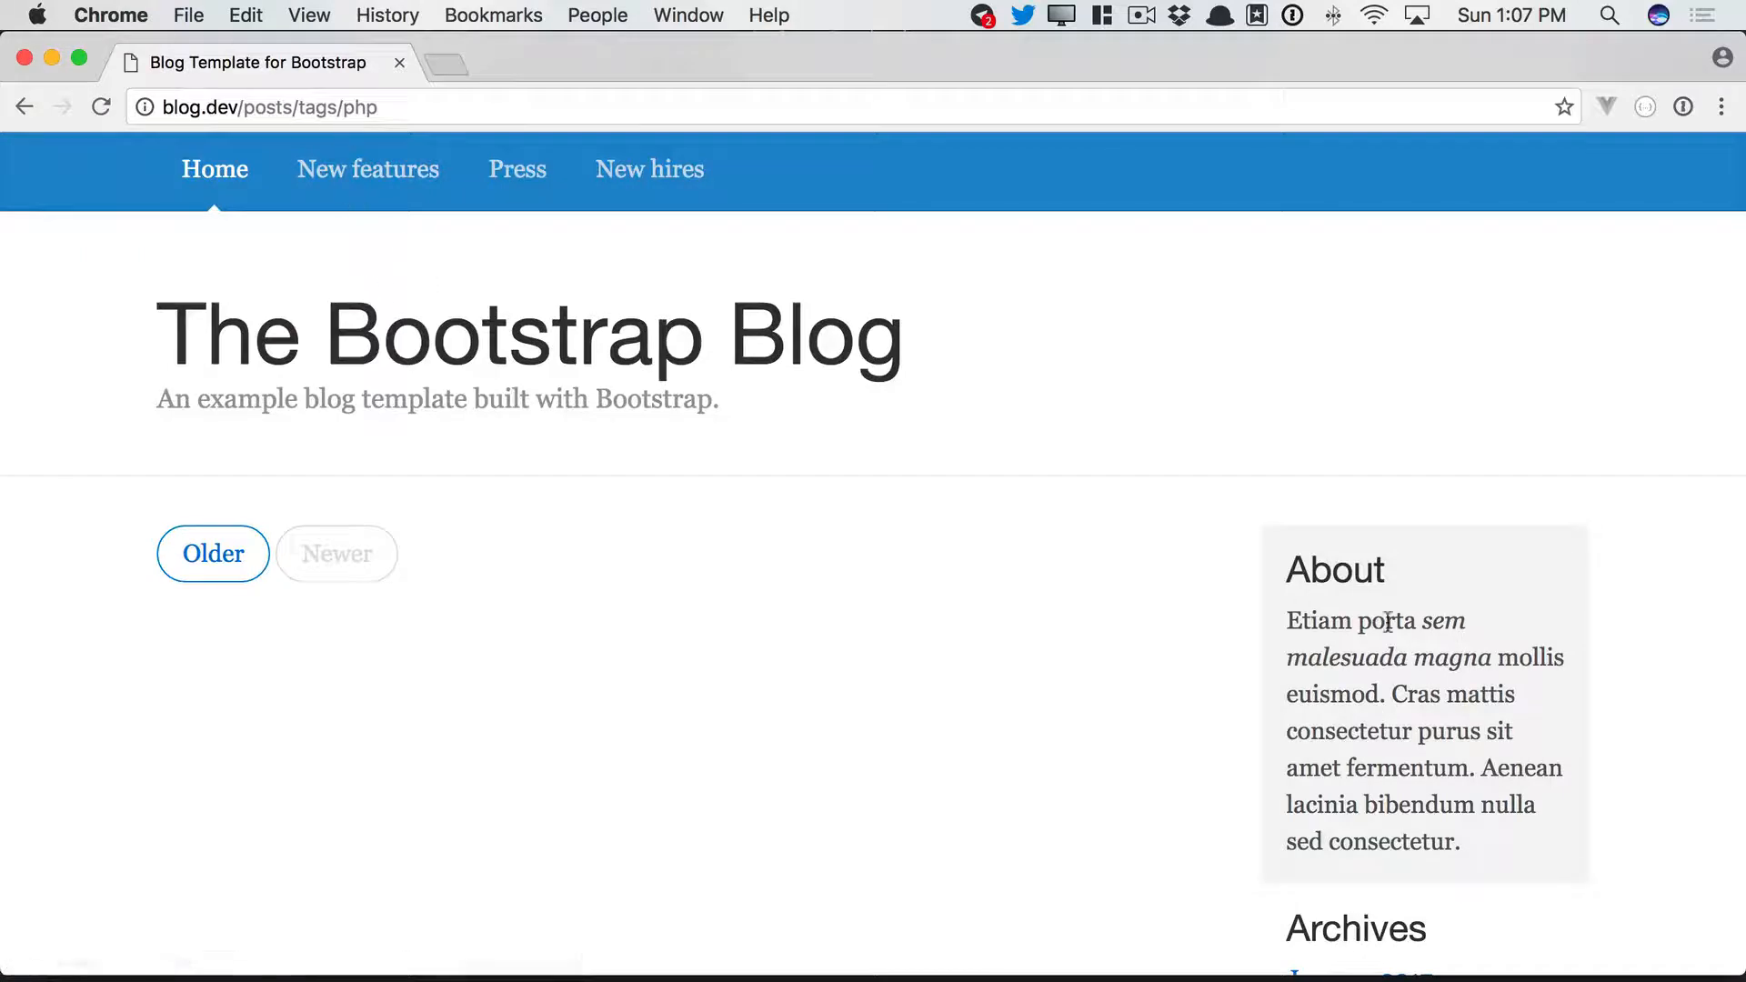
pyautogui.scroll(-3)
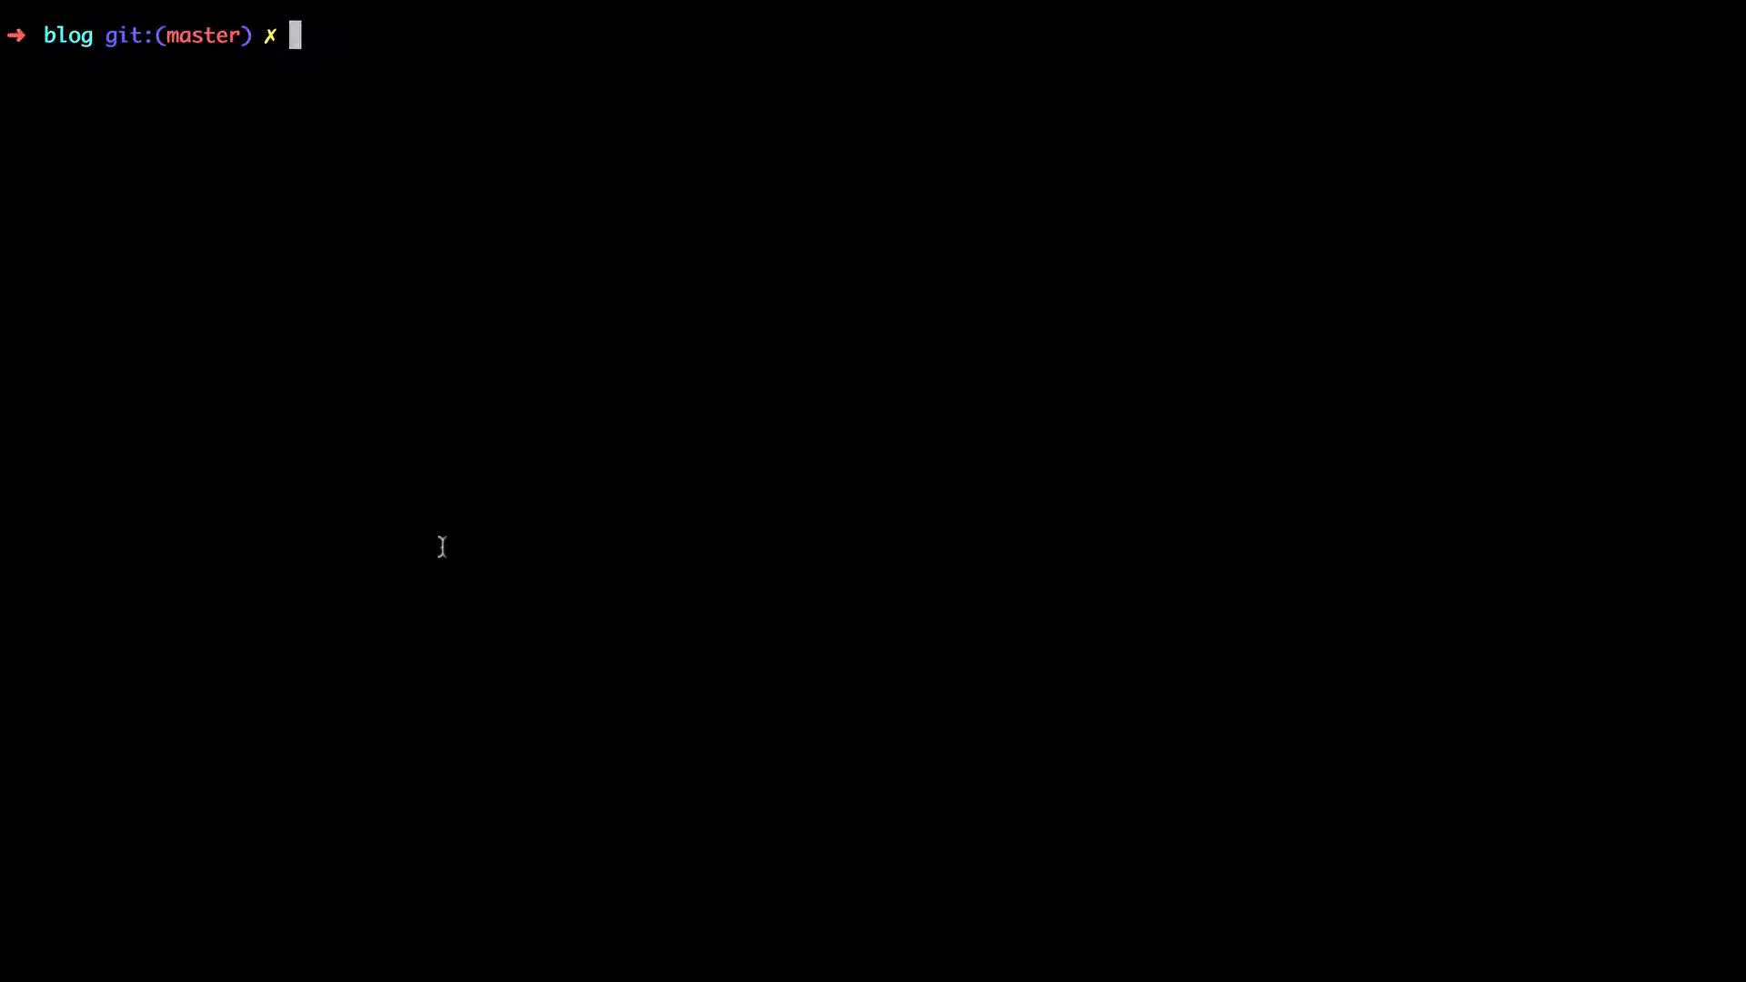
# Step: Run App\Tag::has('posts')->pluck('name') in php artisan tinker and check the tags table rows
pyautogui.write('php artisan tinker')
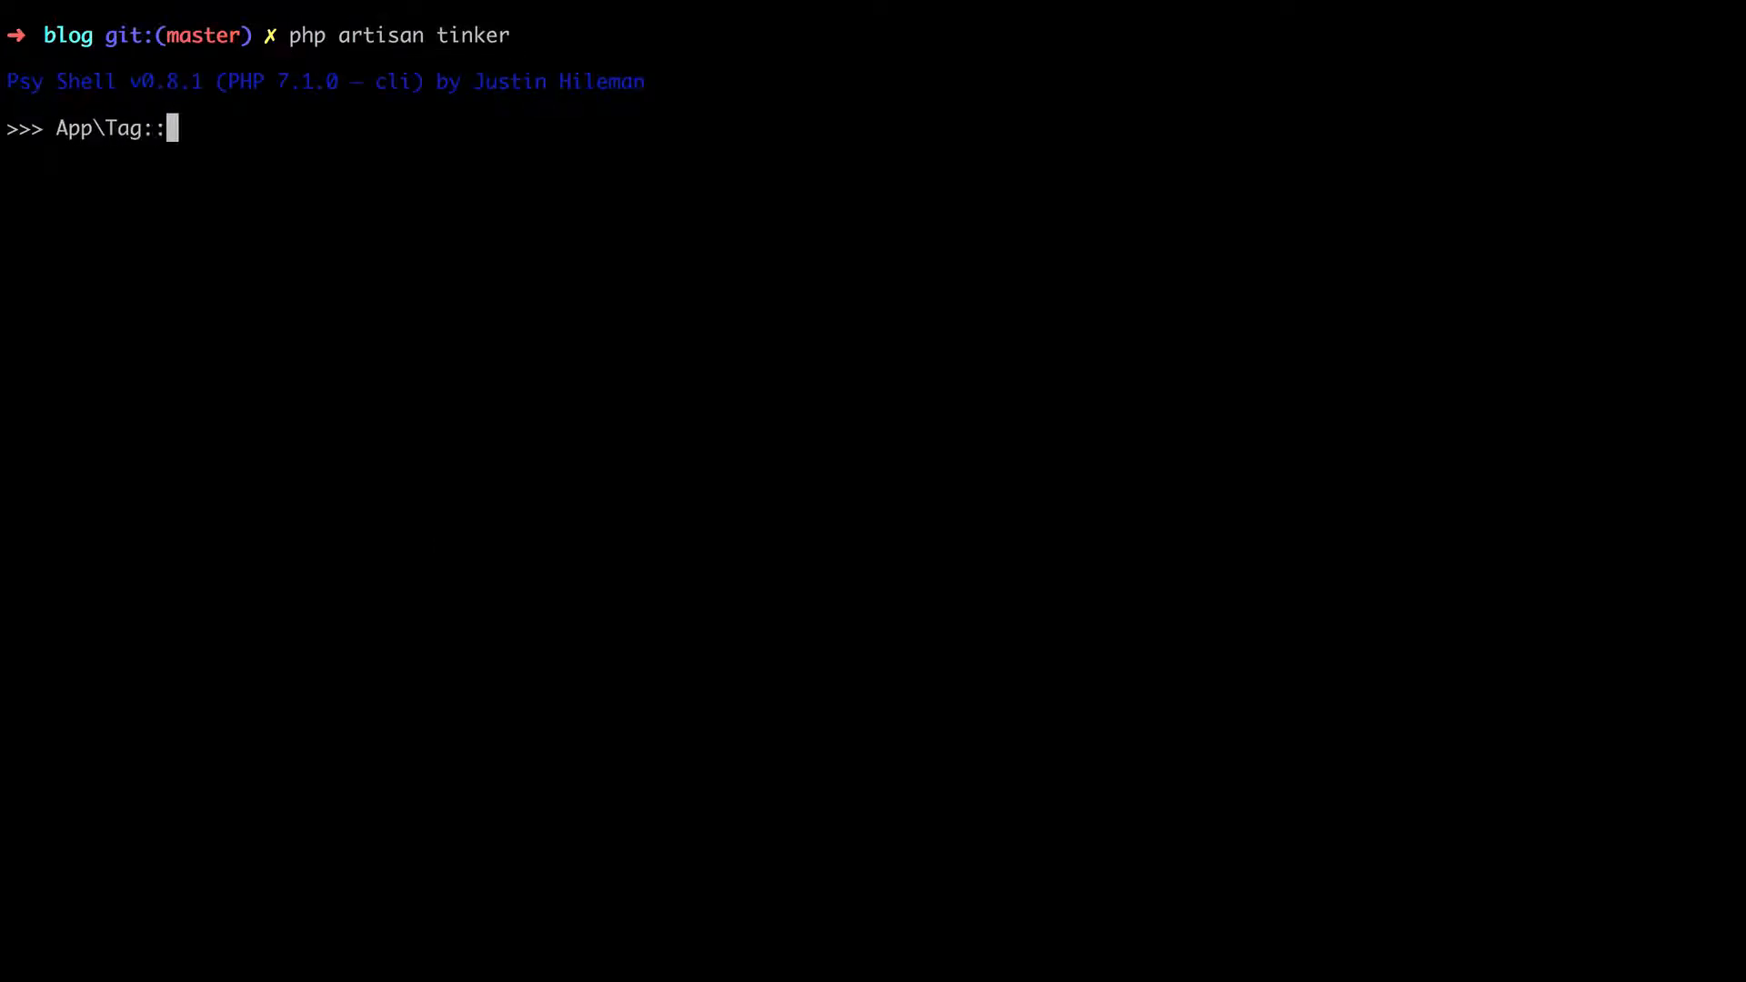
pyautogui.write('has(')
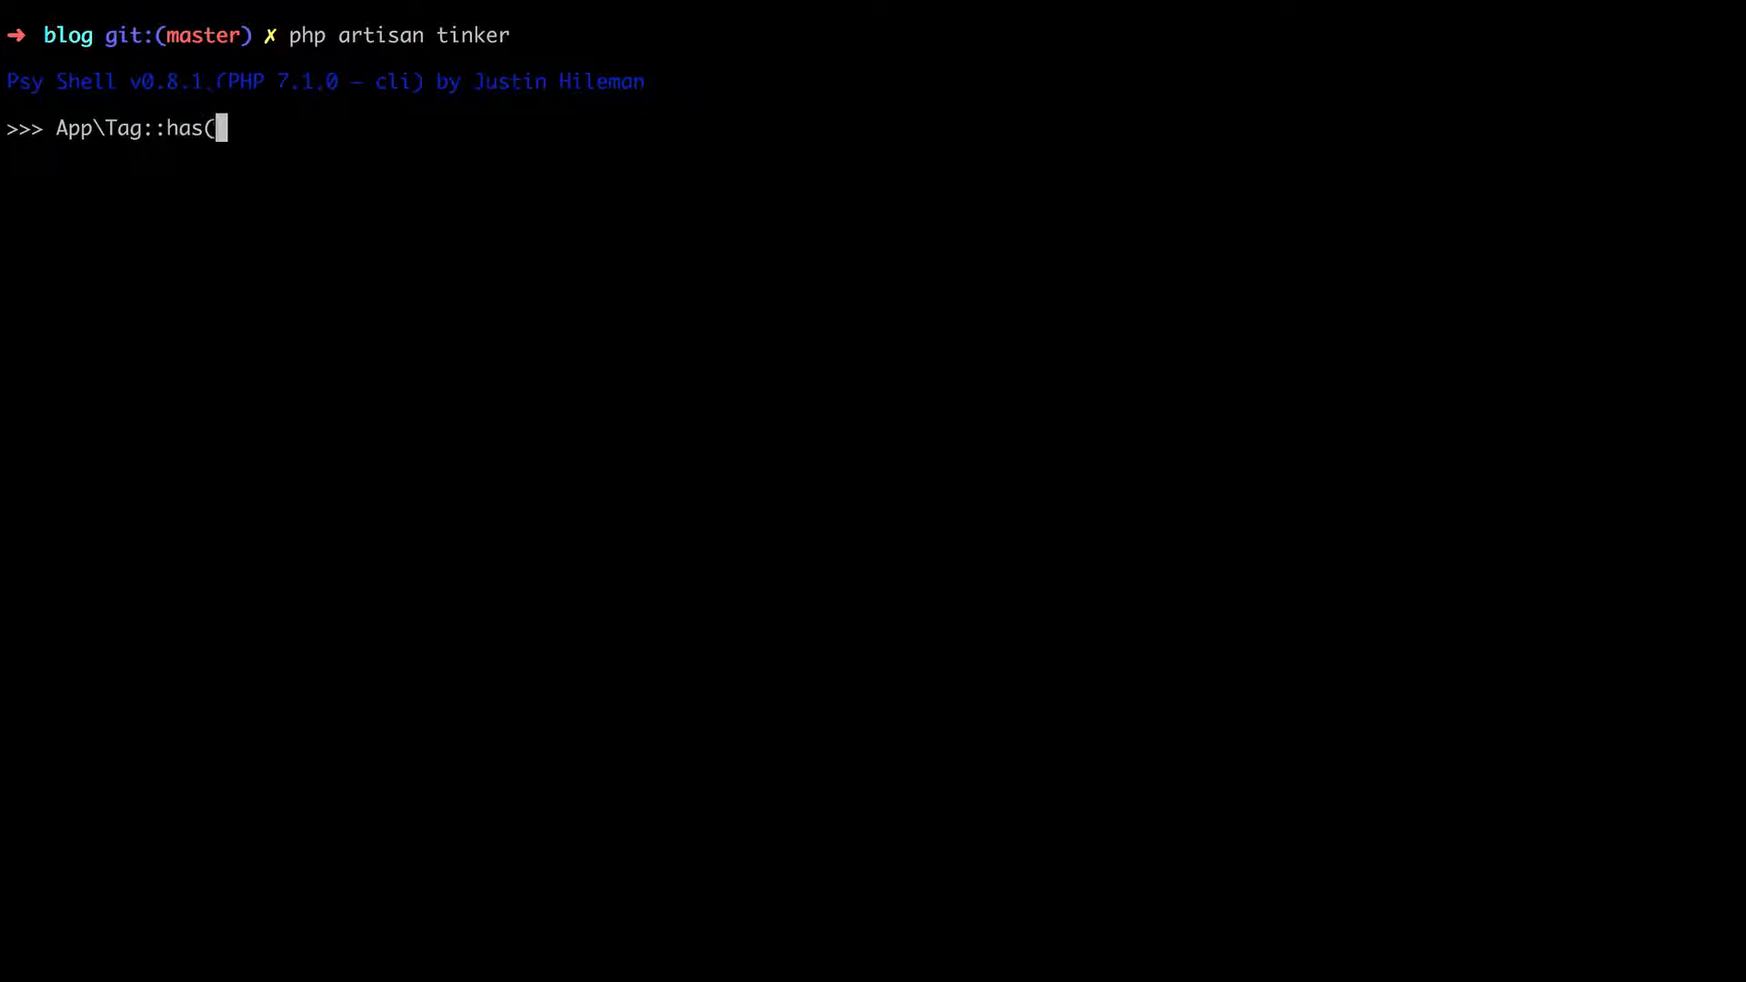
pyautogui.write("'posts')")
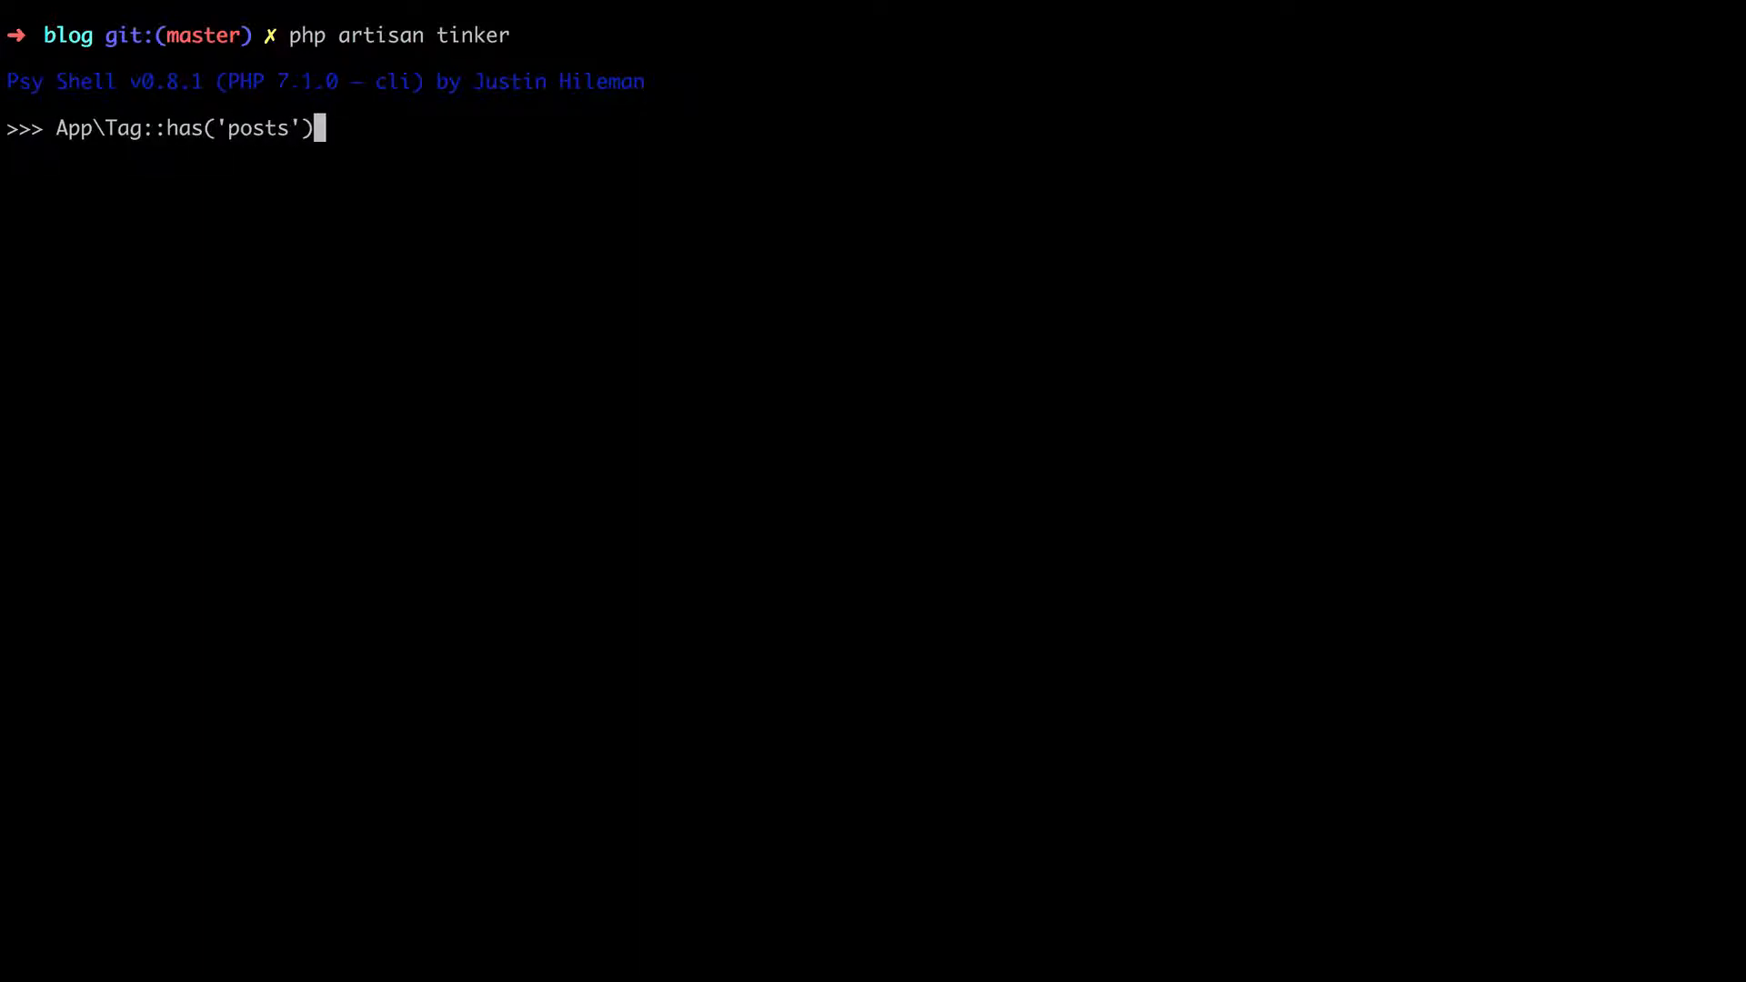
pyautogui.write("->pluck('name")
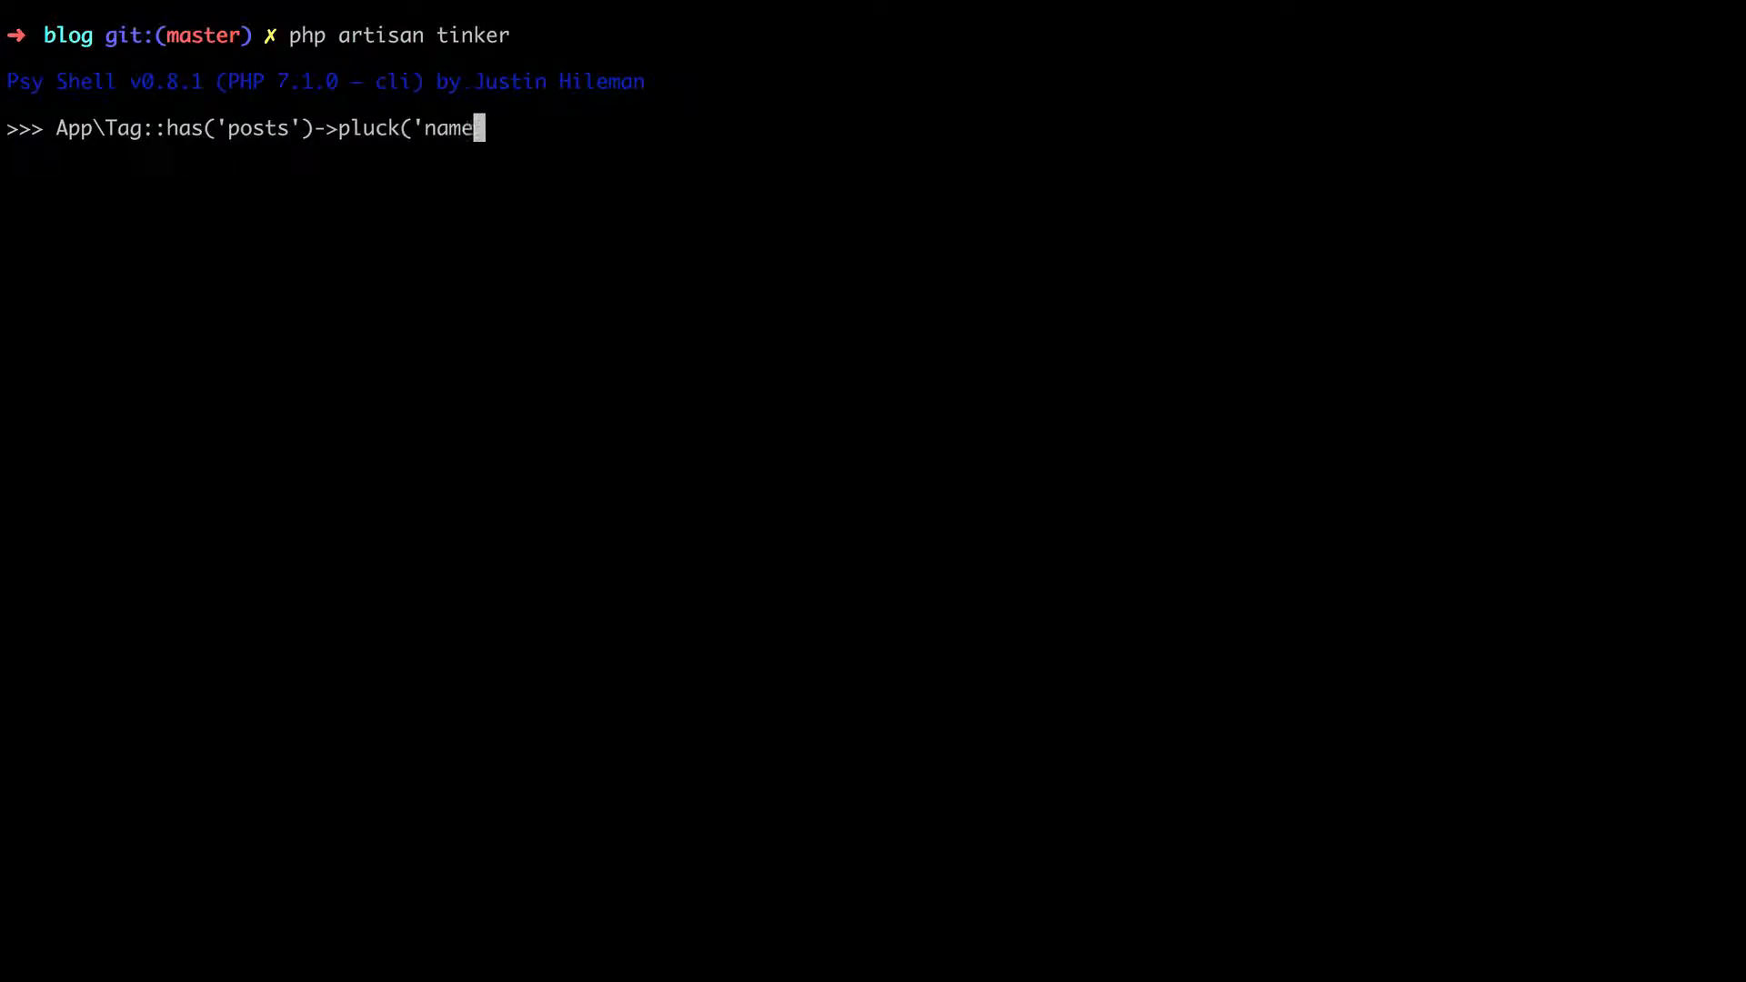
pyautogui.press('Return')
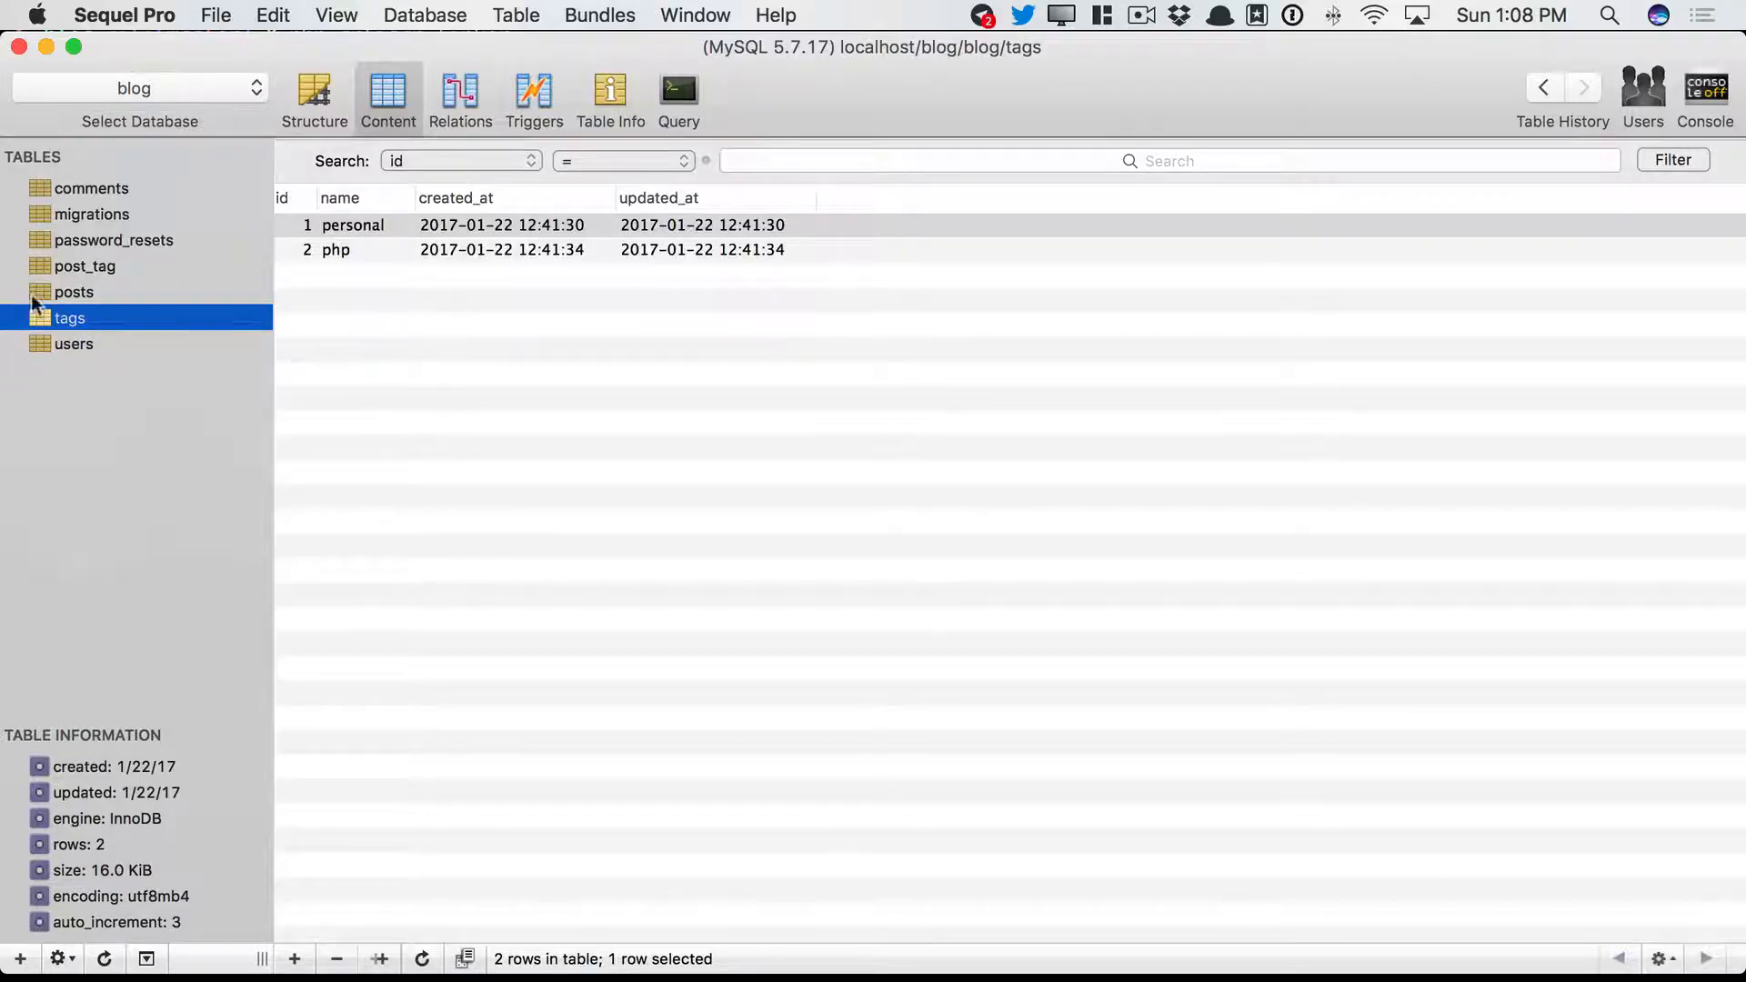
pyautogui.click(85, 266)
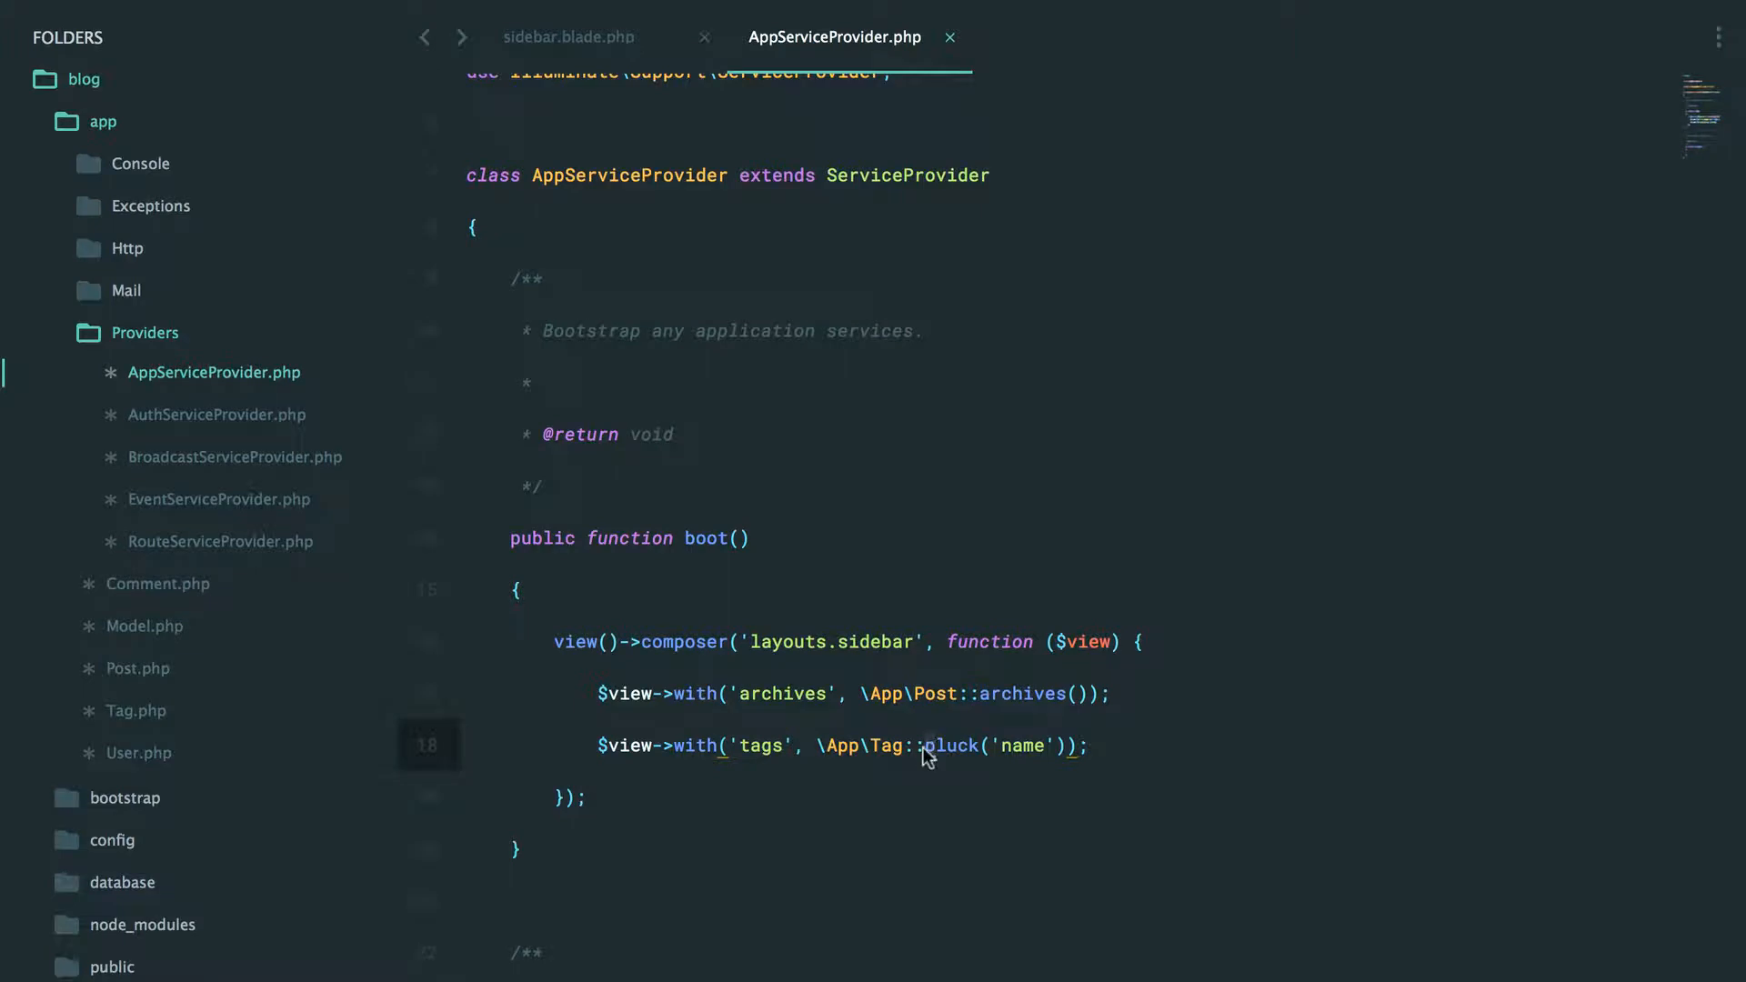
# Step: Change the sidebar query to \App\Tag::has('posts')->pluck('name') in AppServiceProvider boot()
pyautogui.write('hes(')
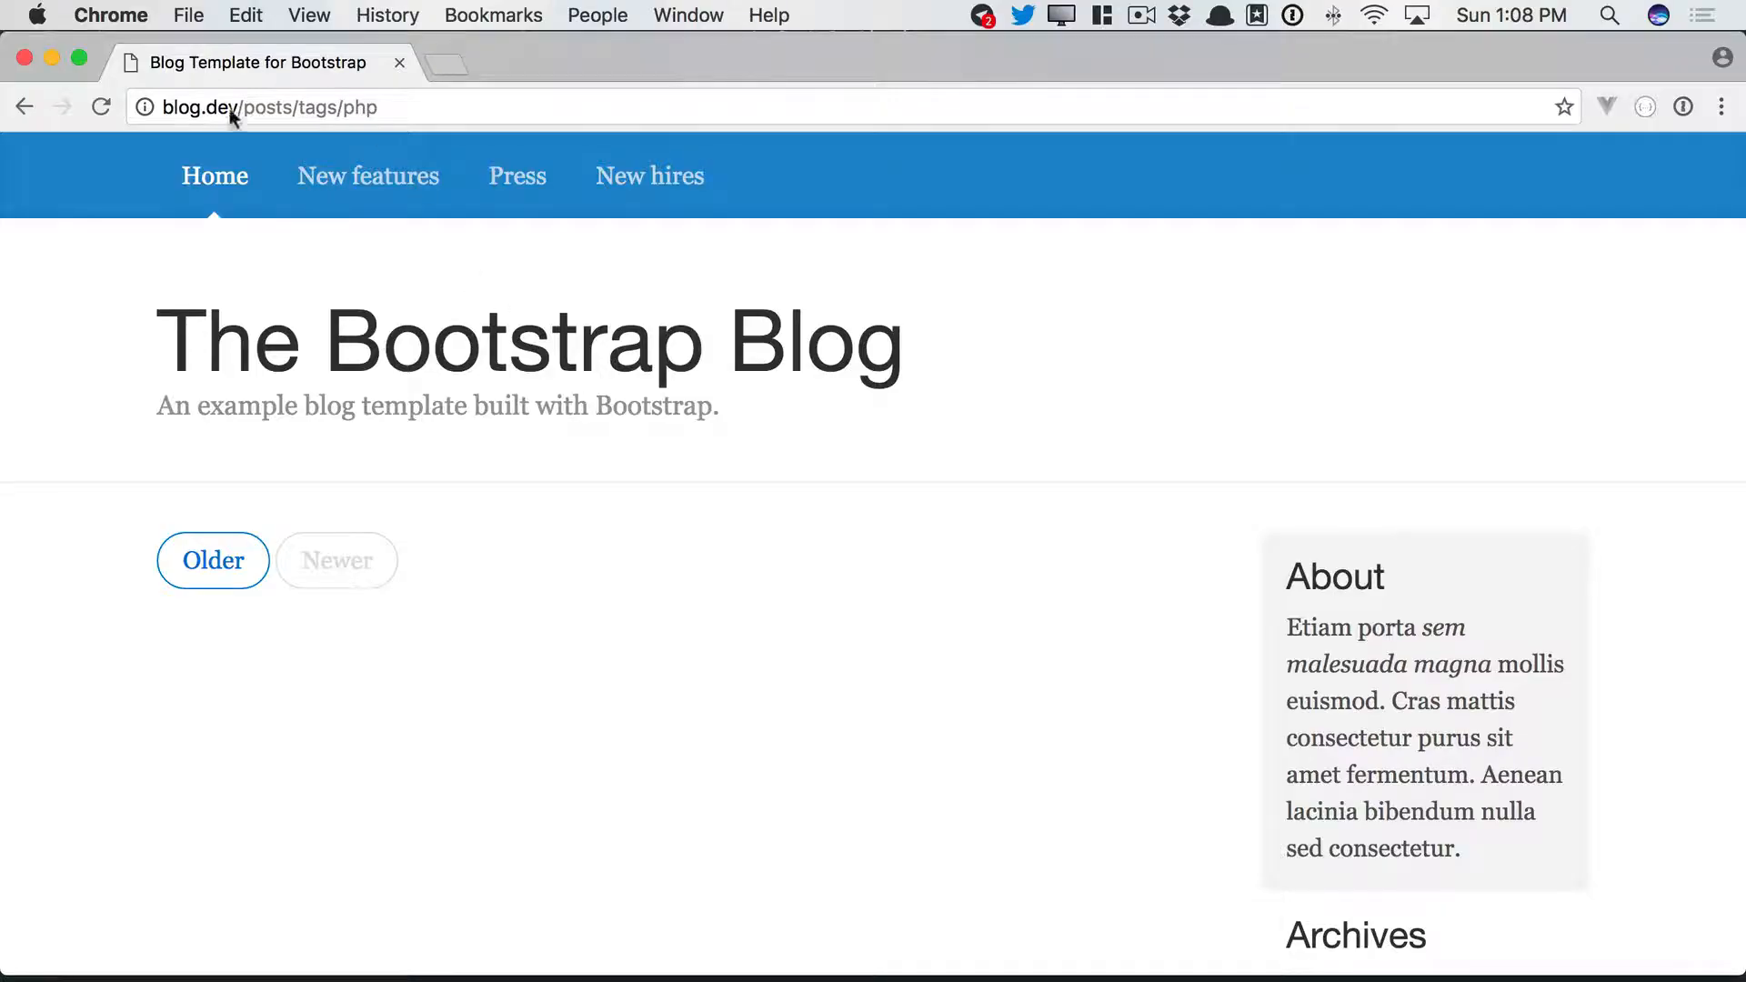
pyautogui.click(215, 177)
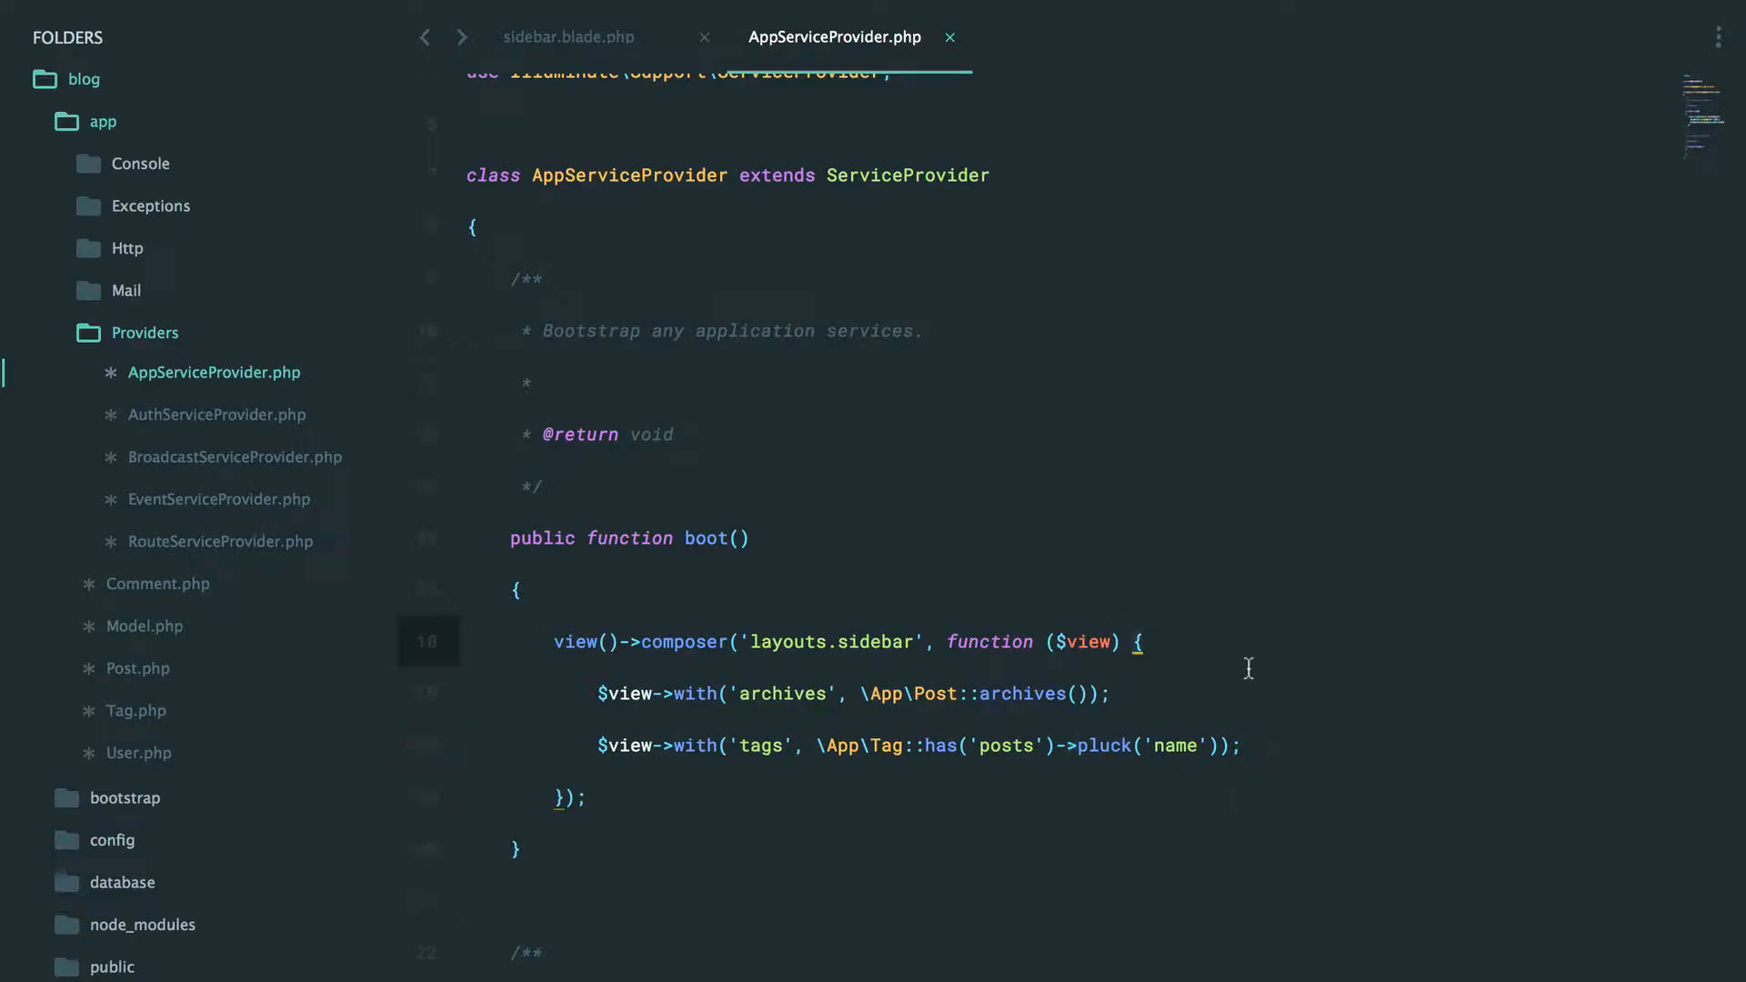
# Step: Assign $archives and $tags, then pass them with $view->with(compact('archives', 'tags'))
pyautogui.write('$view-')
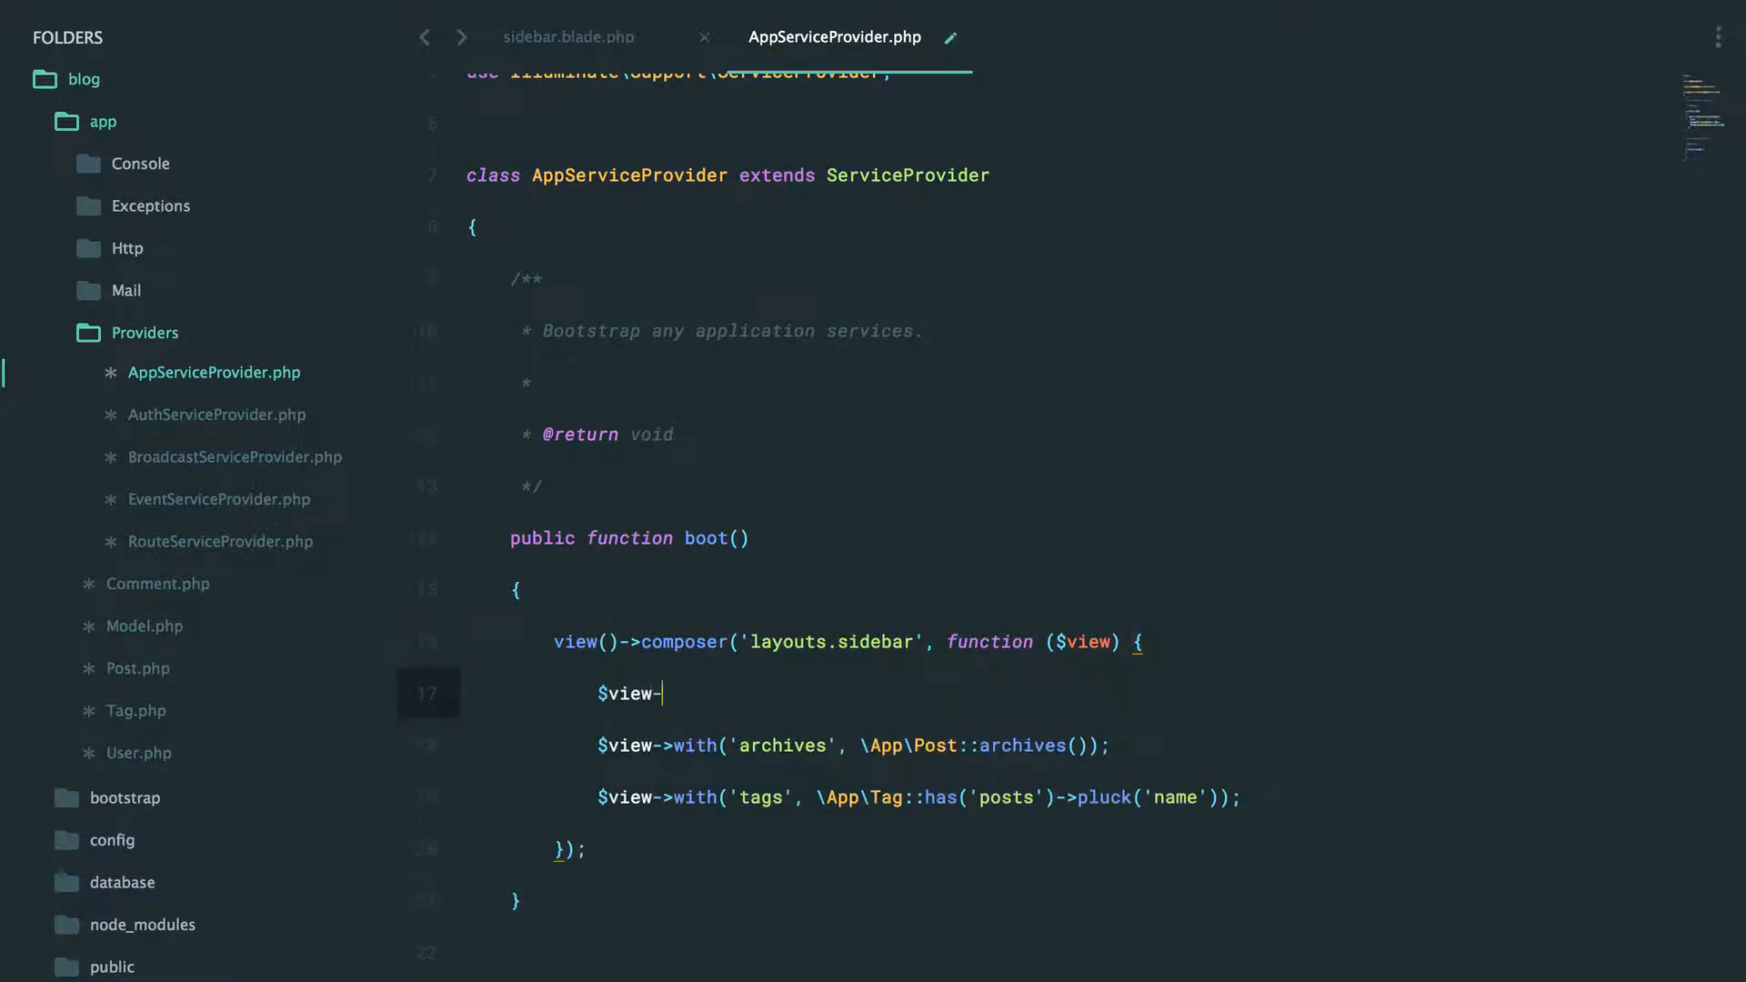
pyautogui.write('>with([])')
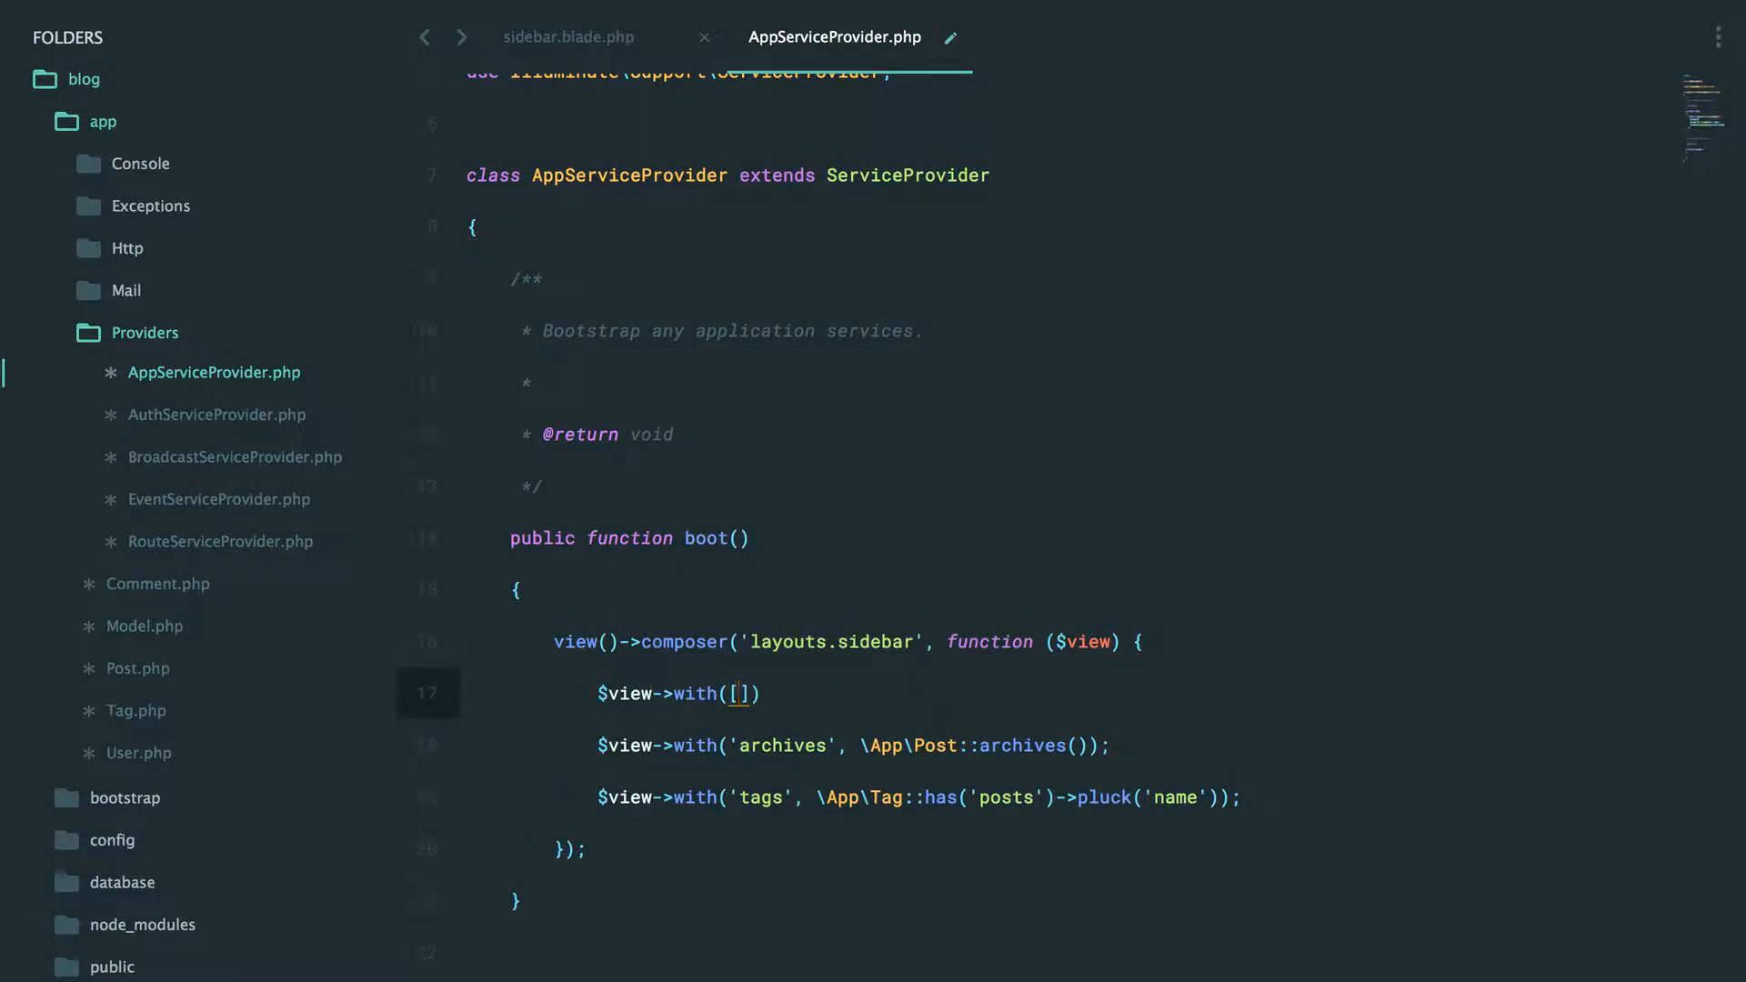
pyautogui.write("compact('ar'")
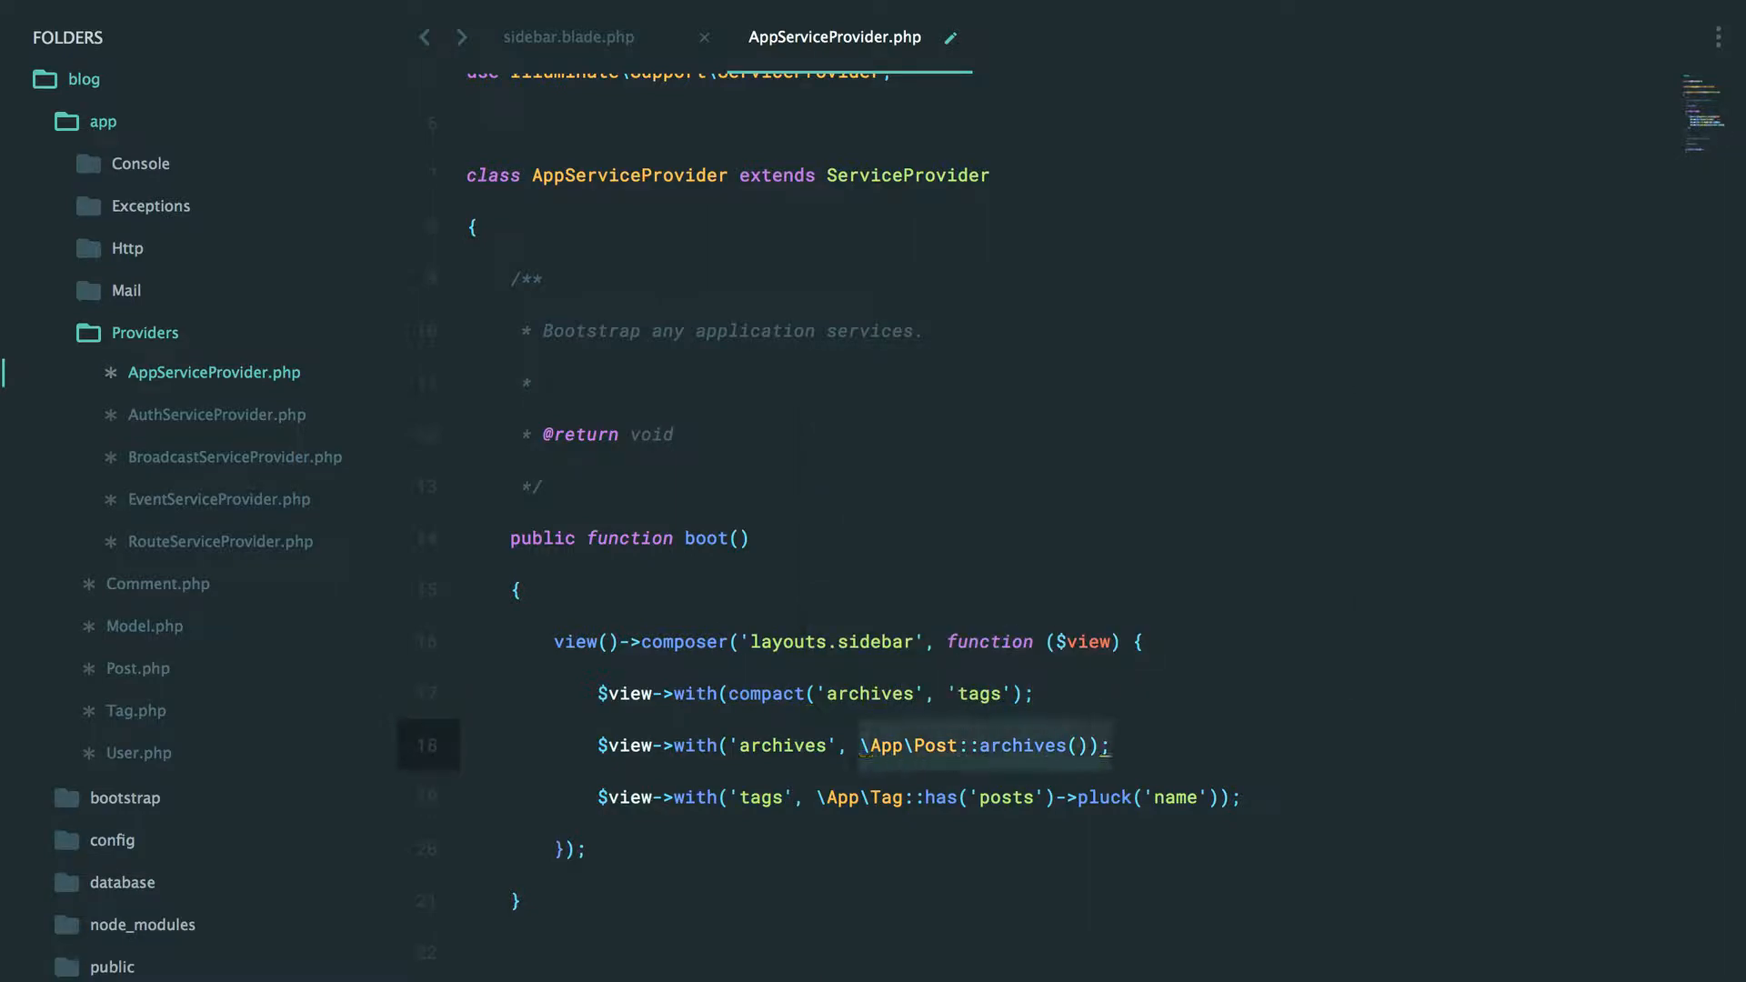
pyautogui.write('$archives = \\App\\Post::ar')
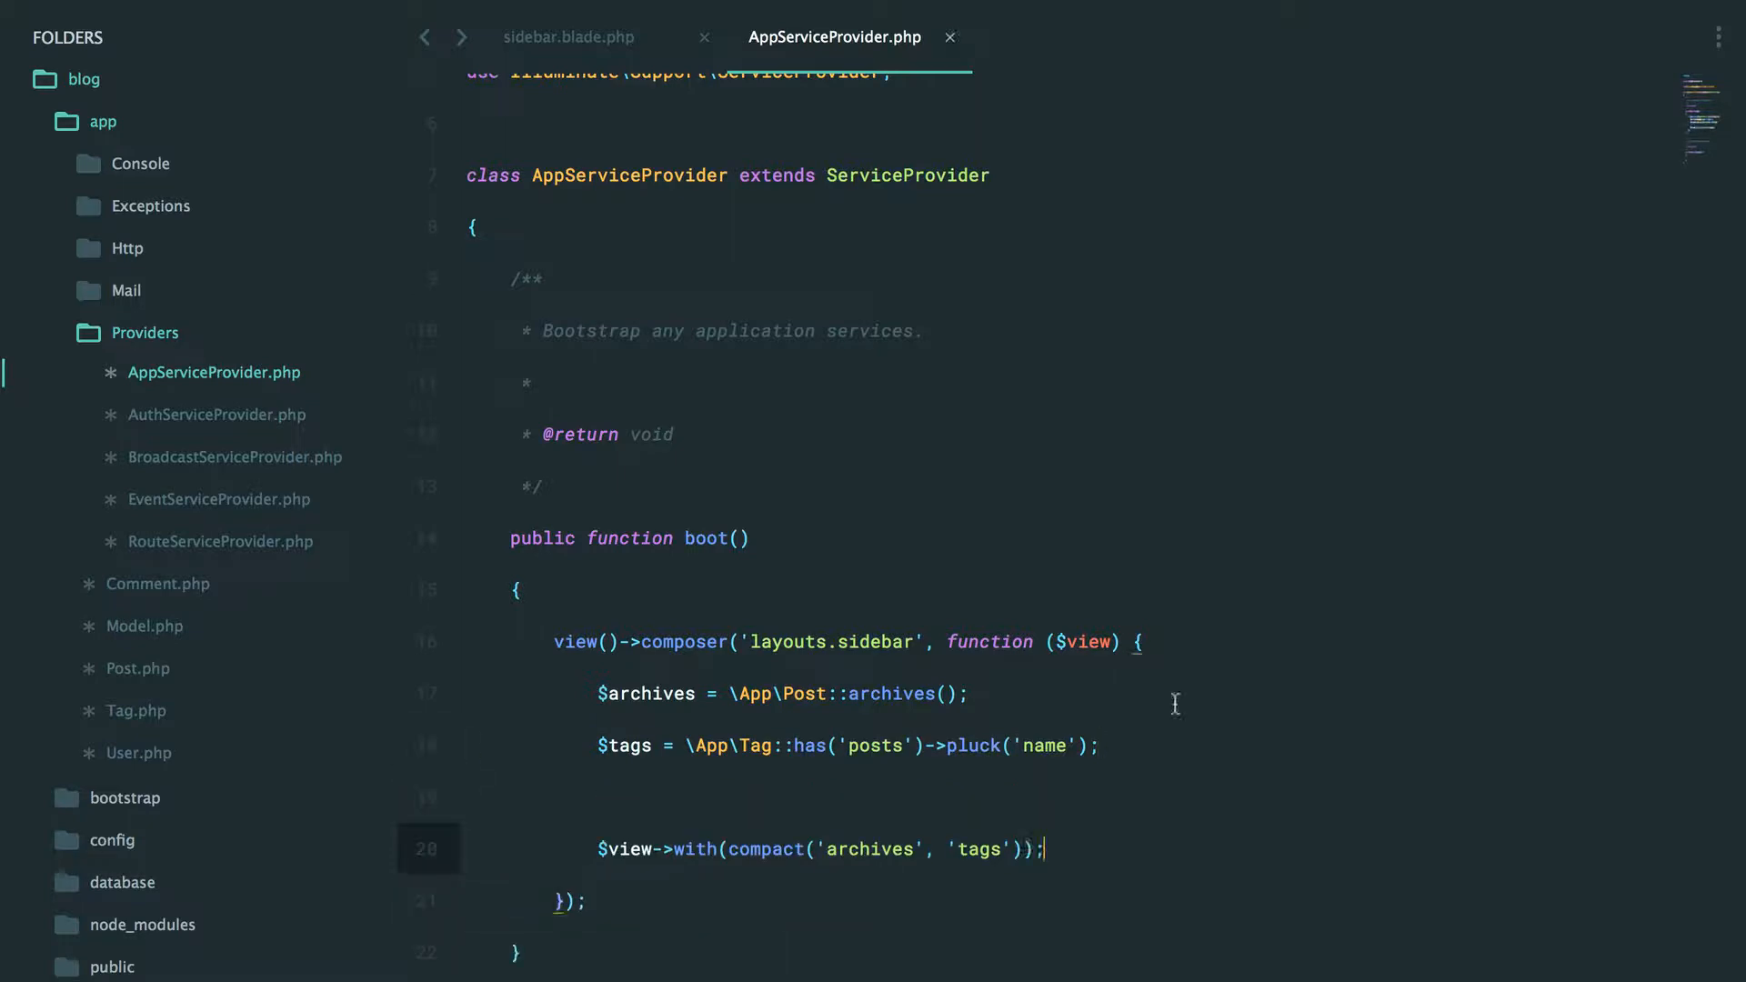
pyautogui.write('ch')
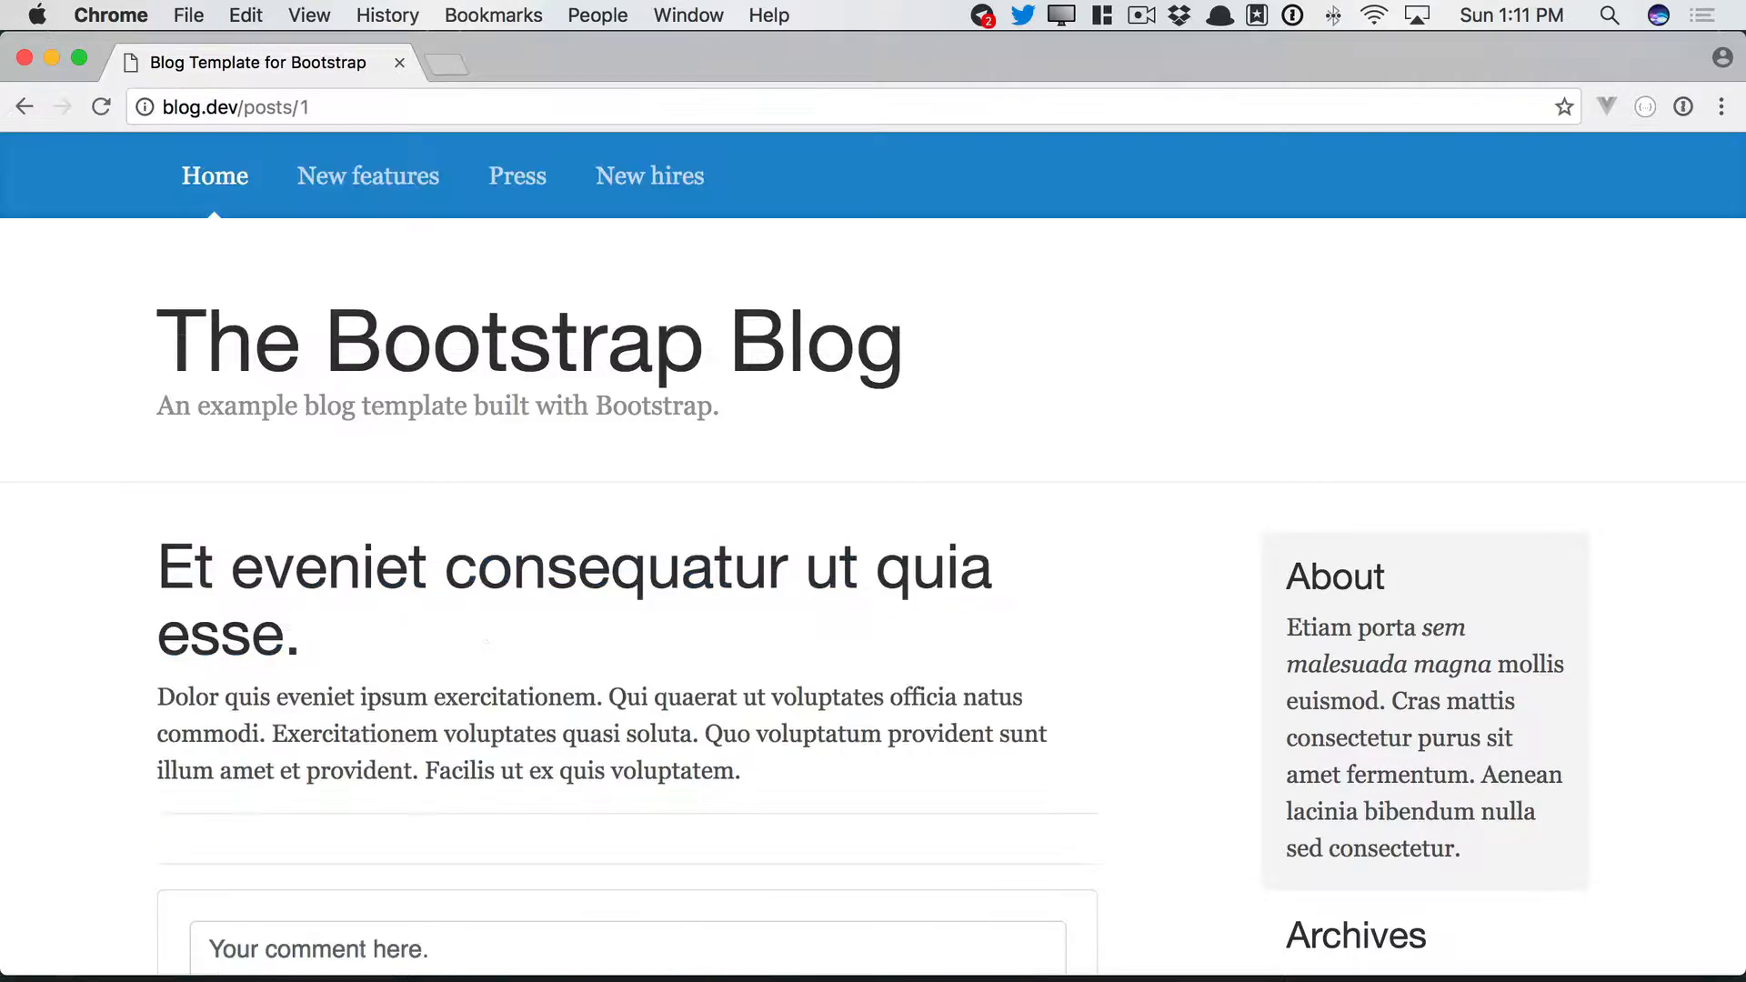
pyautogui.scroll(-3)
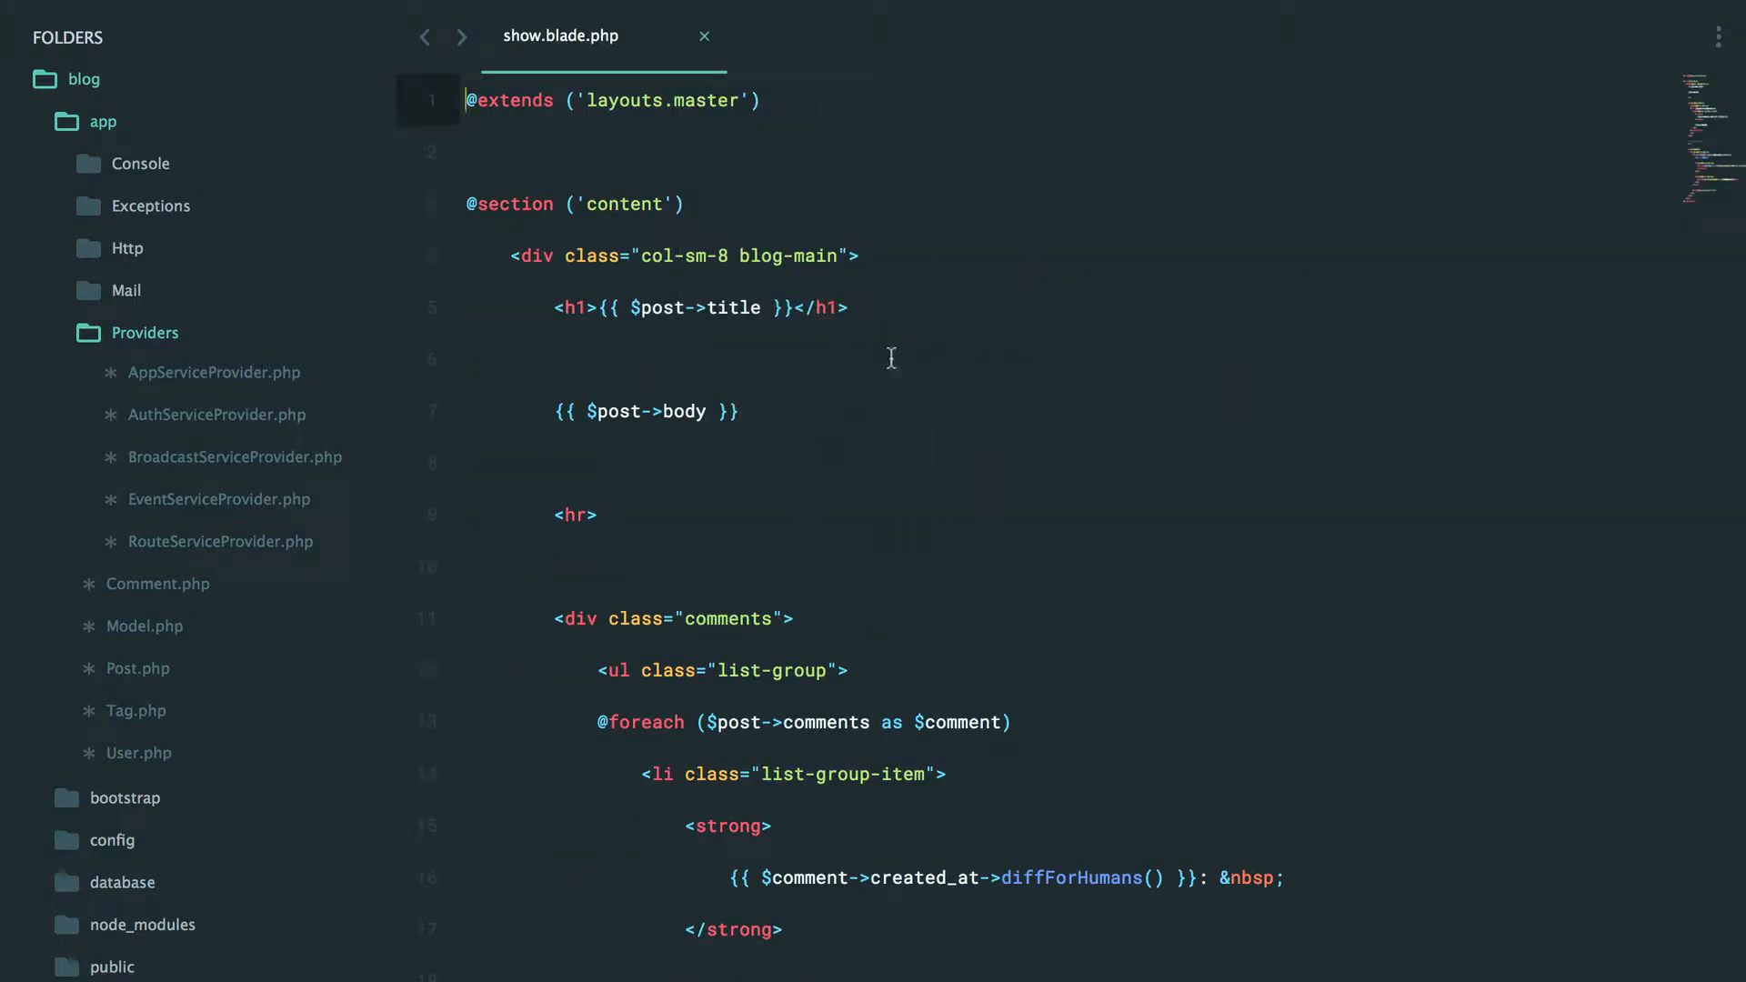
pyautogui.write('@if (count($post->tags')
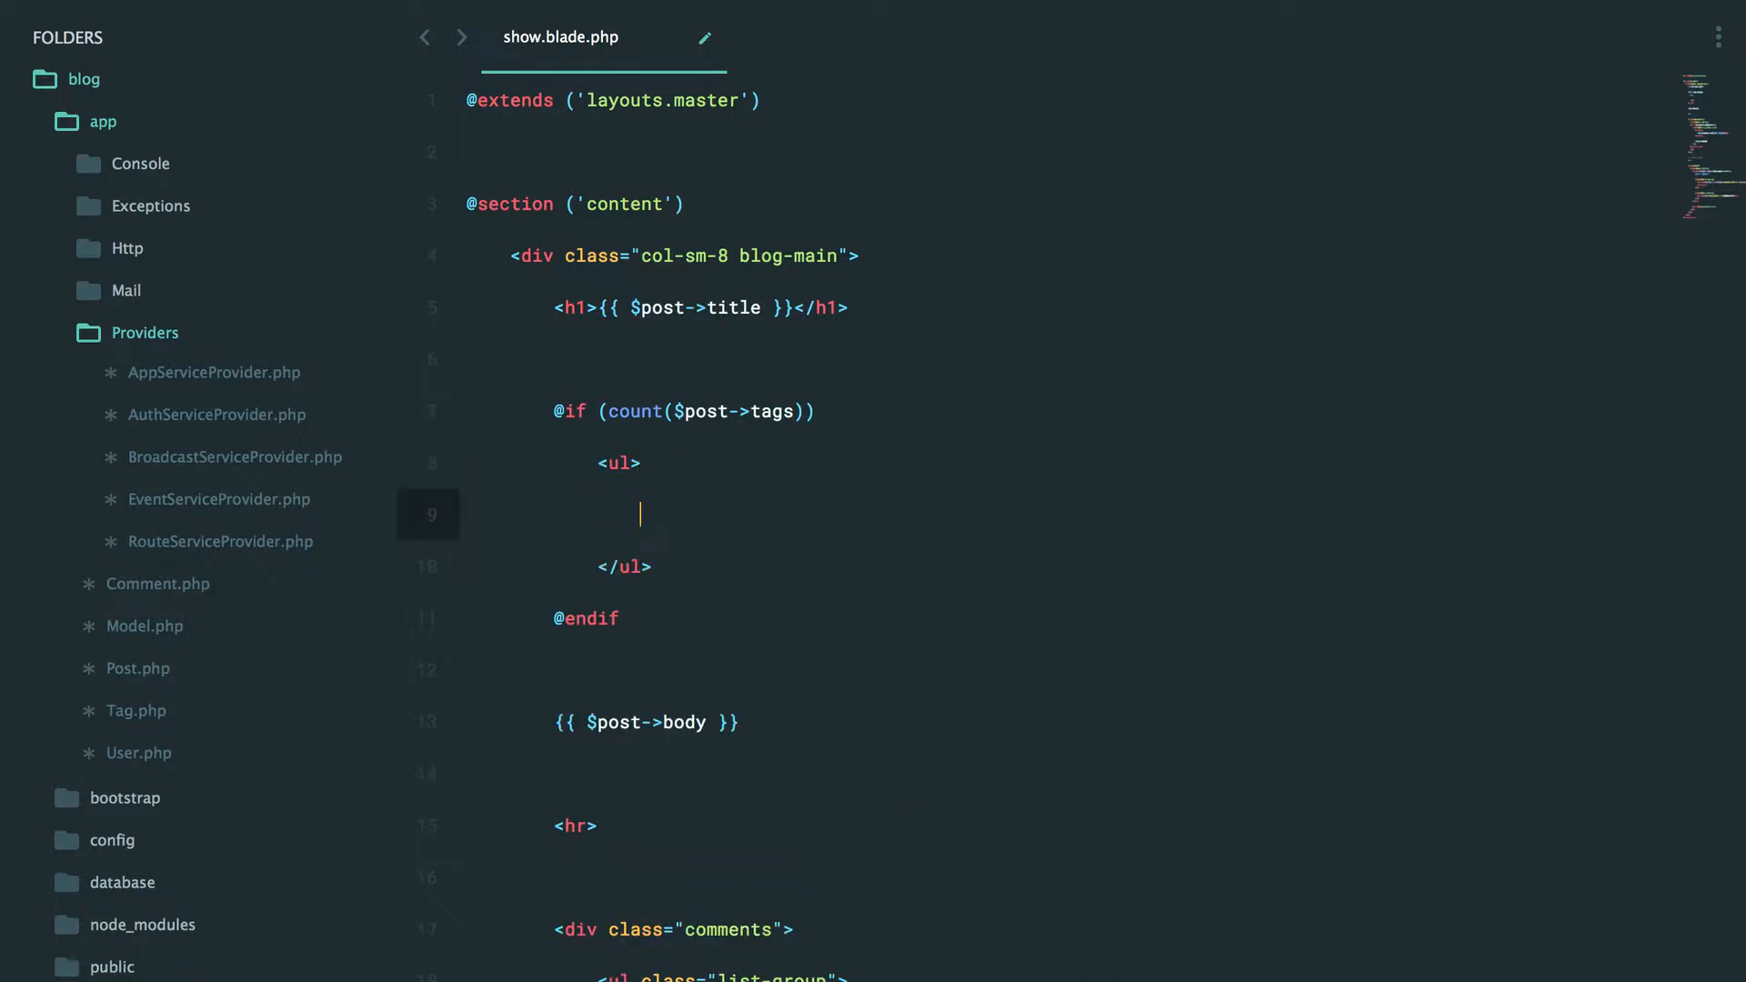
pyautogui.write('@foreach ($post->')
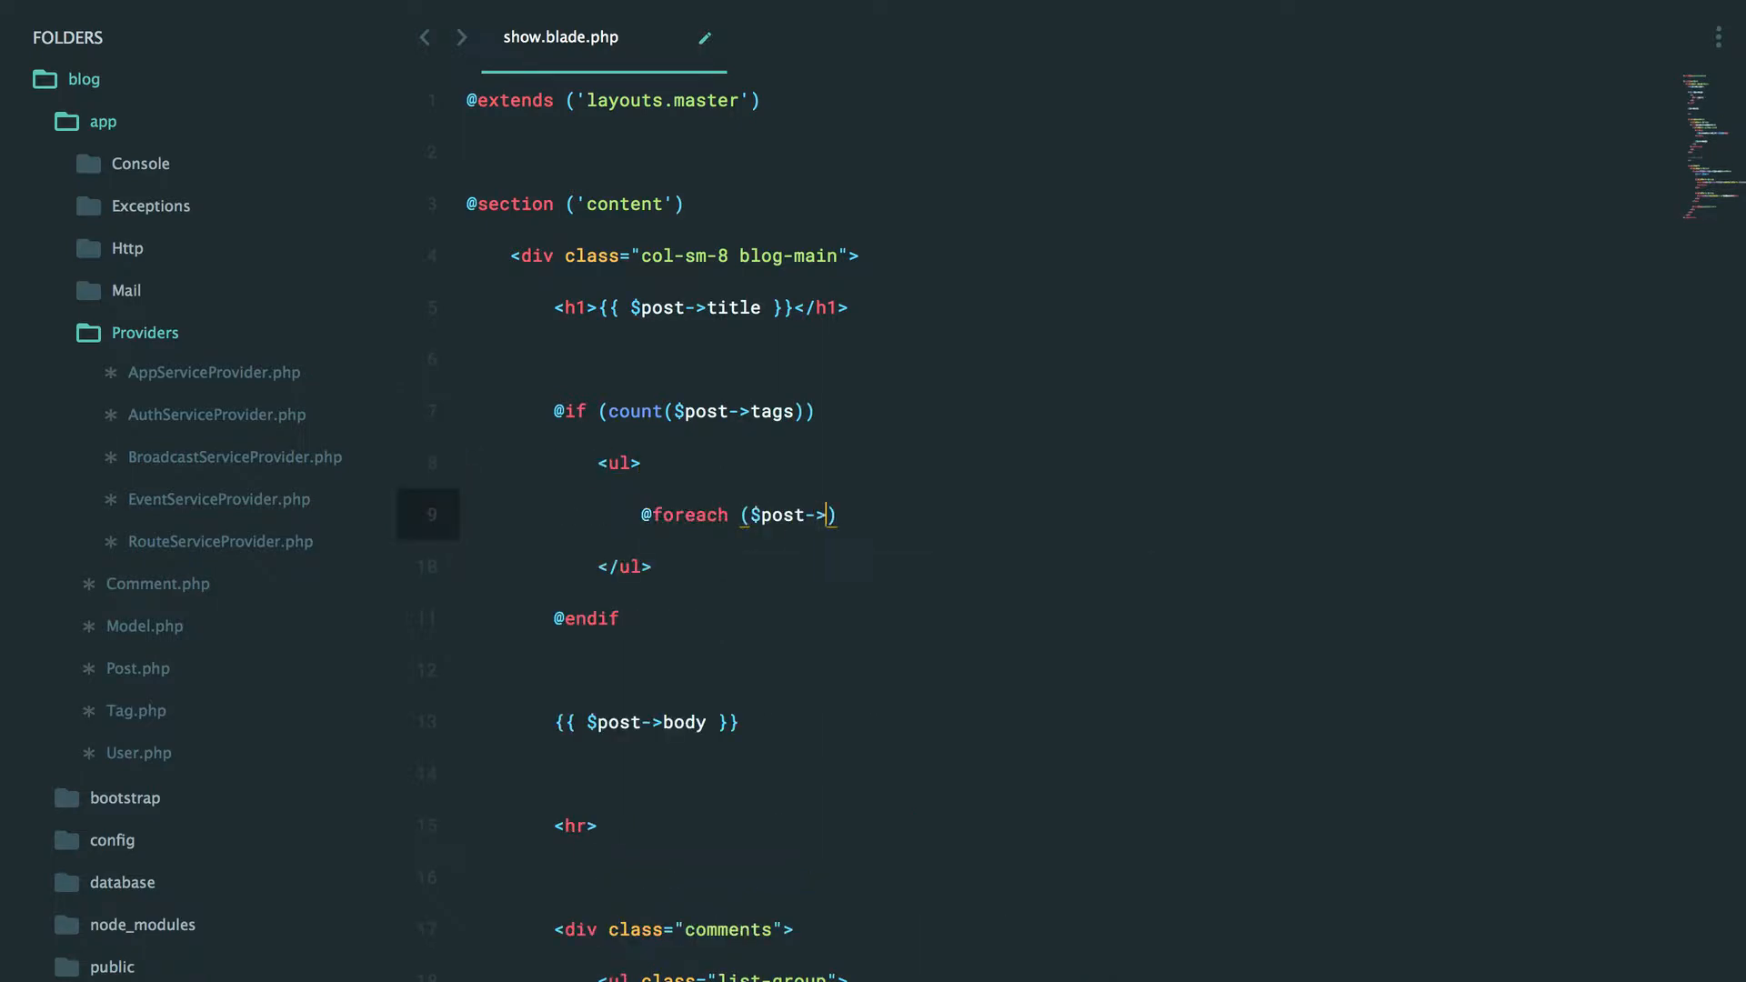
pyautogui.write('tags as $tag')
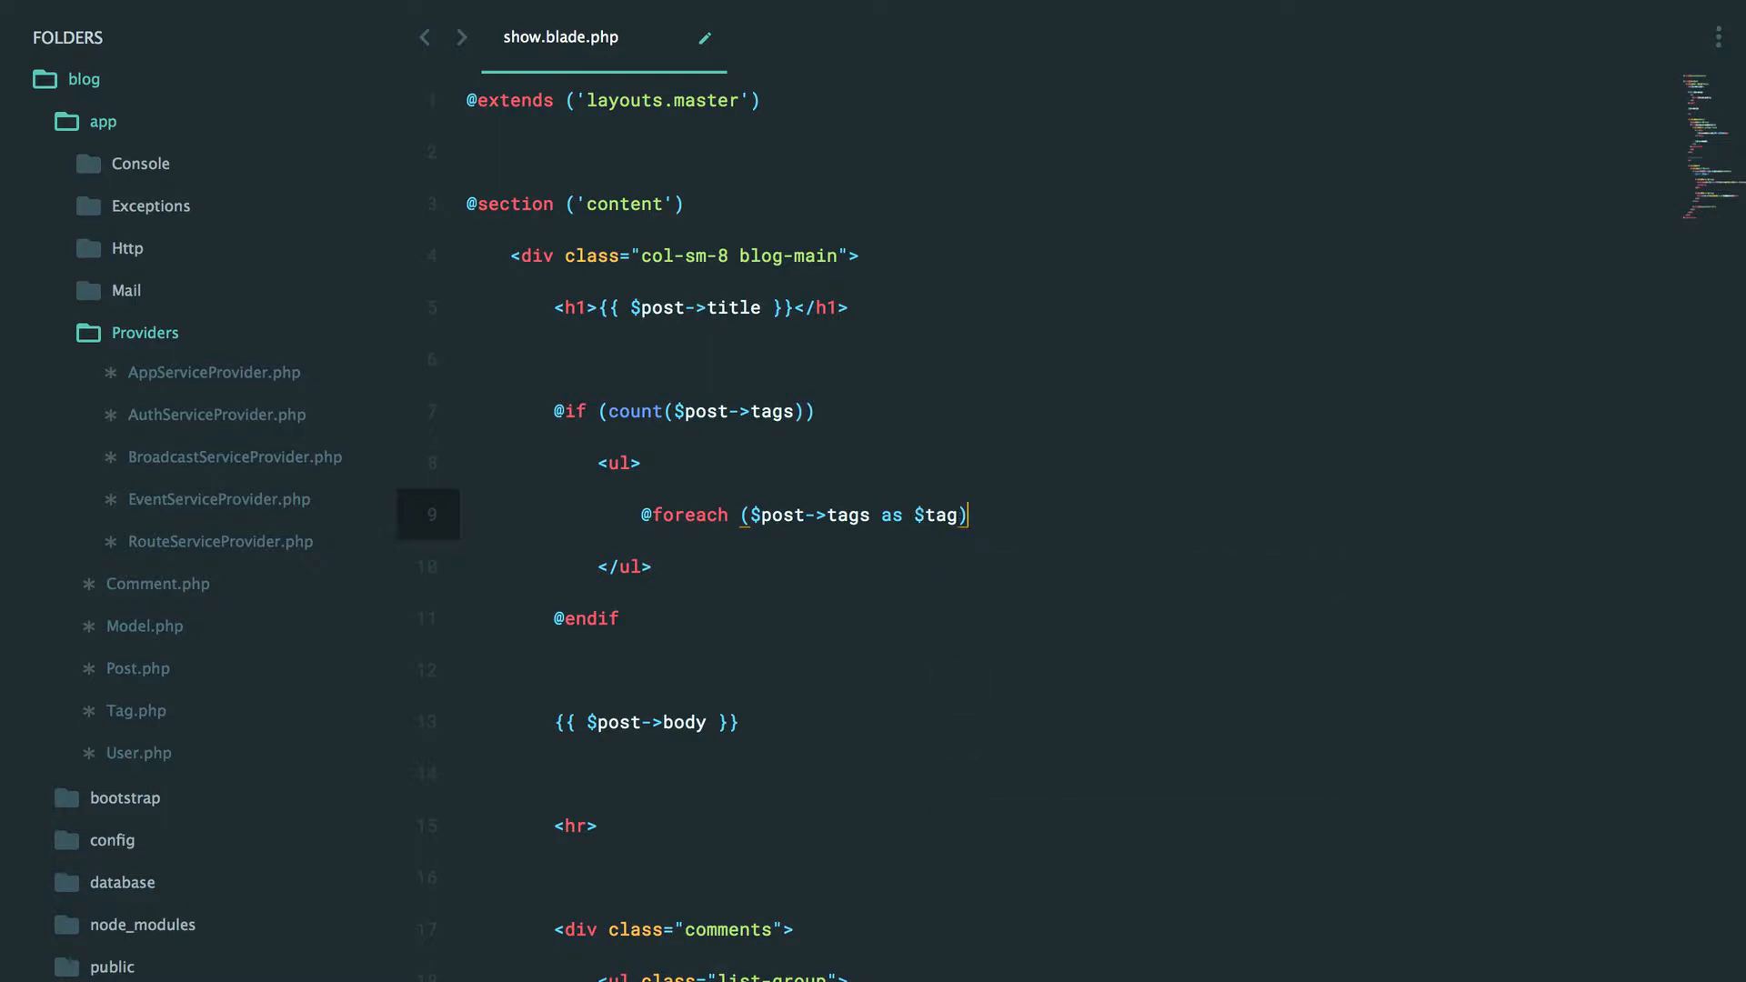
pyautogui.write('<li>{{ $tag</li>')
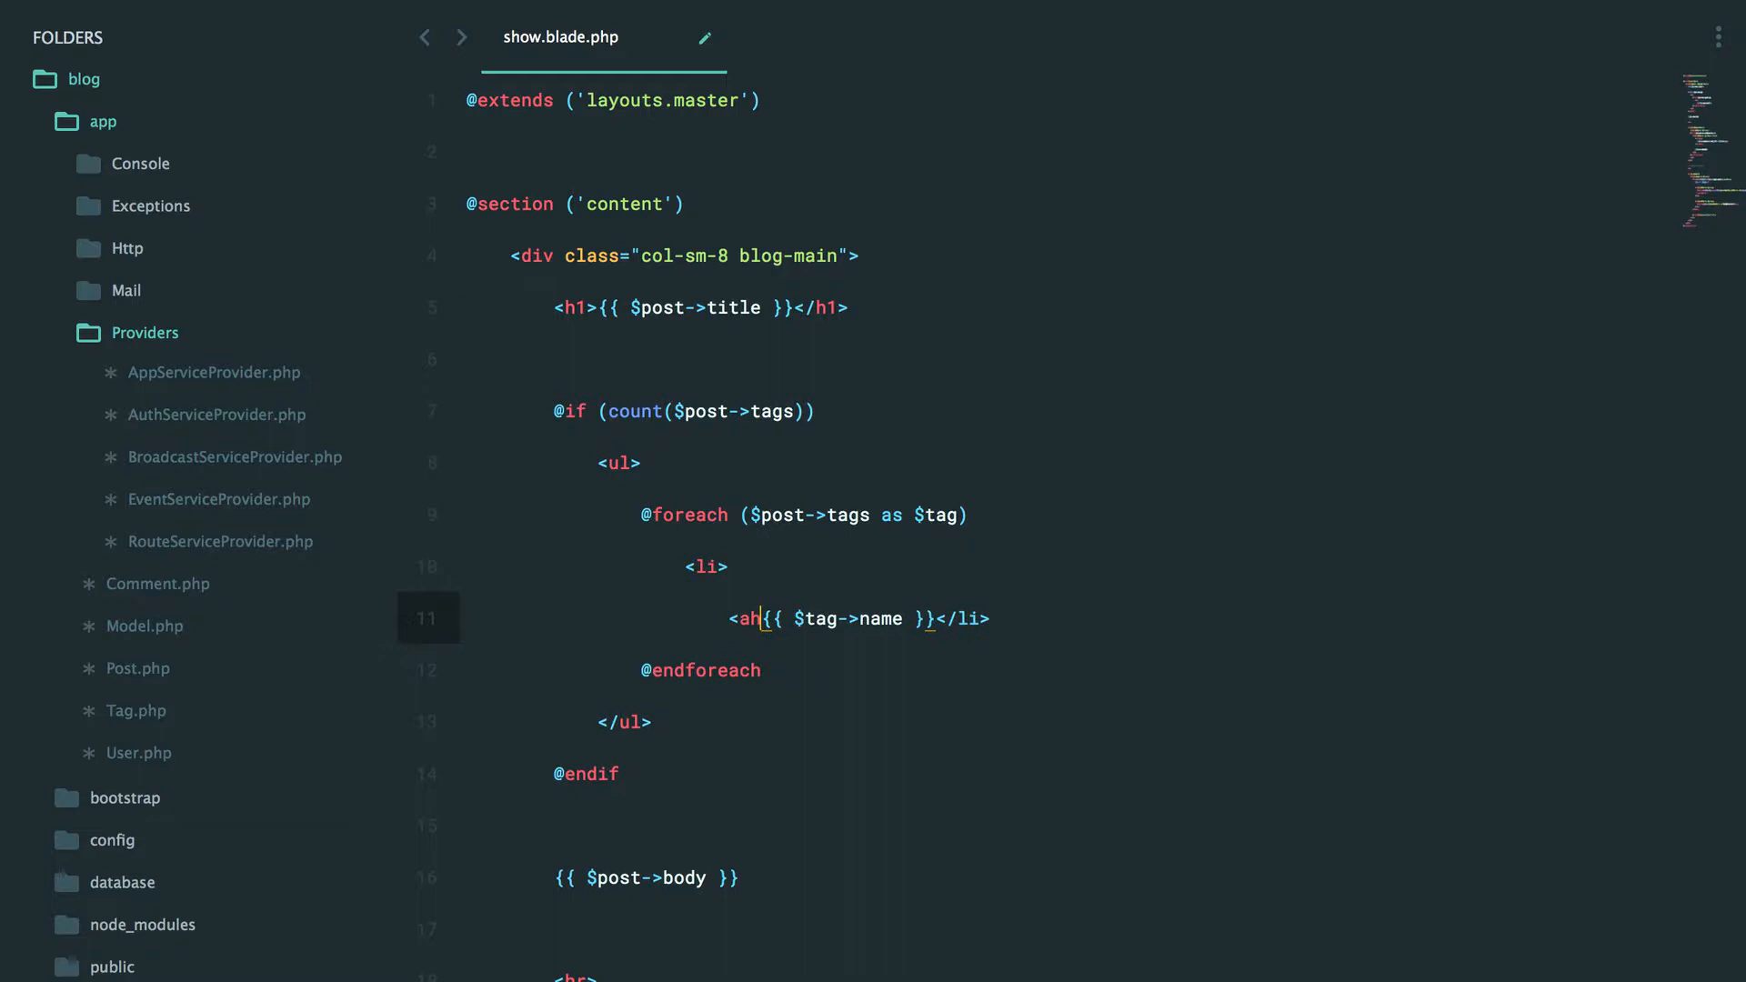
# Step: Link each tag to /posts/tags/{{ $tag->name }}
pyautogui.write('href="/posts/tags')
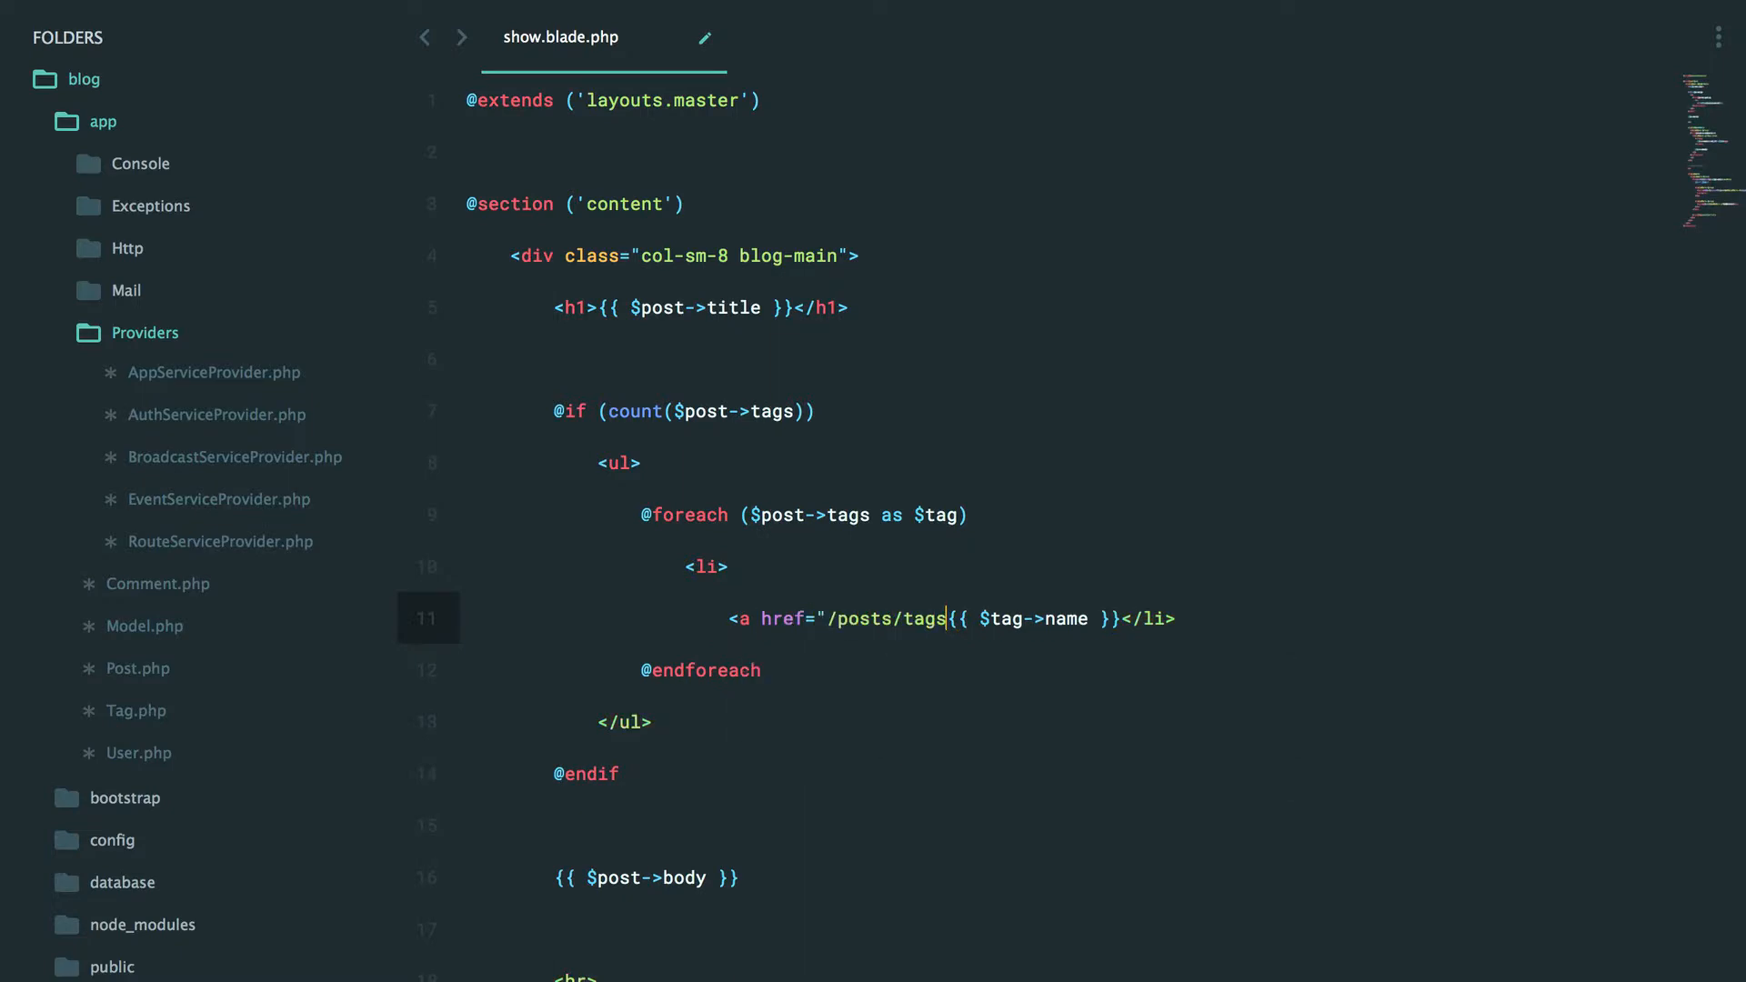
pyautogui.write('{{ $tag->')
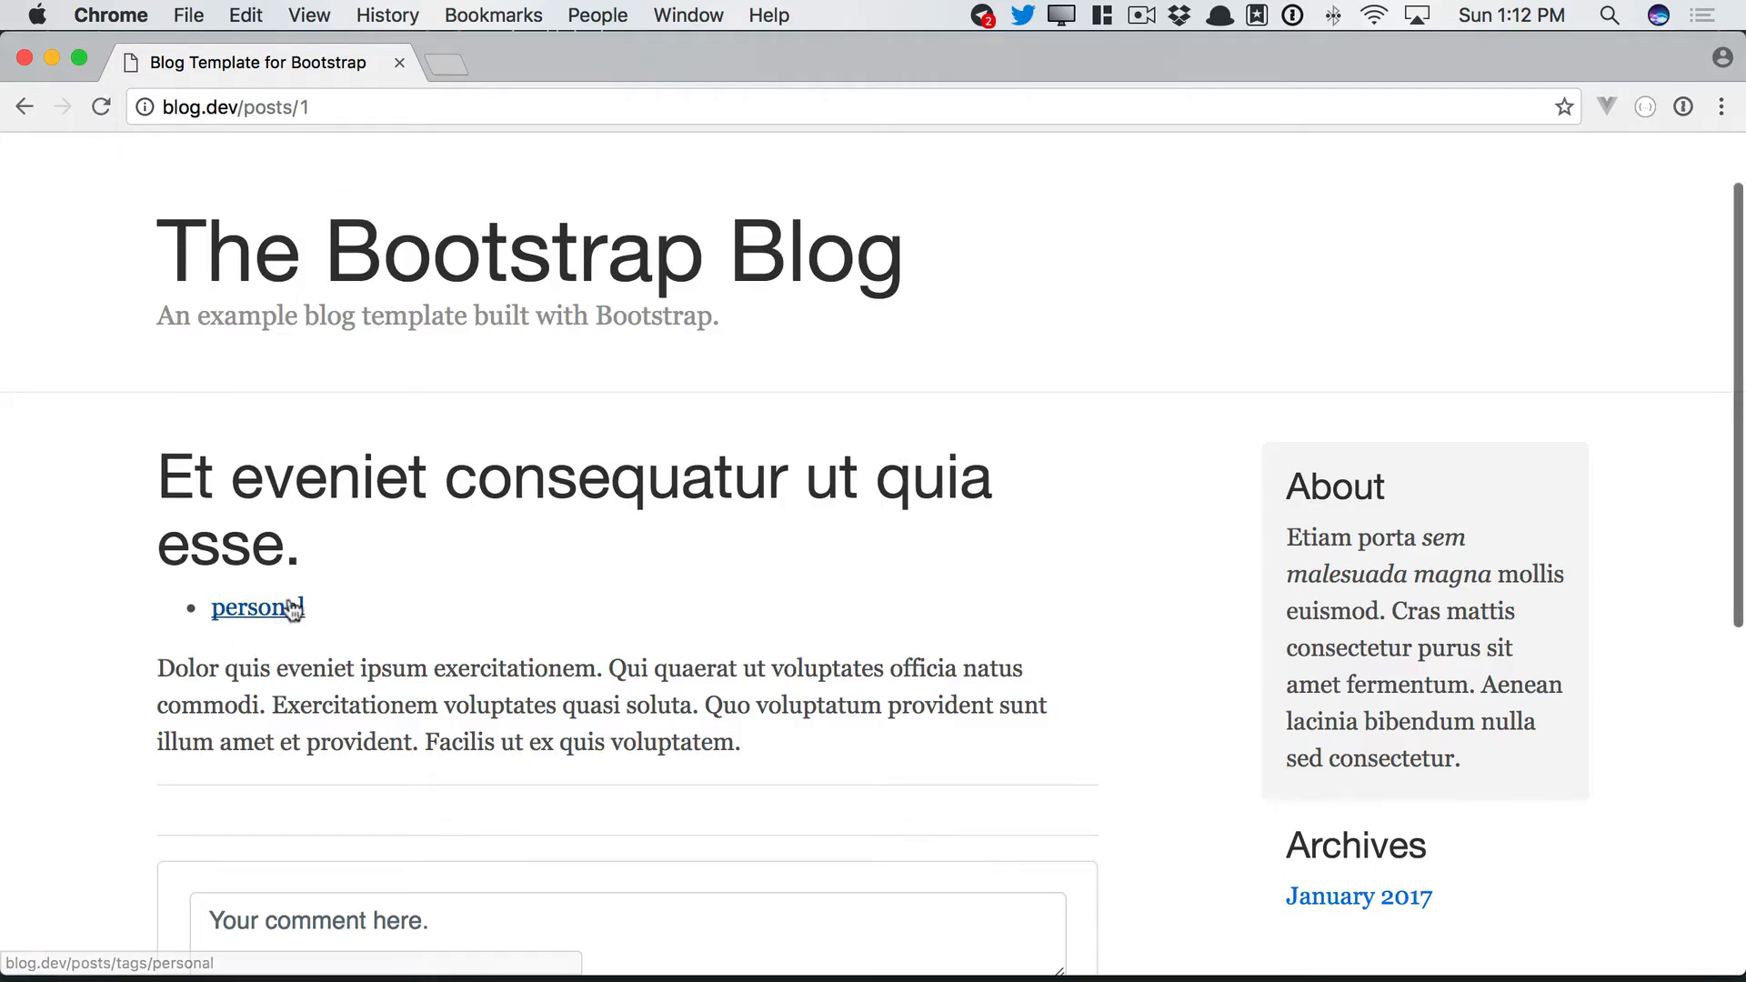
pyautogui.moveTo(276, 633)
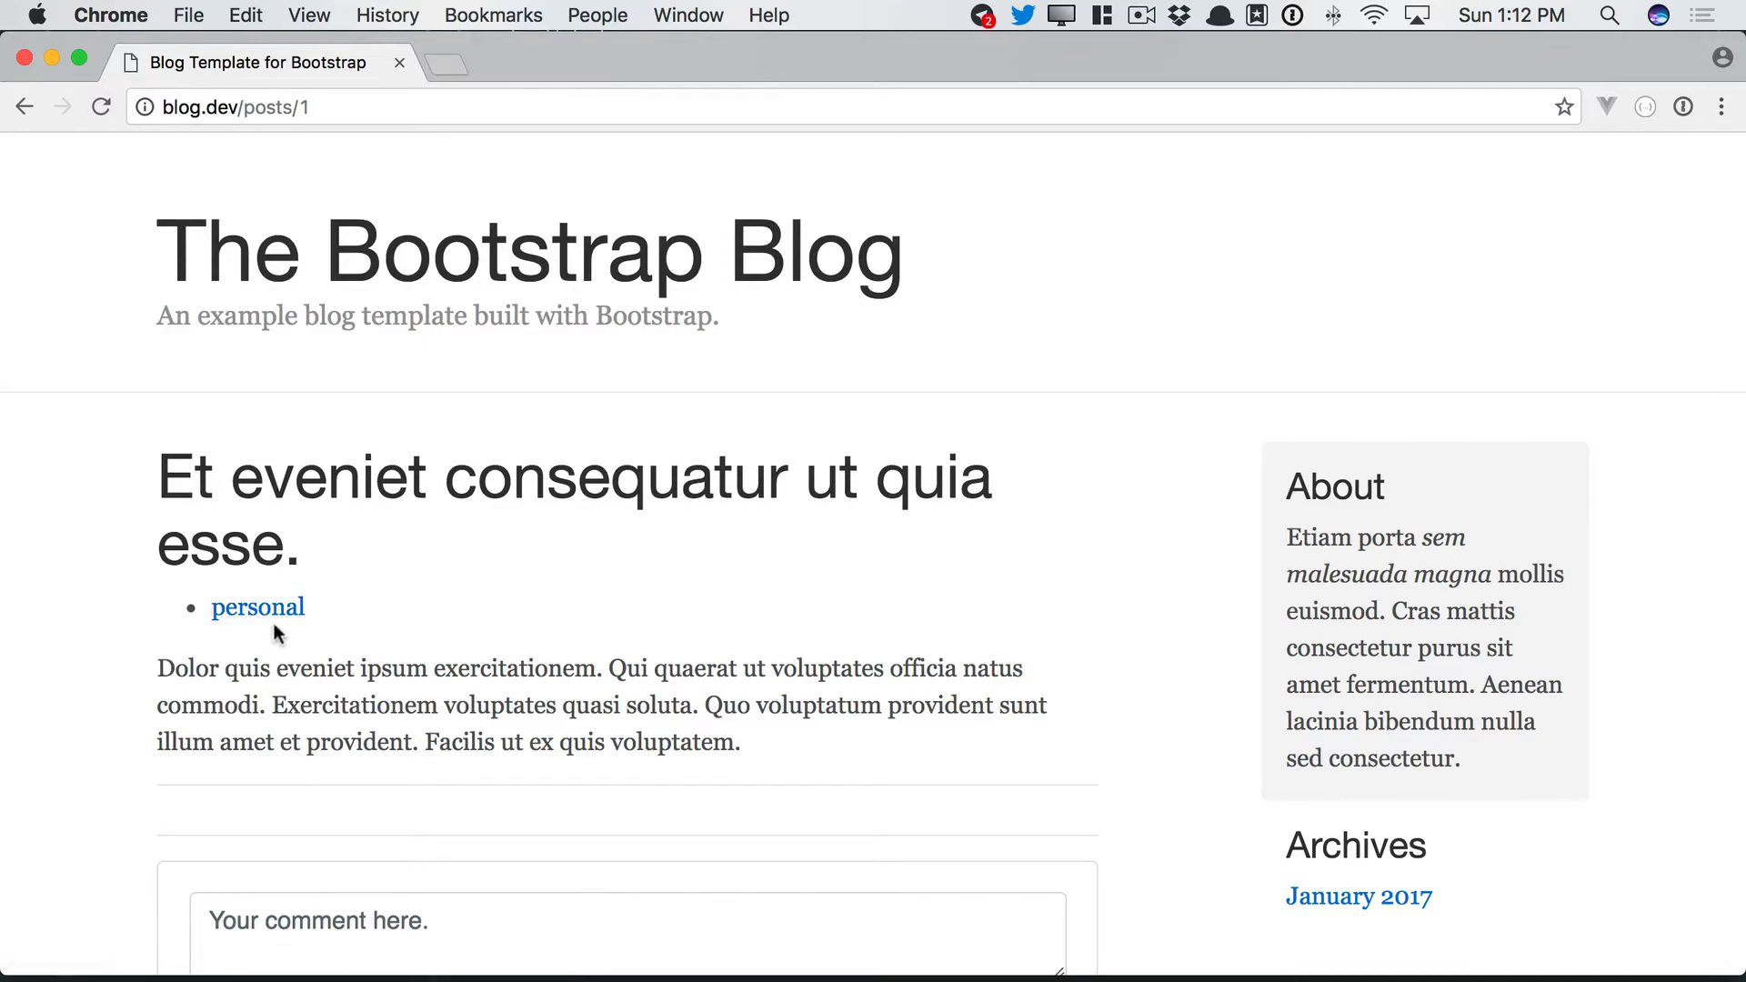
# Step: Follow the post's personal tag link to /posts/tags/personal and view its posts and Tags sidebar
pyautogui.click(257, 605)
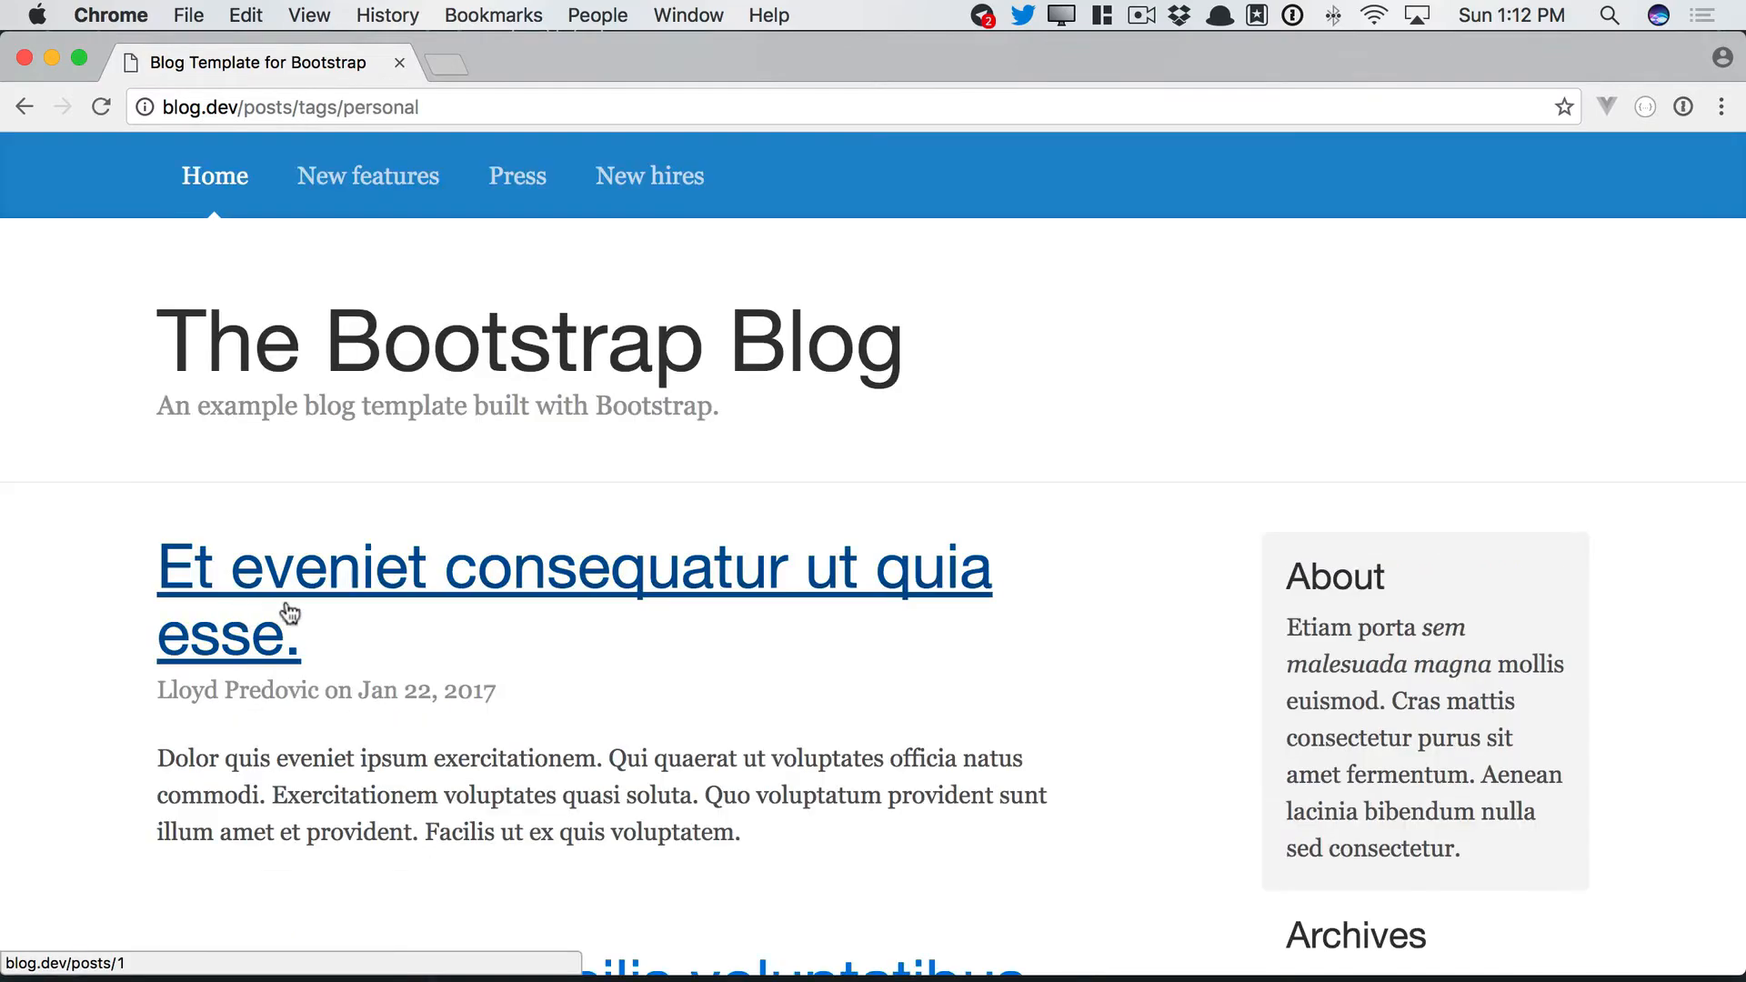
pyautogui.scroll(-3)
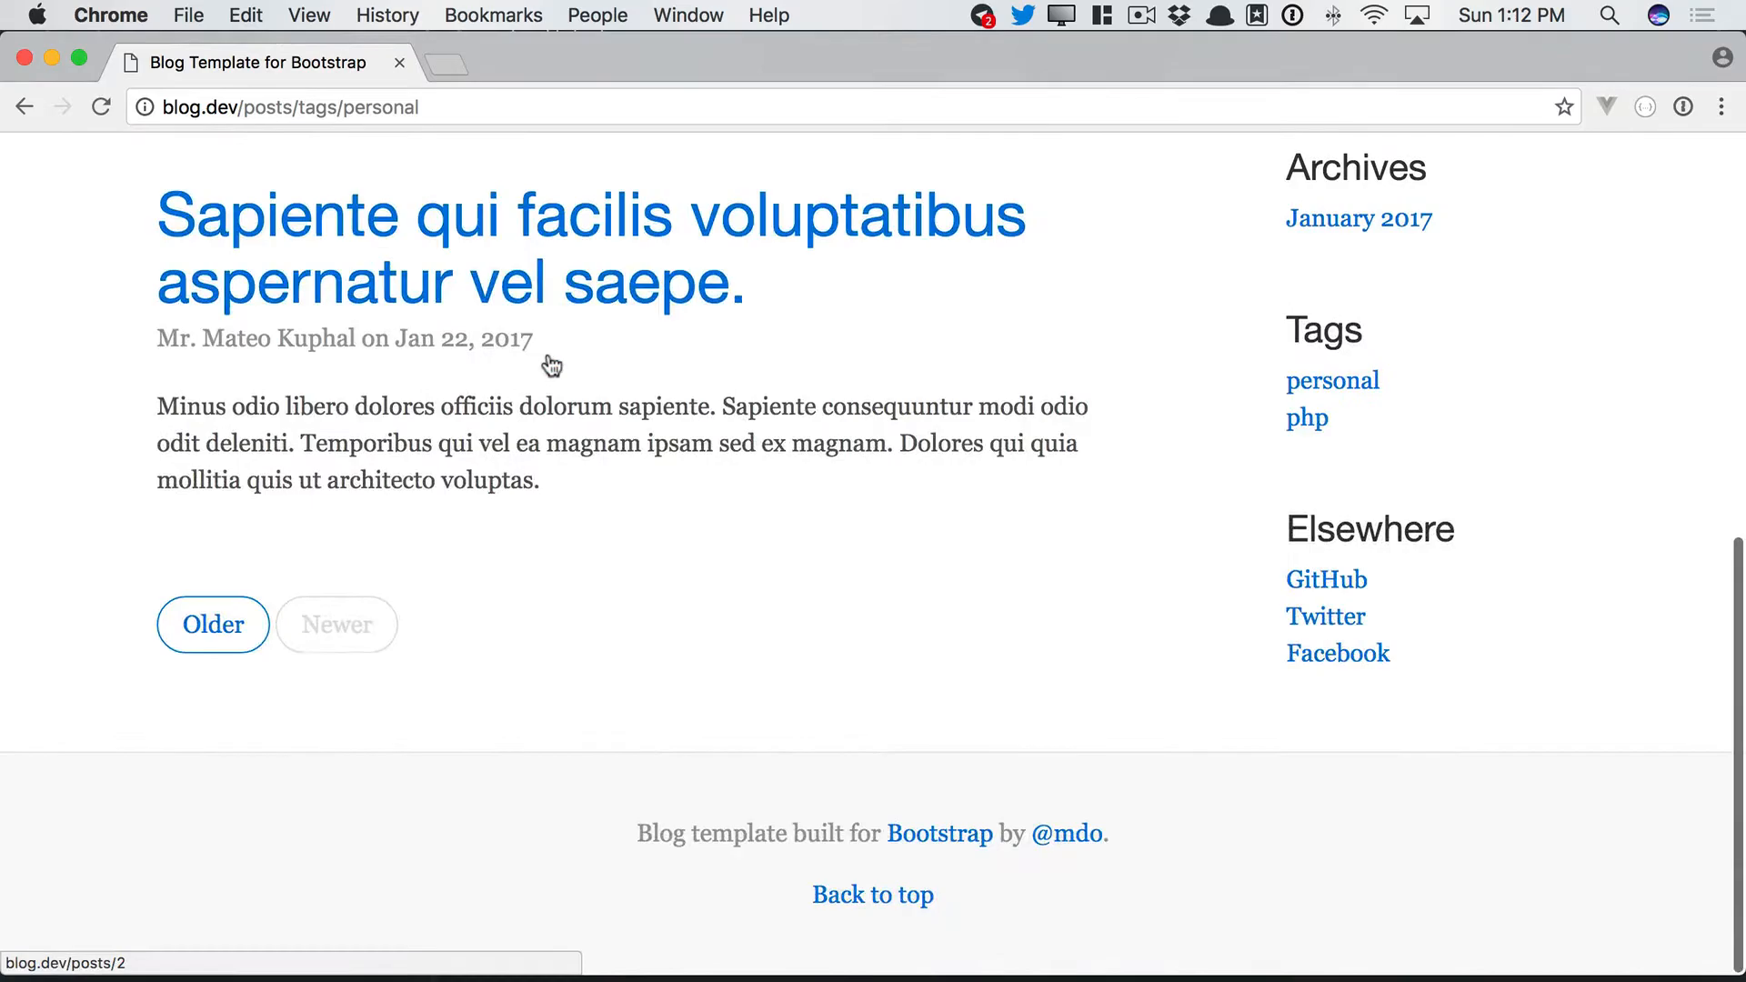